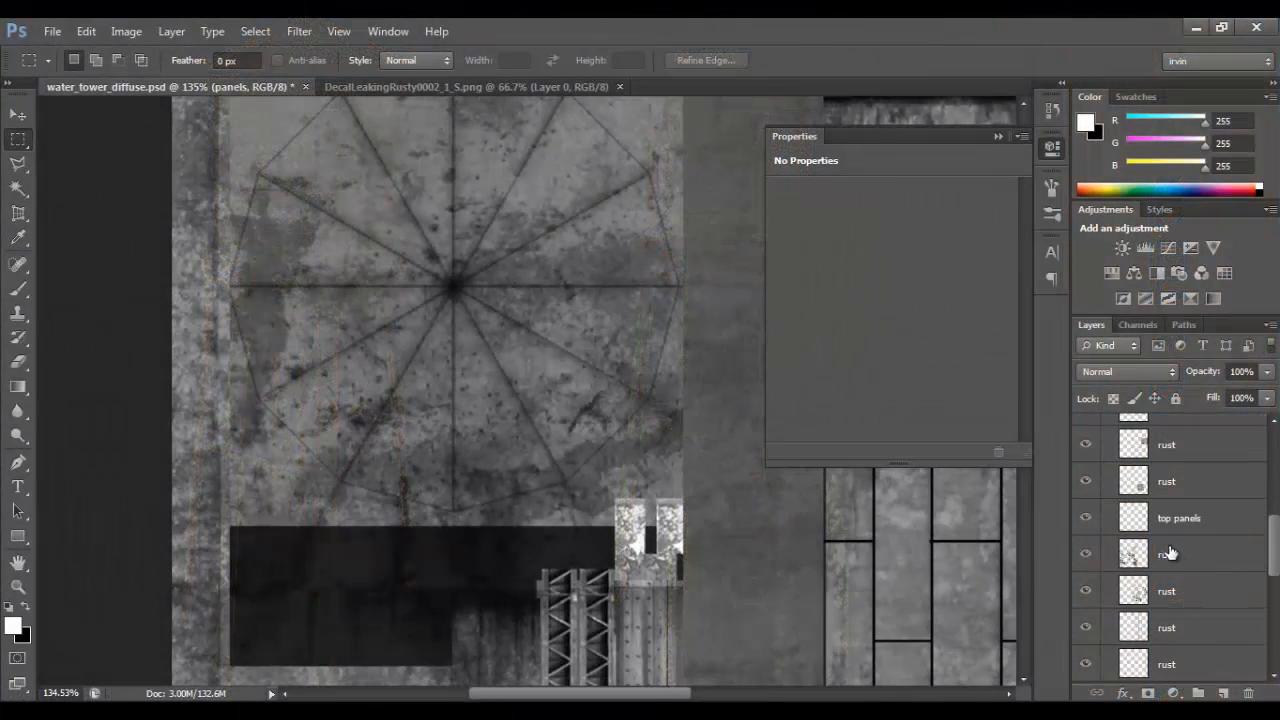
Toggle layer visibility and scroll the Layers panel to check the rust layers.
click(1178, 517)
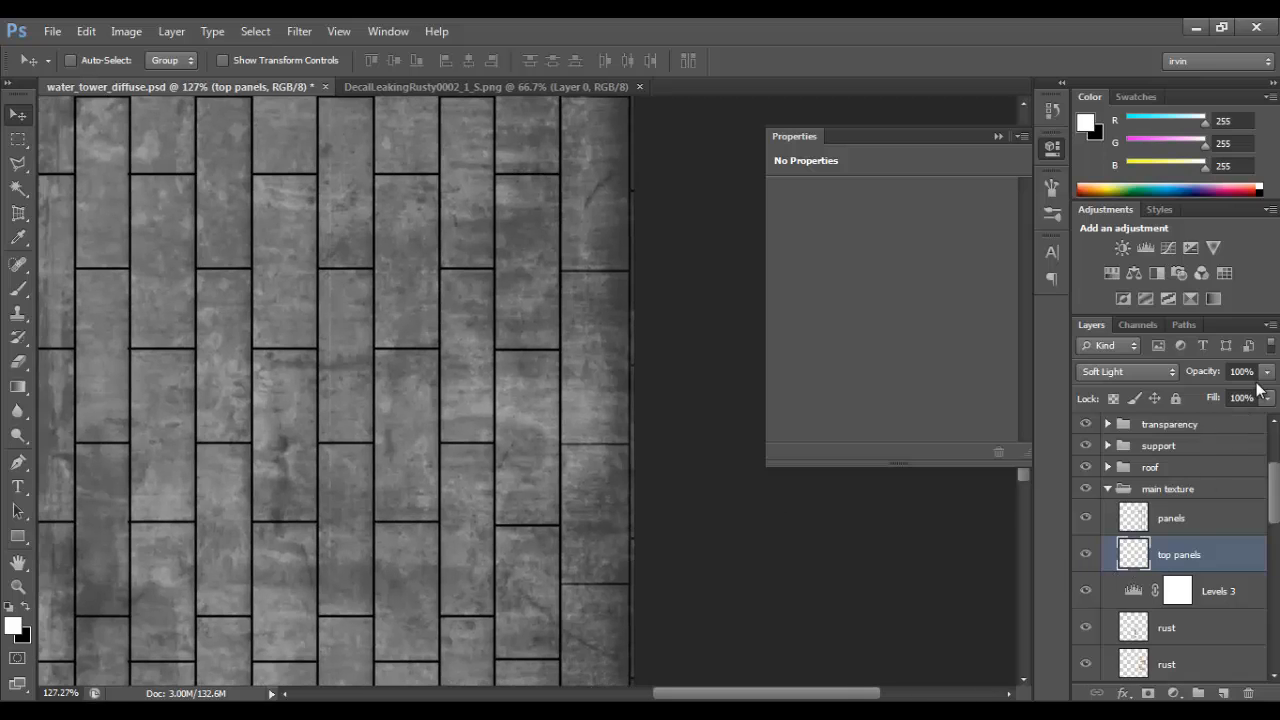
click(1125, 371)
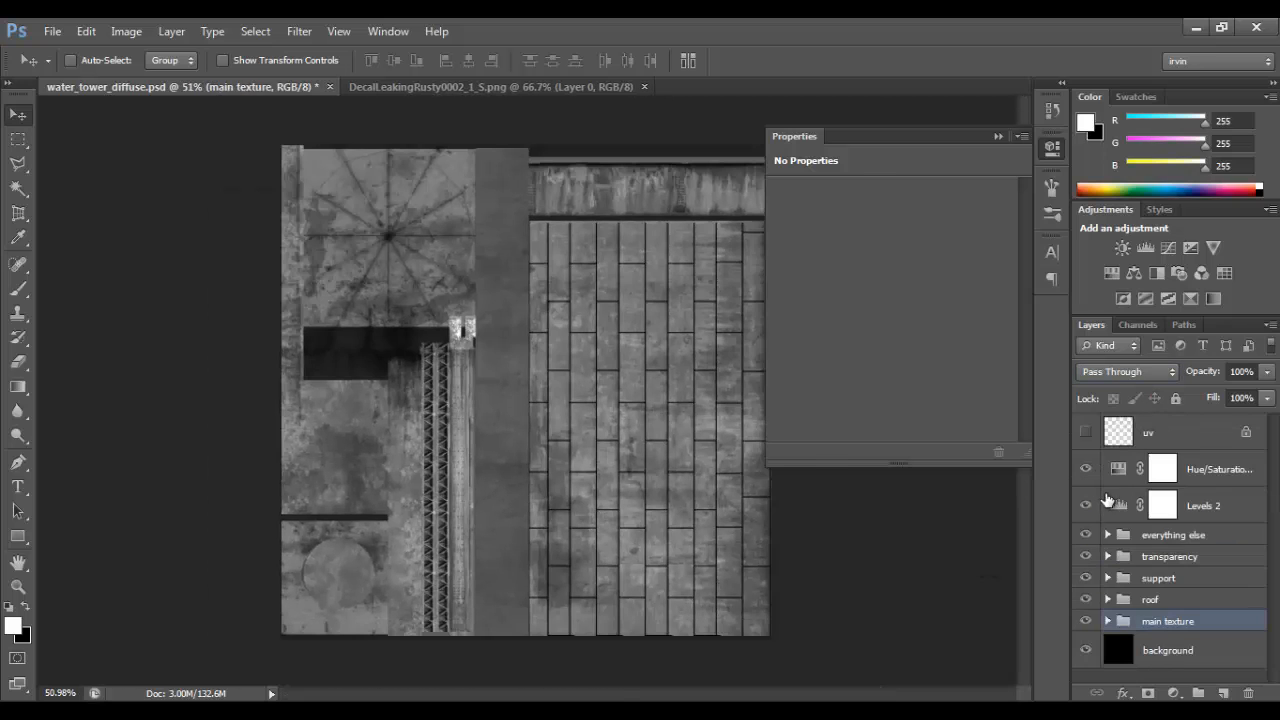
click(1108, 599)
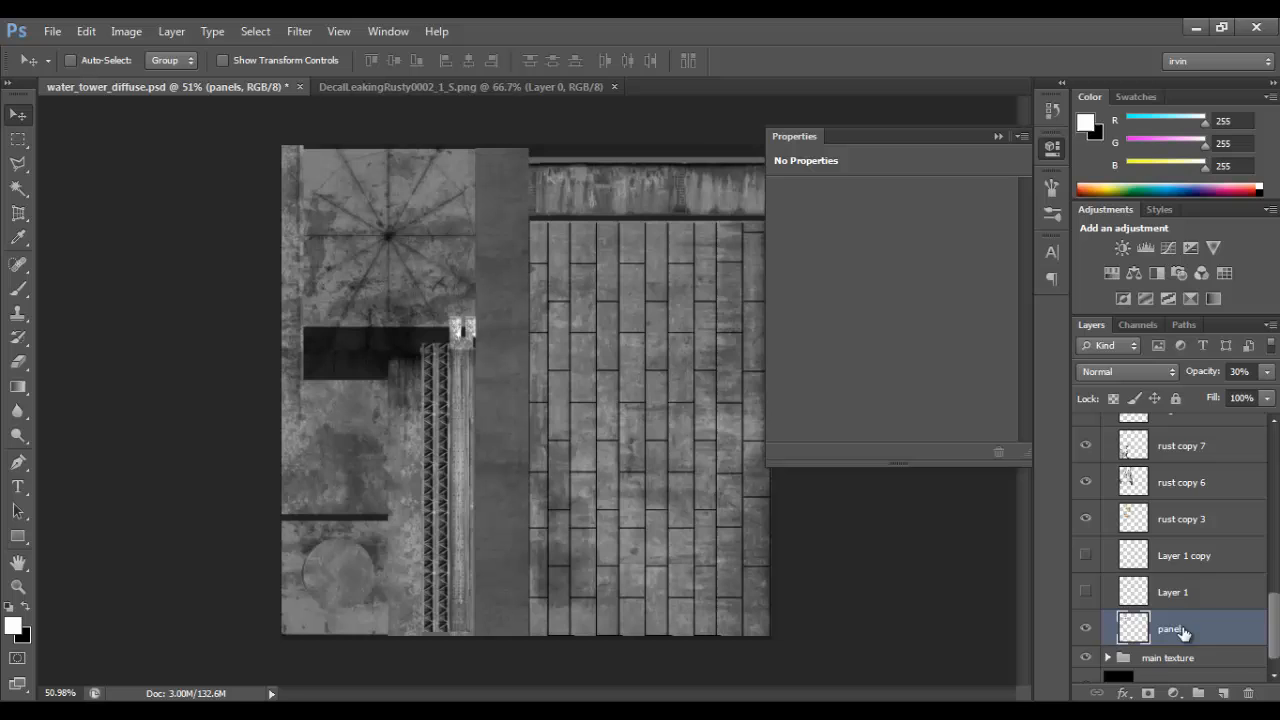
scroll(down, 3)
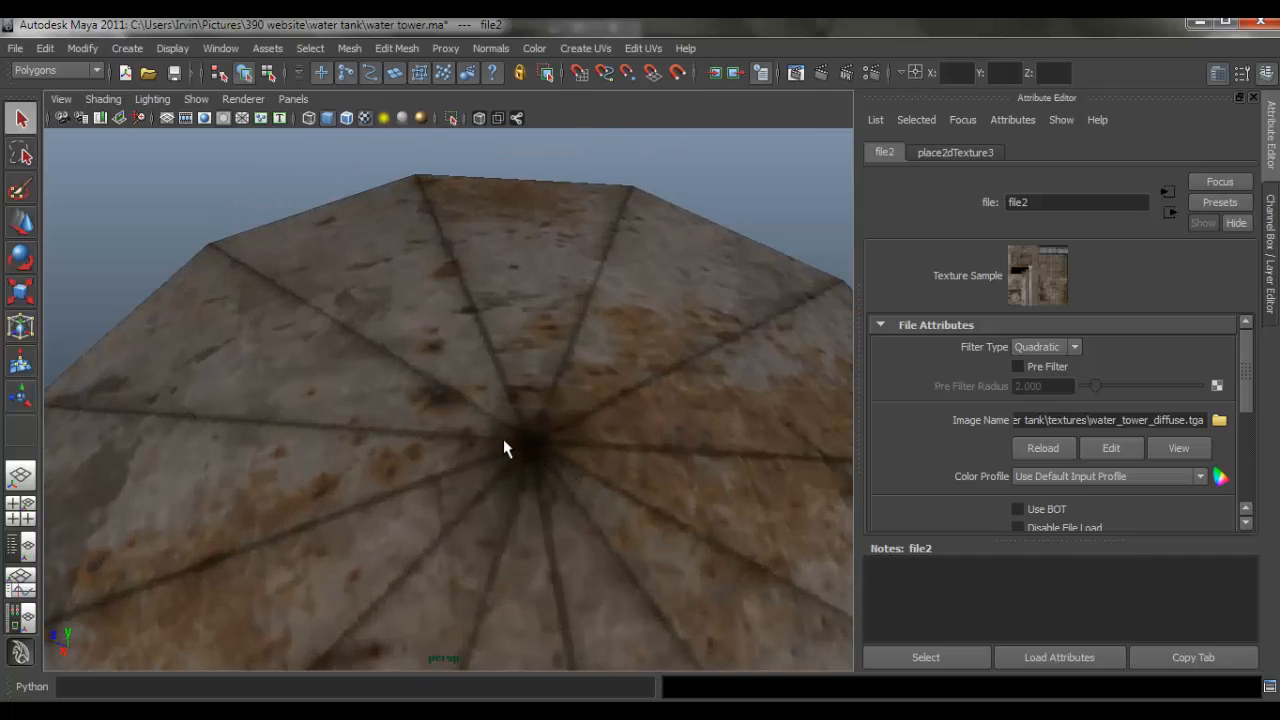
drag(505, 447, 600, 378)
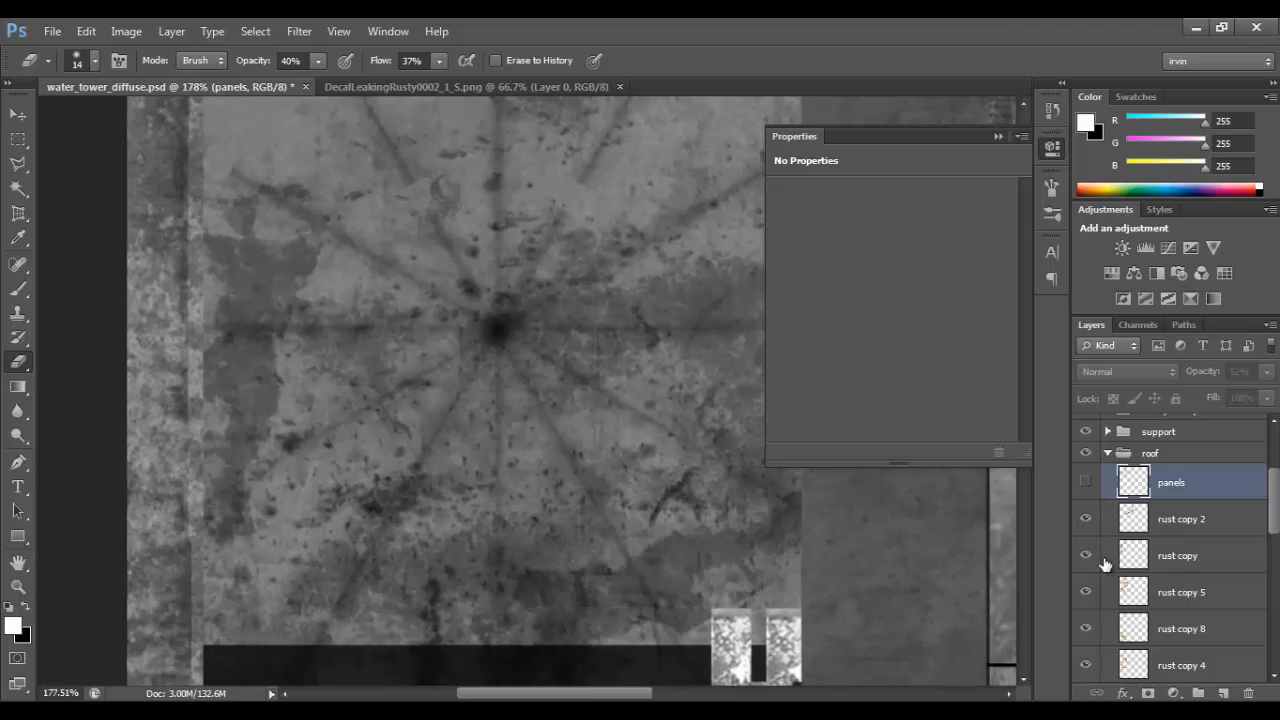
scroll(down, 3)
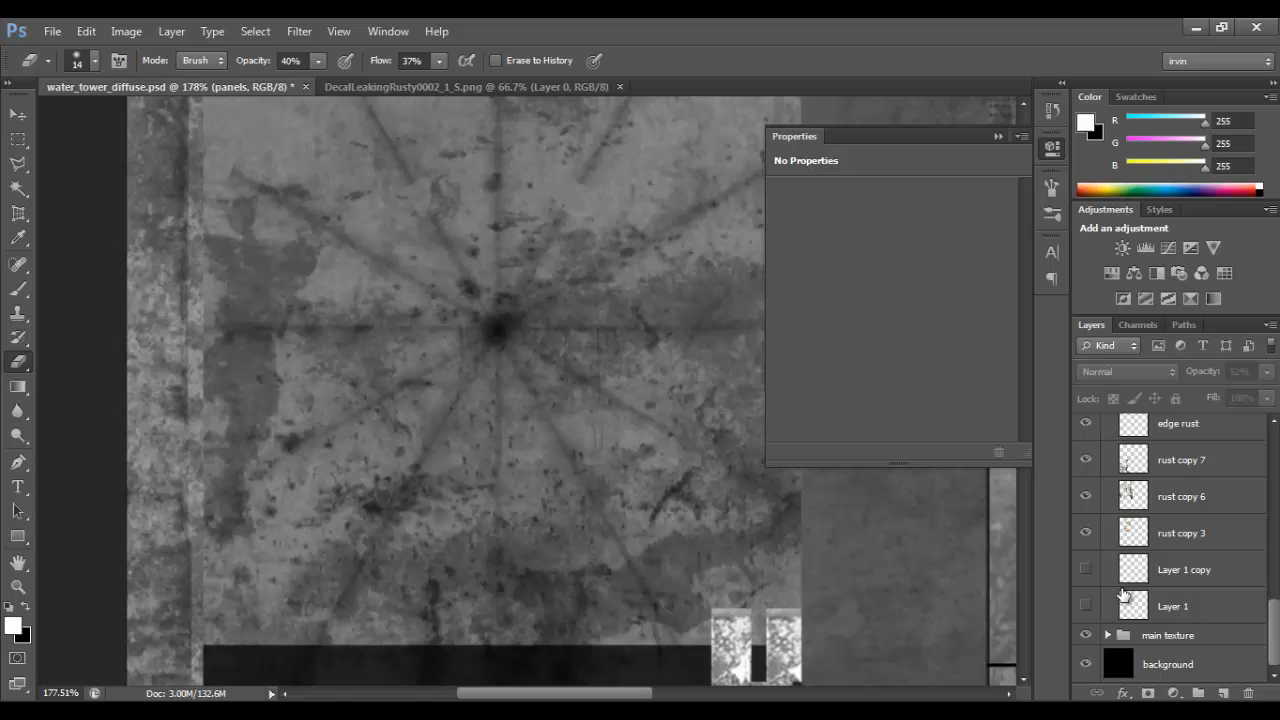
Isolate and merge the edge rust copies, then collapse the empty Properties panel.
click(1180, 532)
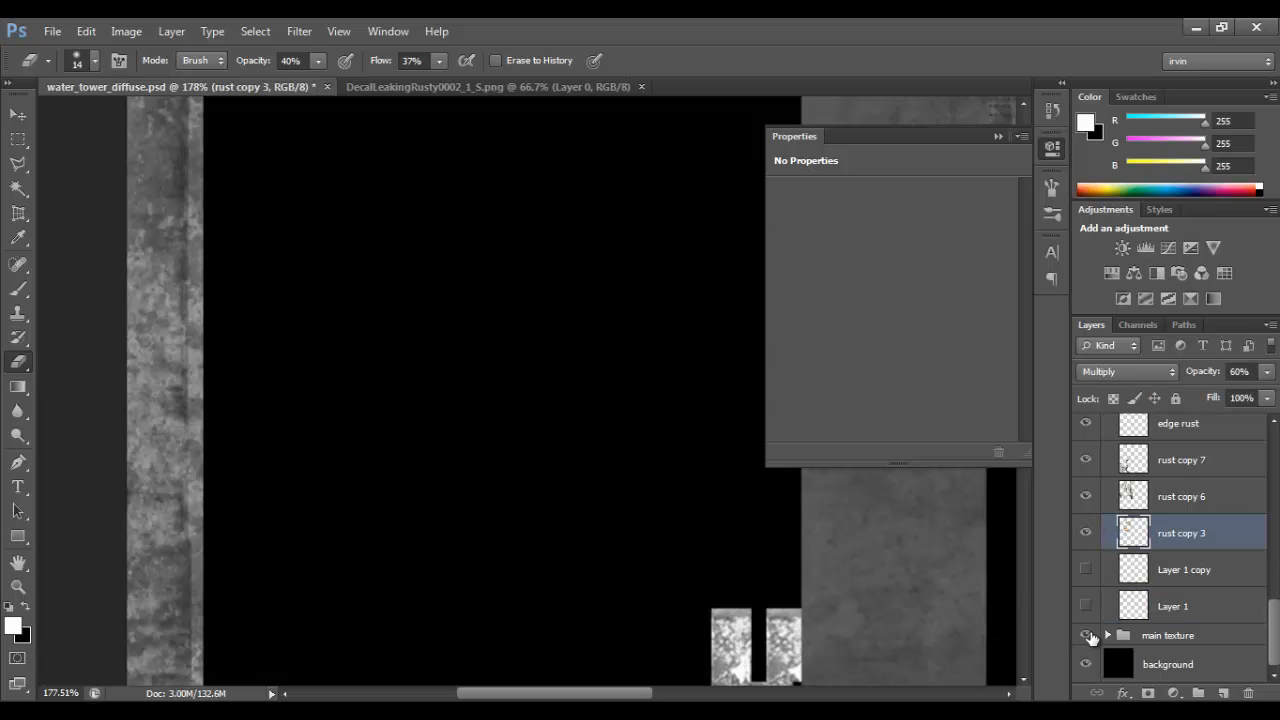
click(1086, 496)
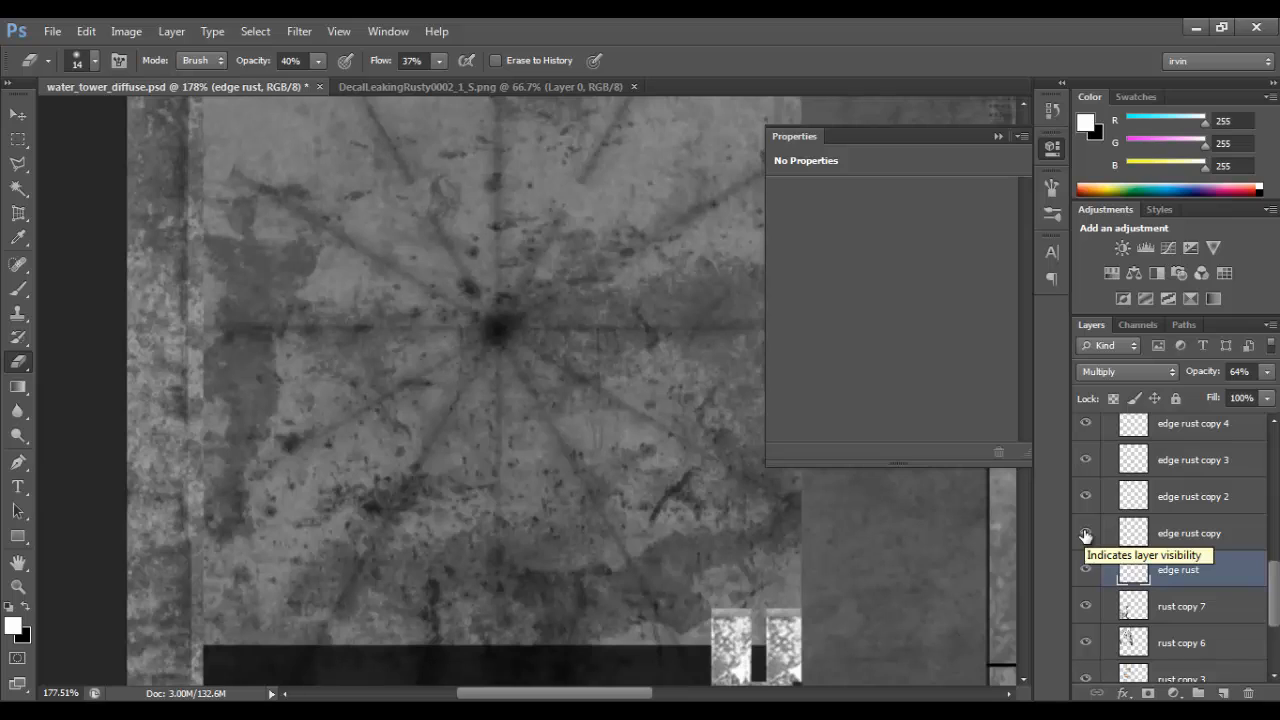
click(1192, 495)
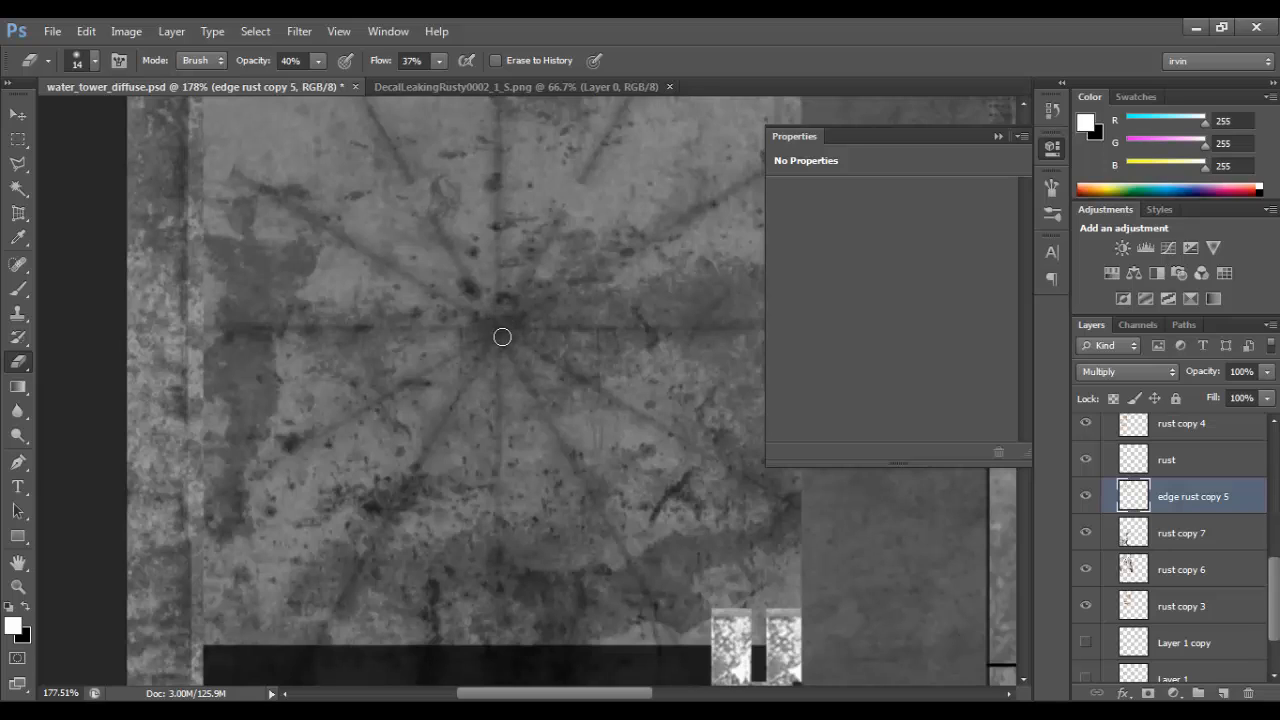
mouse_move(500, 318)
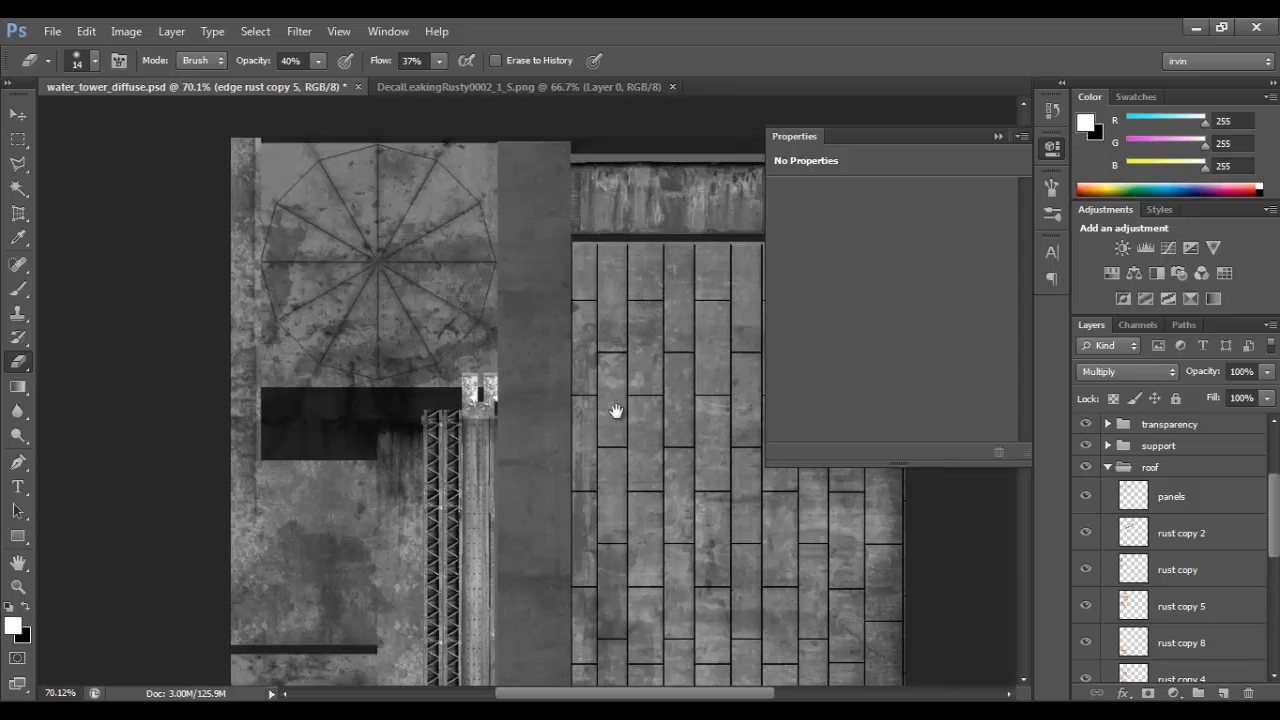
mouse_move(1008, 145)
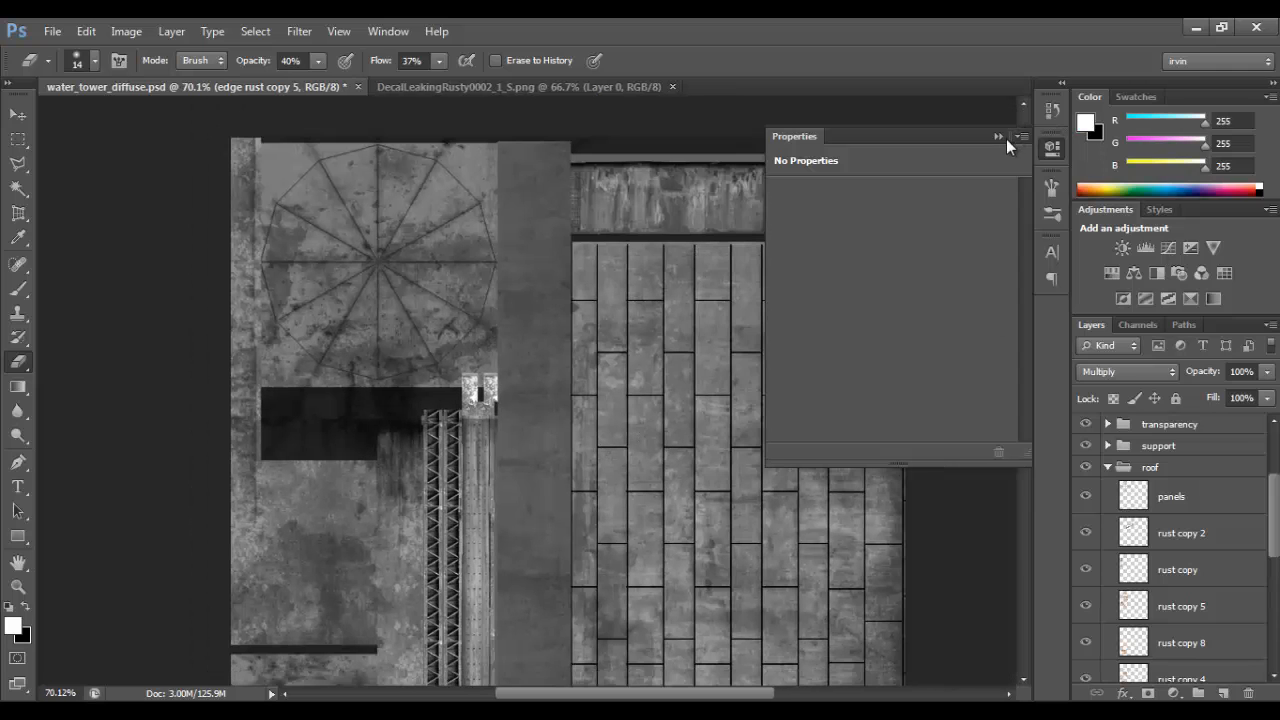
click(1183, 532)
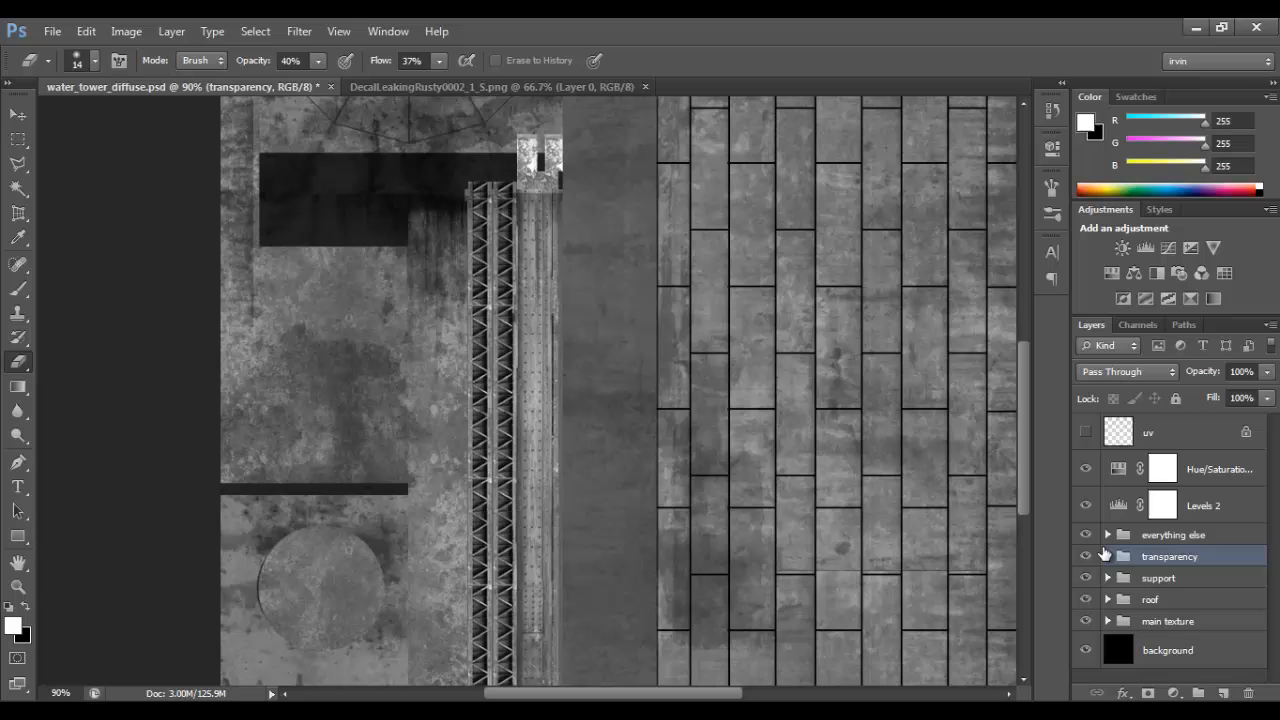
click(1107, 534)
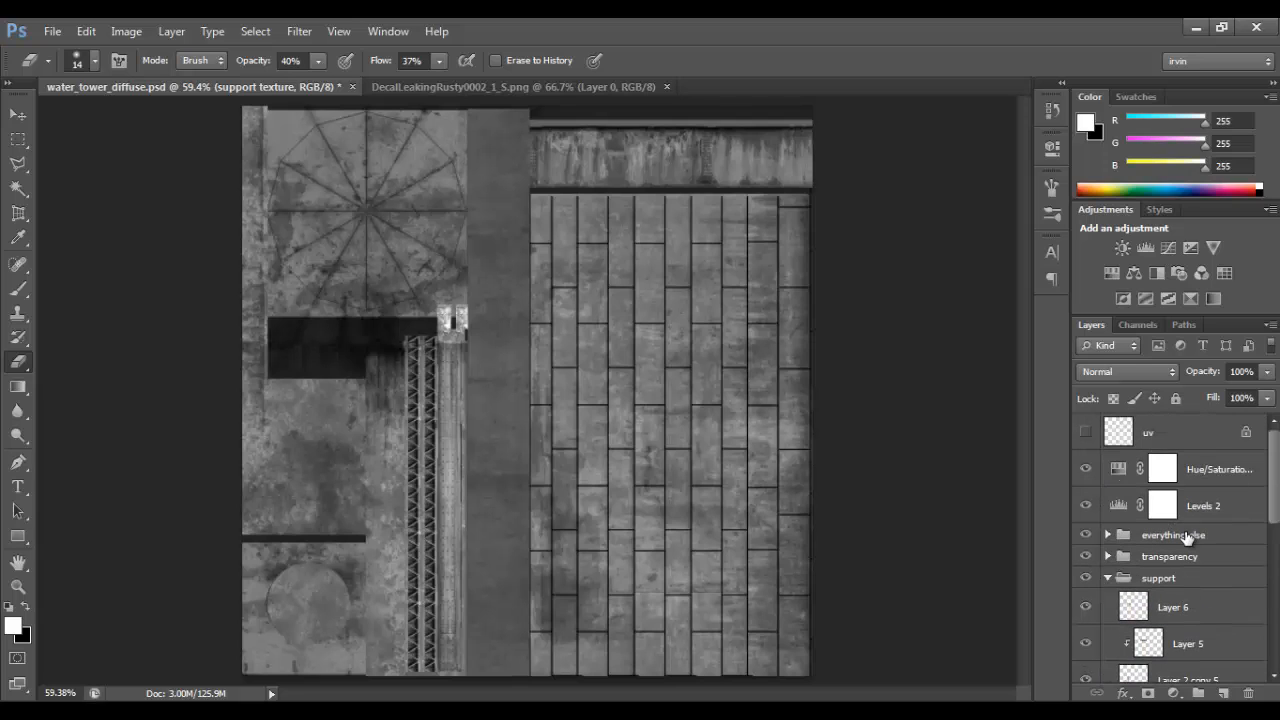
Save the texture as a copy named water_tower_normal.
click(52, 31)
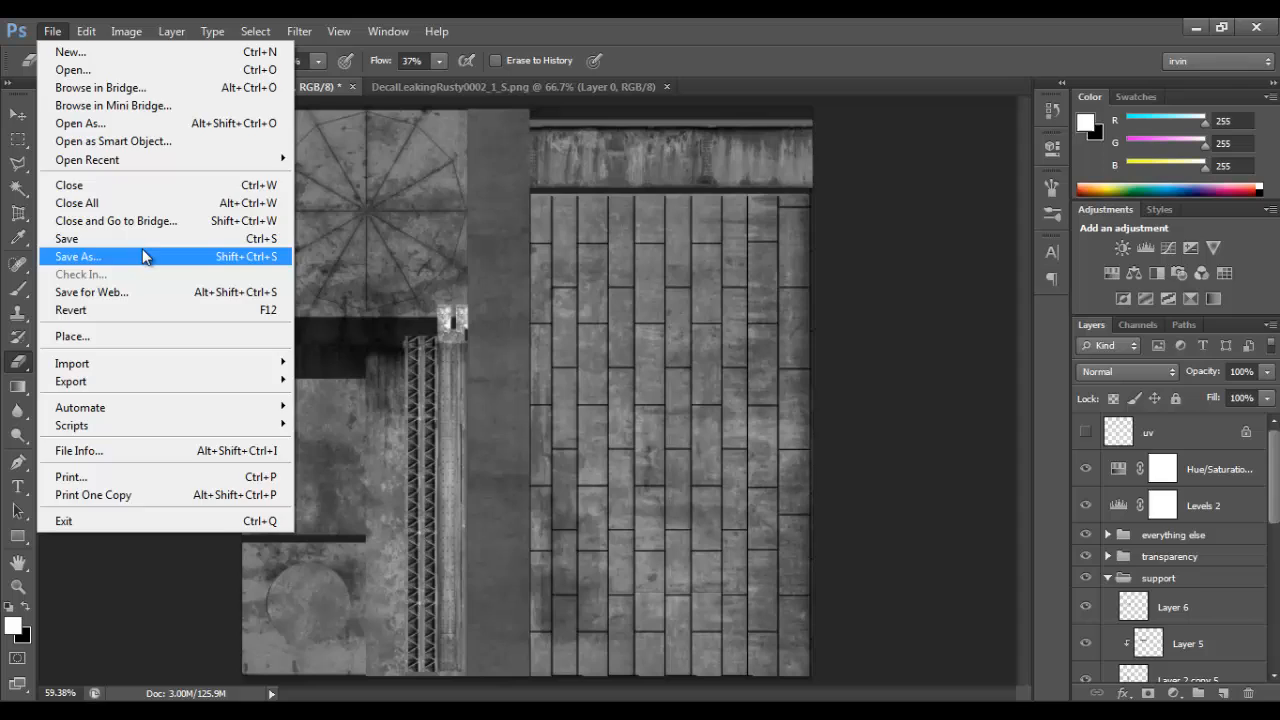
click(77, 256)
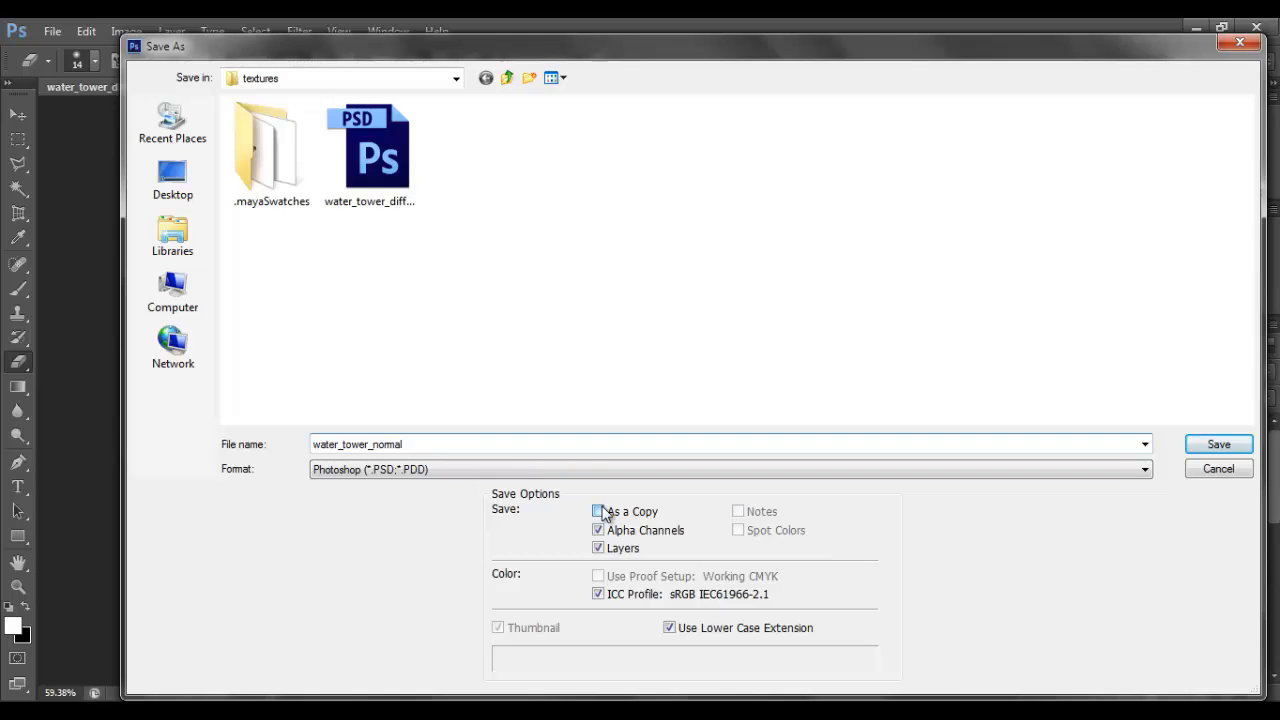
click(1220, 445)
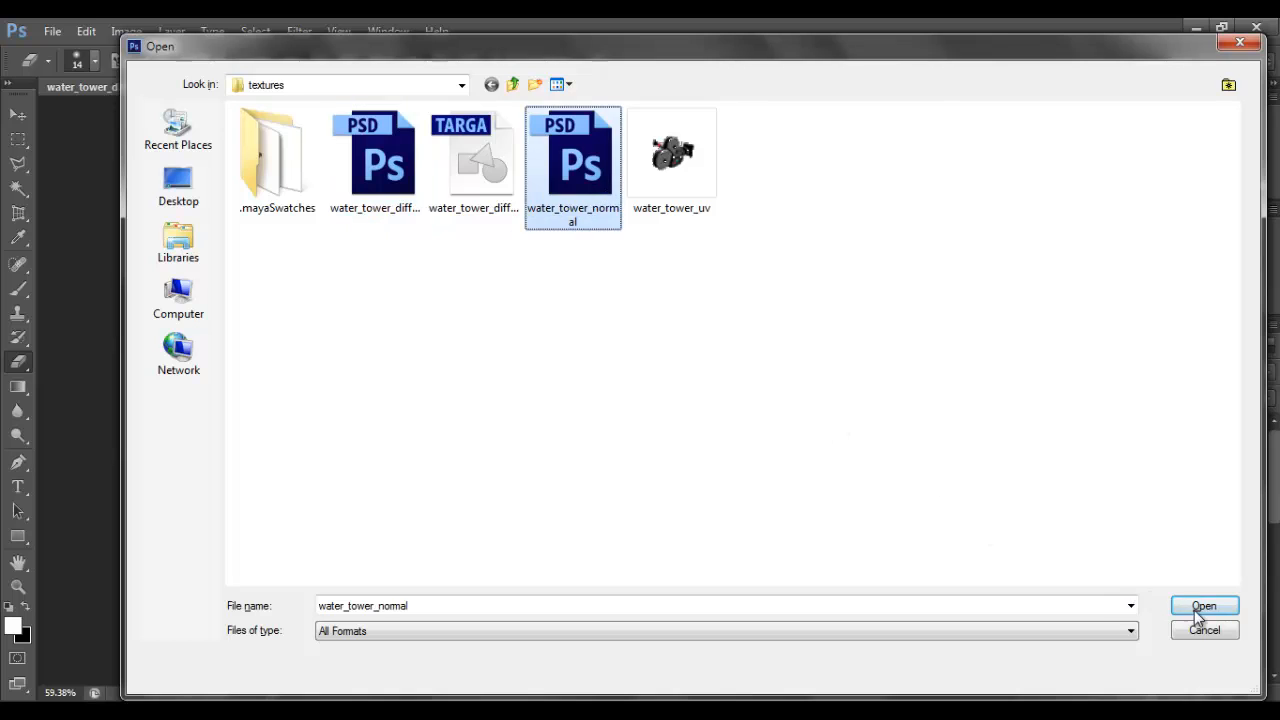
Open water_tower_normal and close the diffuse and rusty decal documents.
click(1195, 606)
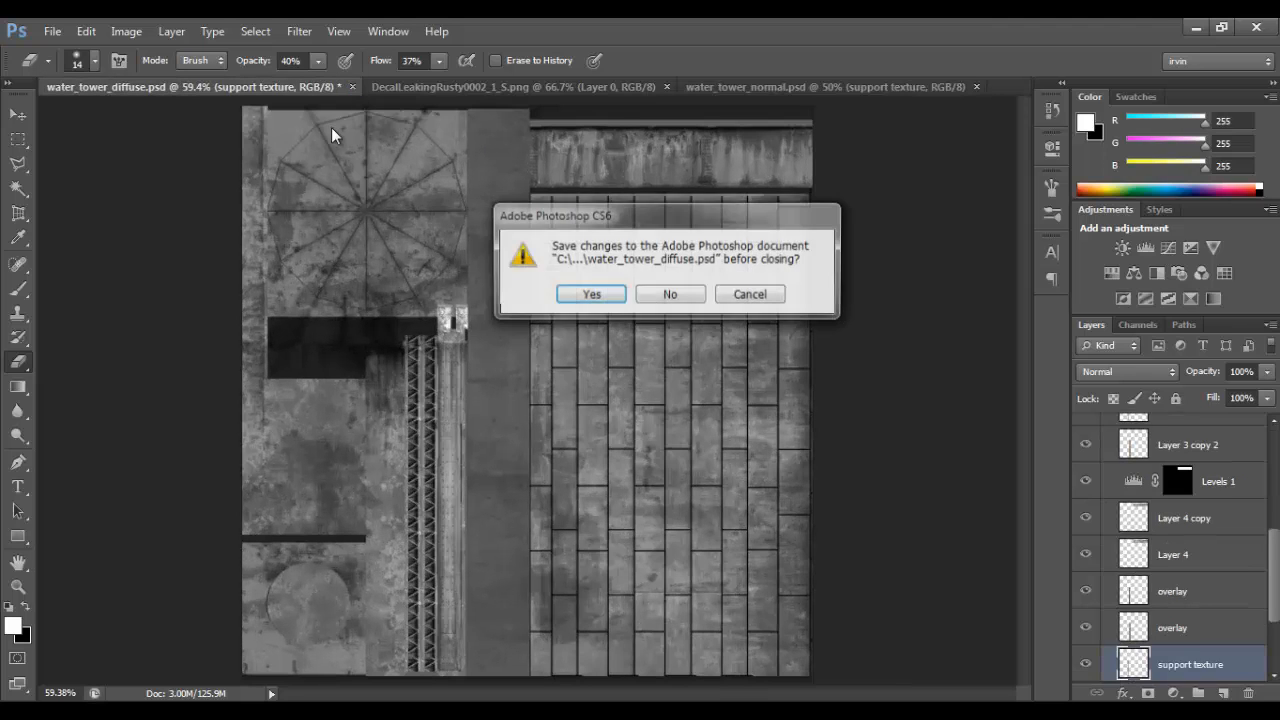
click(670, 293)
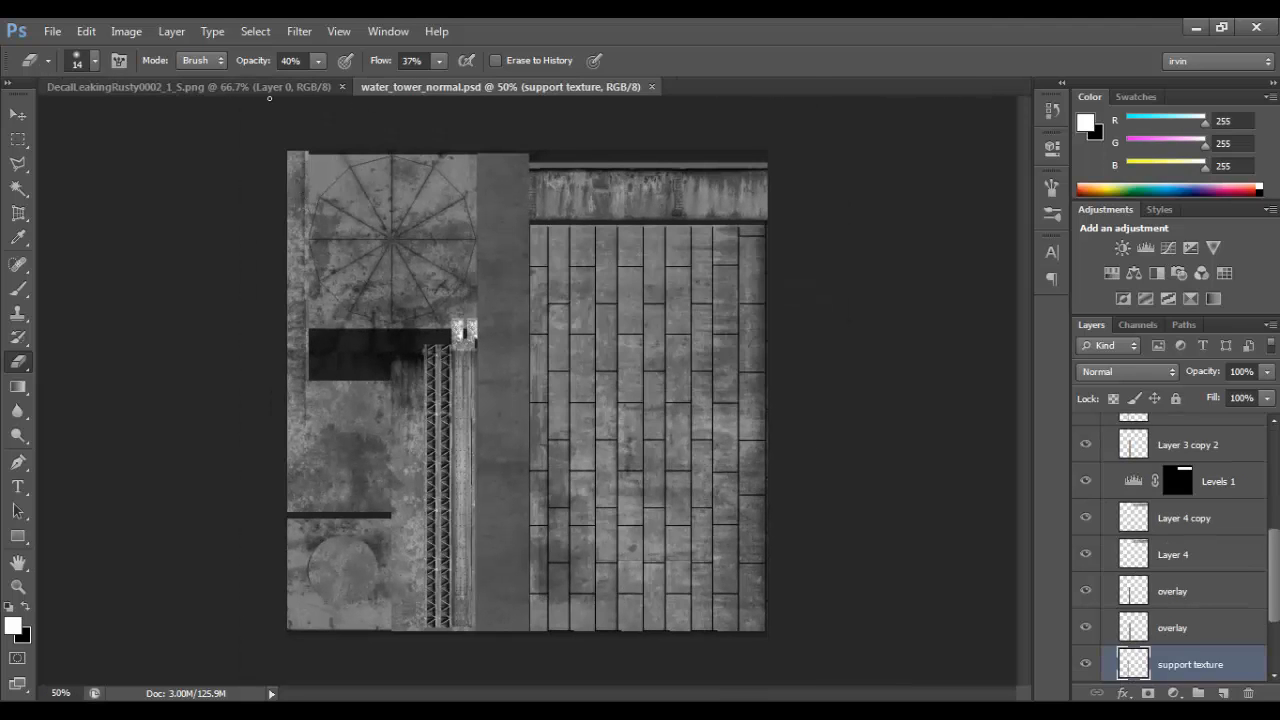
click(342, 85)
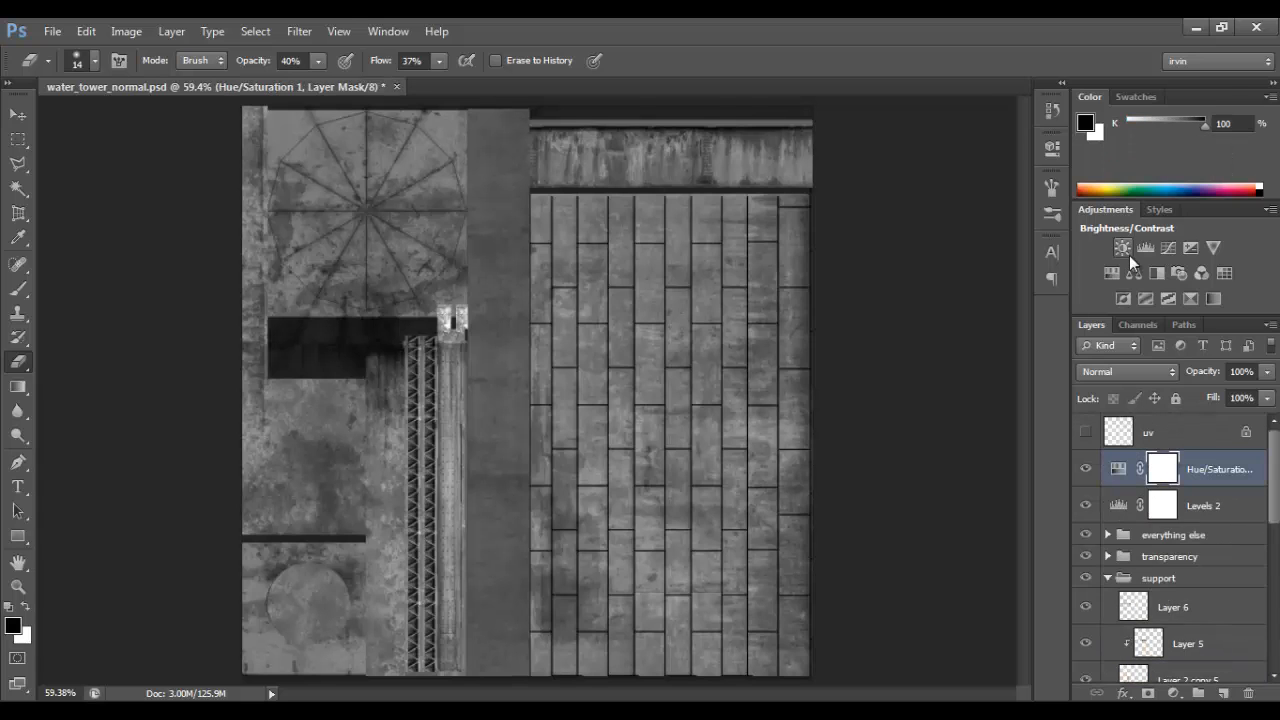
Add a Levels adjustment that adjusts the midtones and brightens the texture's highlights.
click(1145, 248)
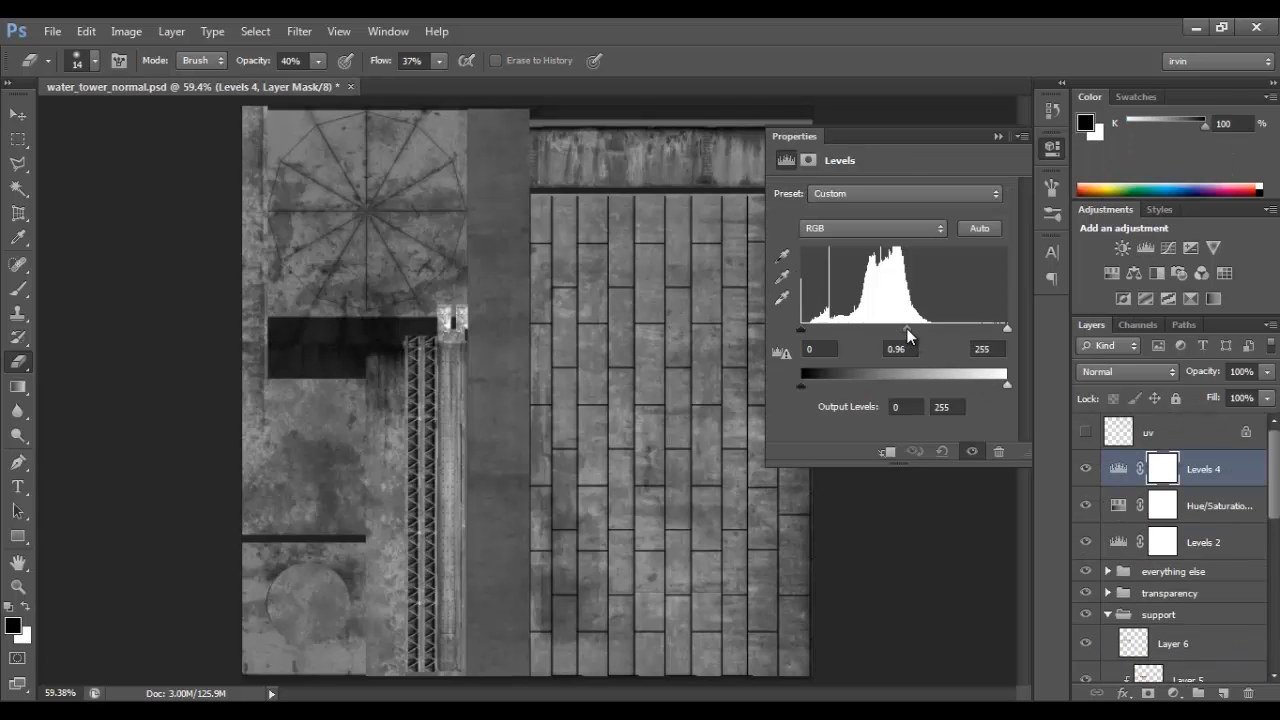
drag(1007, 328, 996, 328)
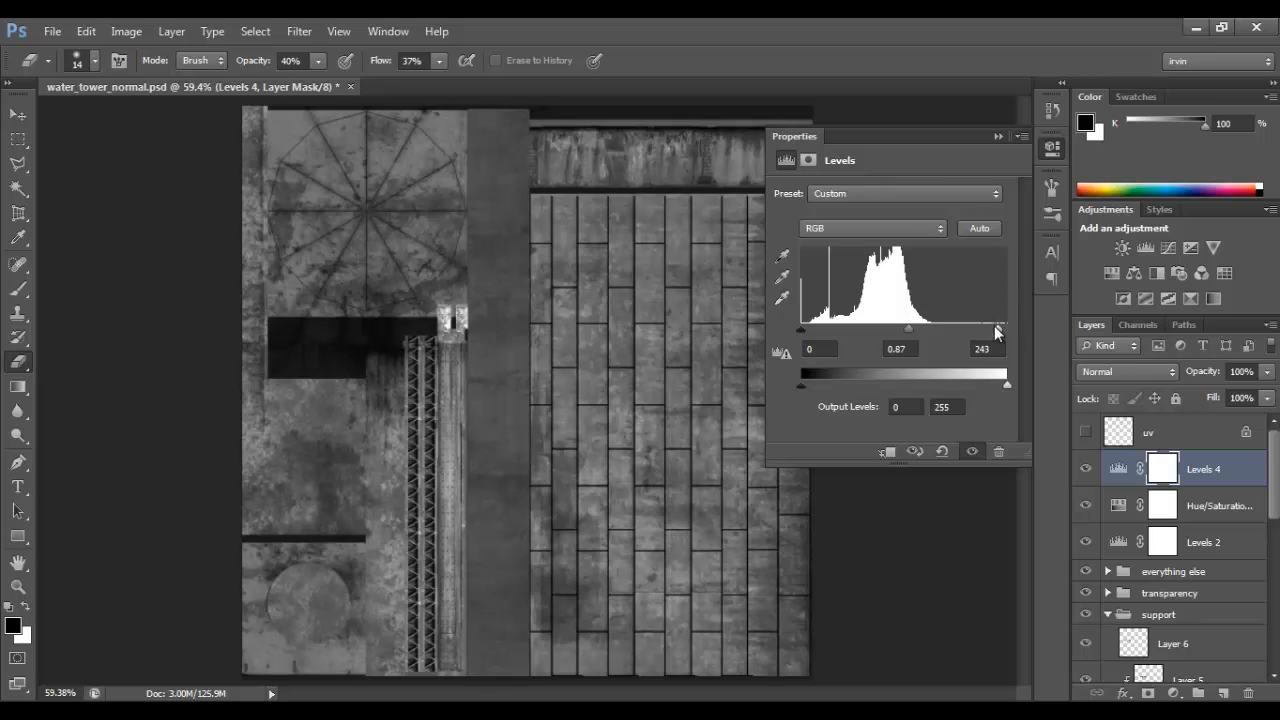
drag(998, 328, 983, 328)
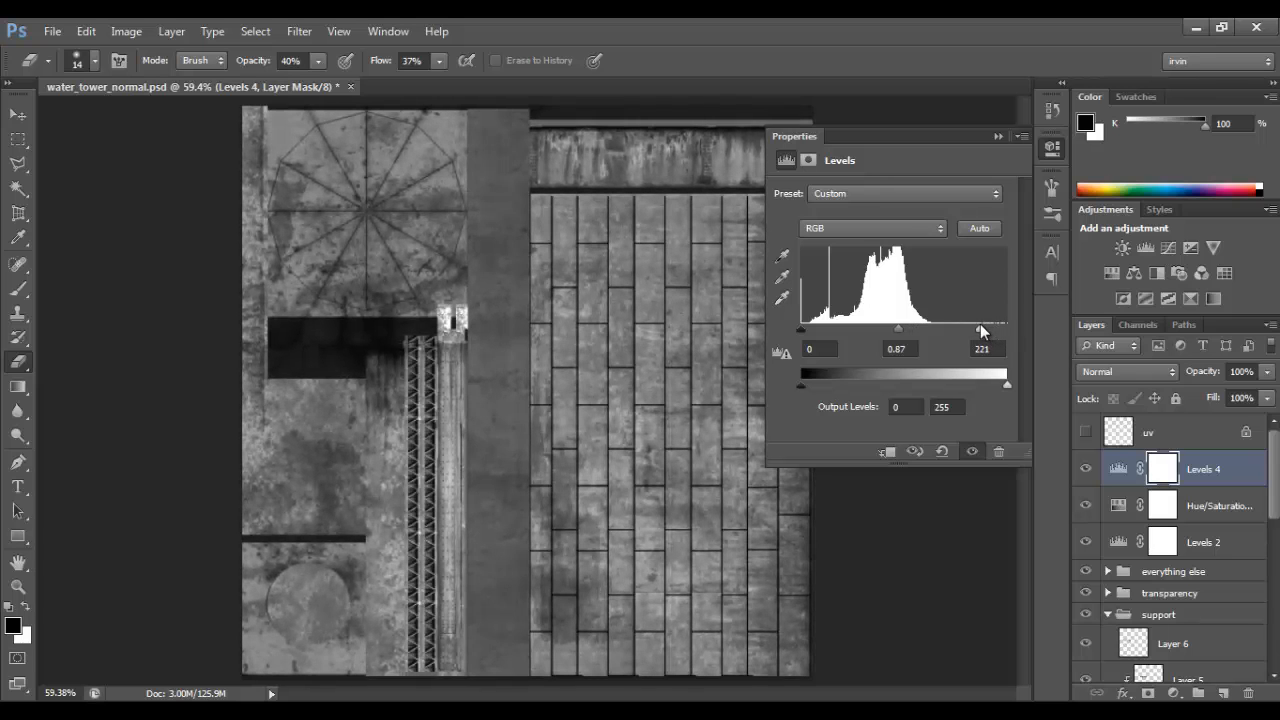
drag(1003, 328, 985, 328)
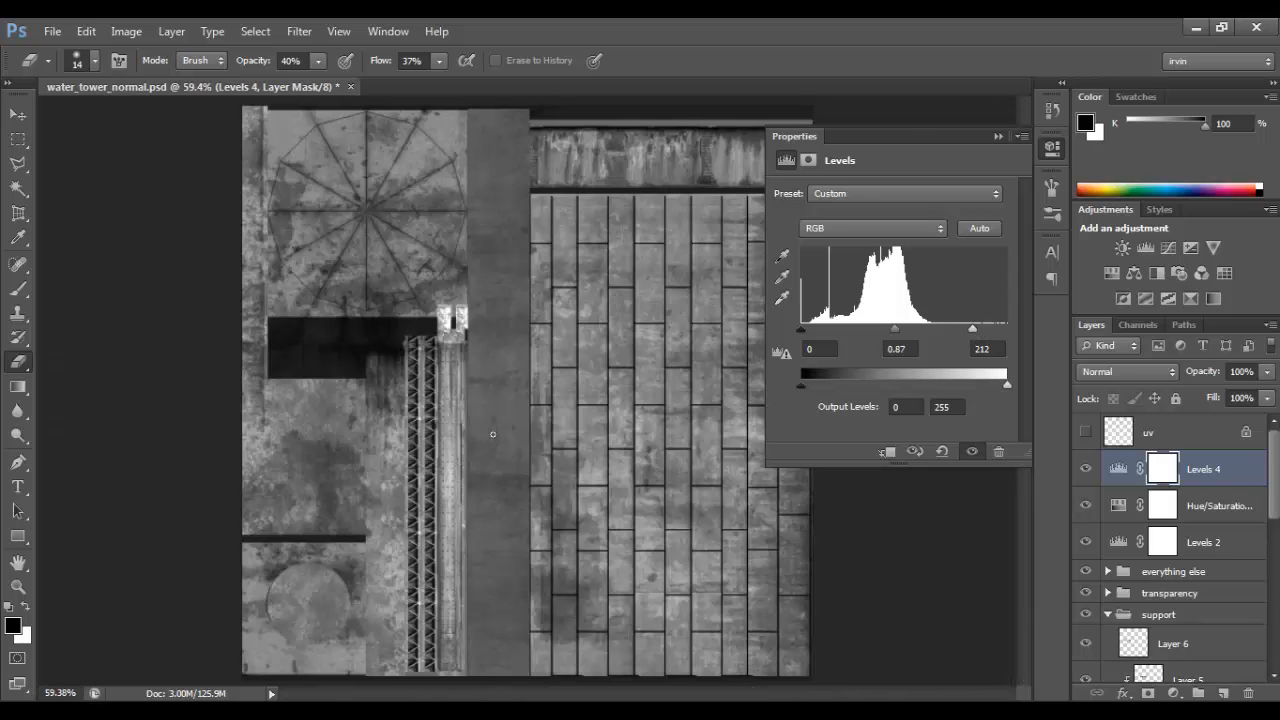
click(1026, 135)
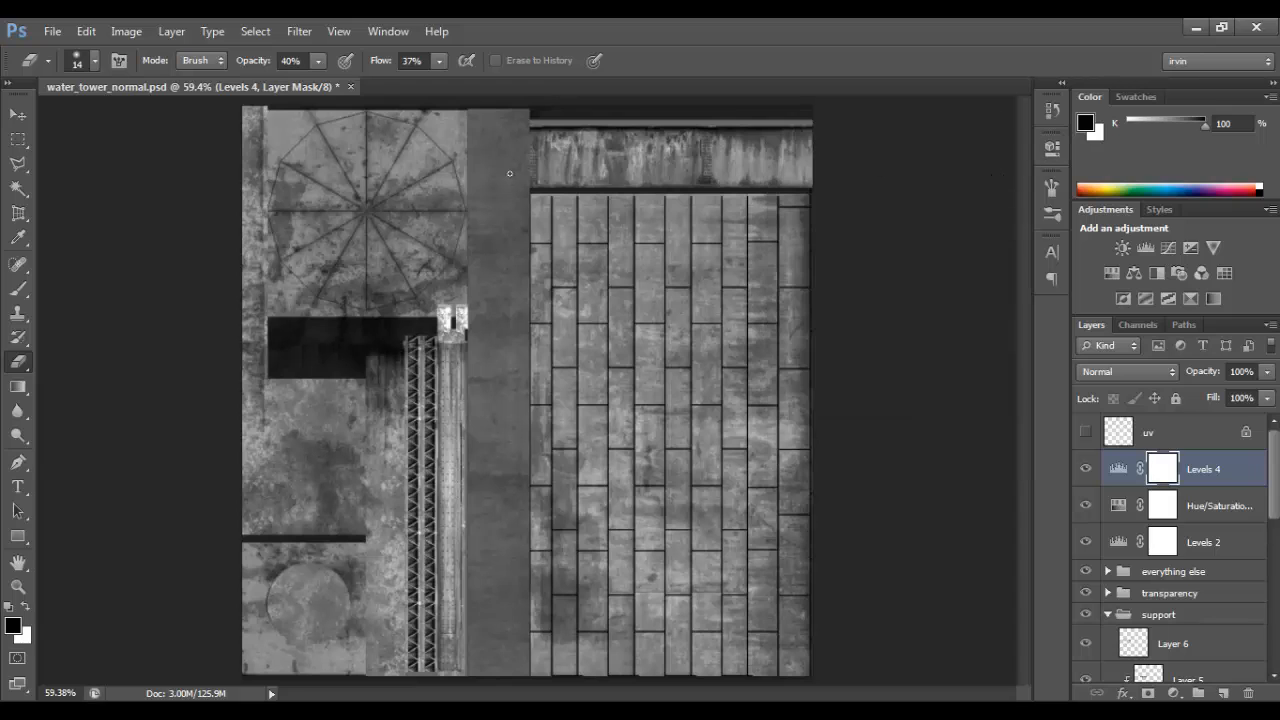
Flatten the image into one background layer, discarding hidden layers.
click(171, 31)
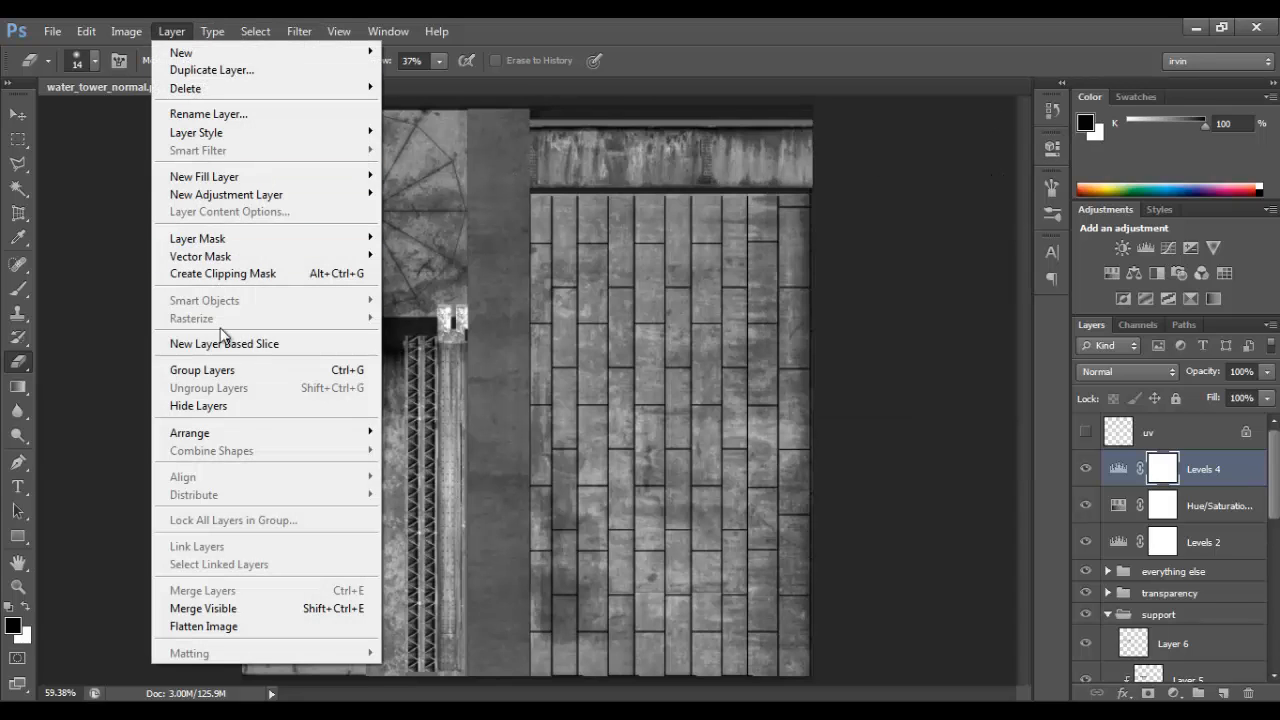
click(202, 626)
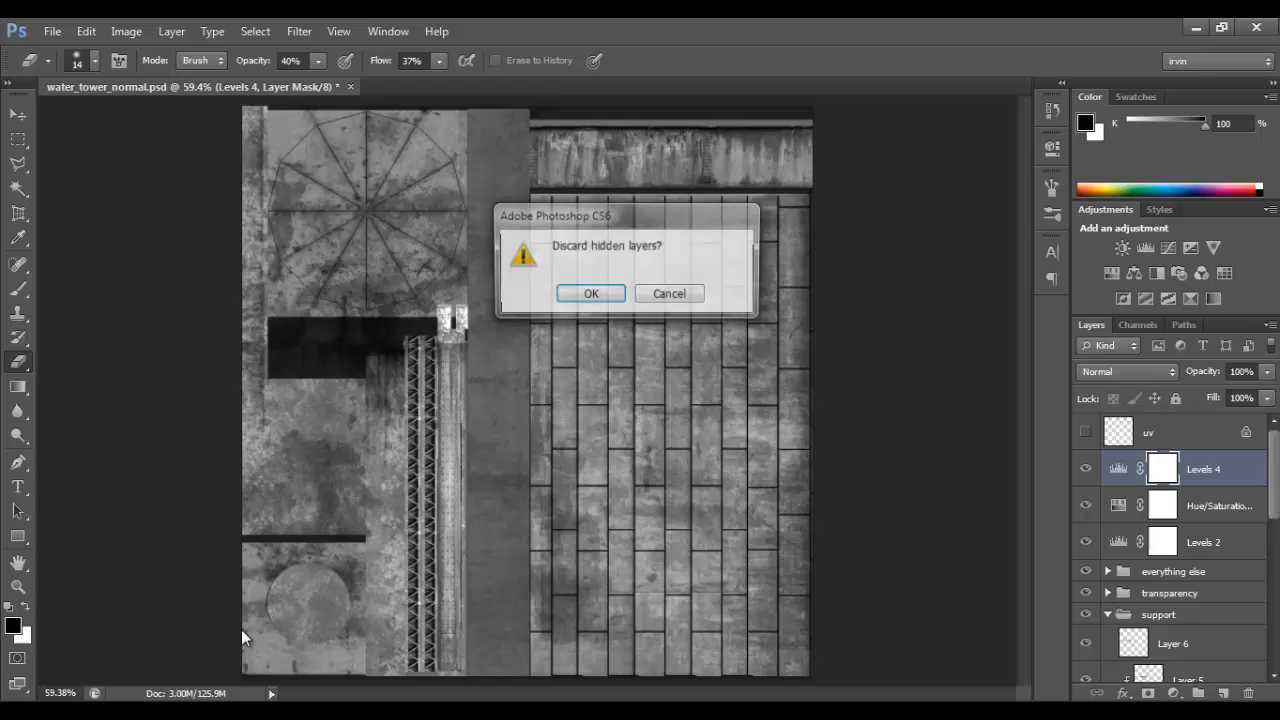
click(591, 293)
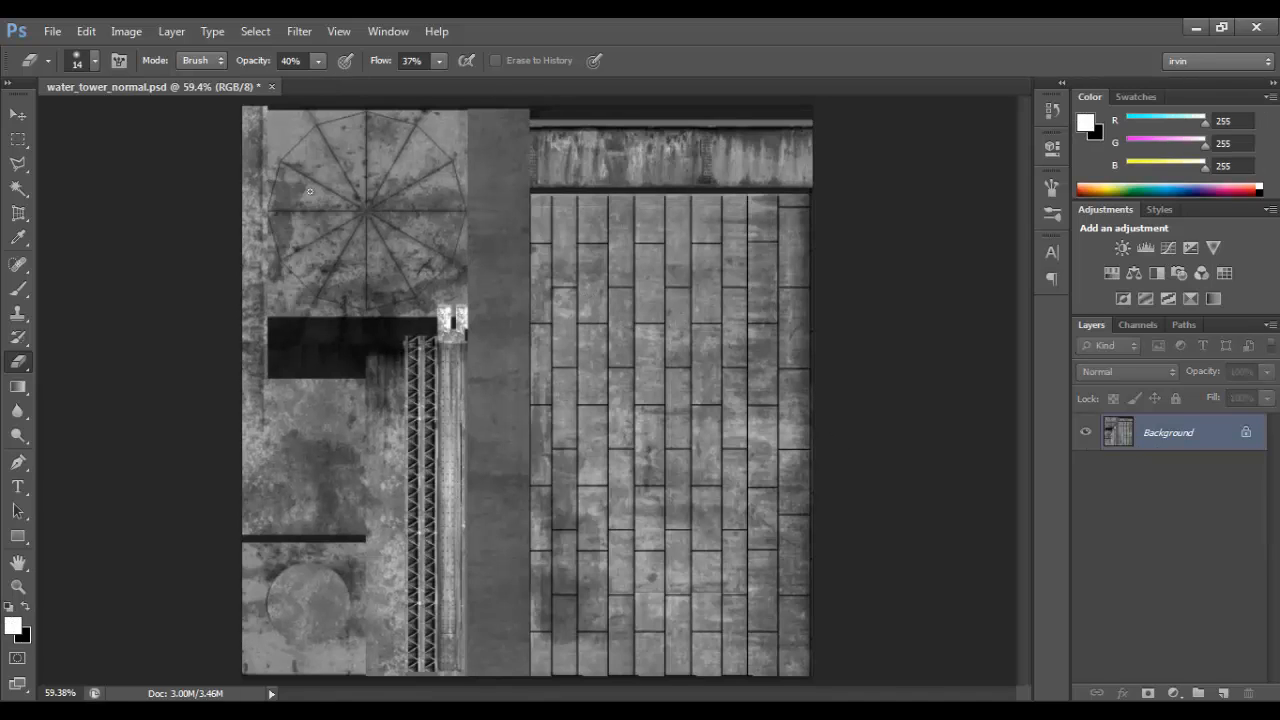
Apply the NVIDIA NormalMapFilter with Max (R,G,B) conversion and scale 2.
click(301, 31)
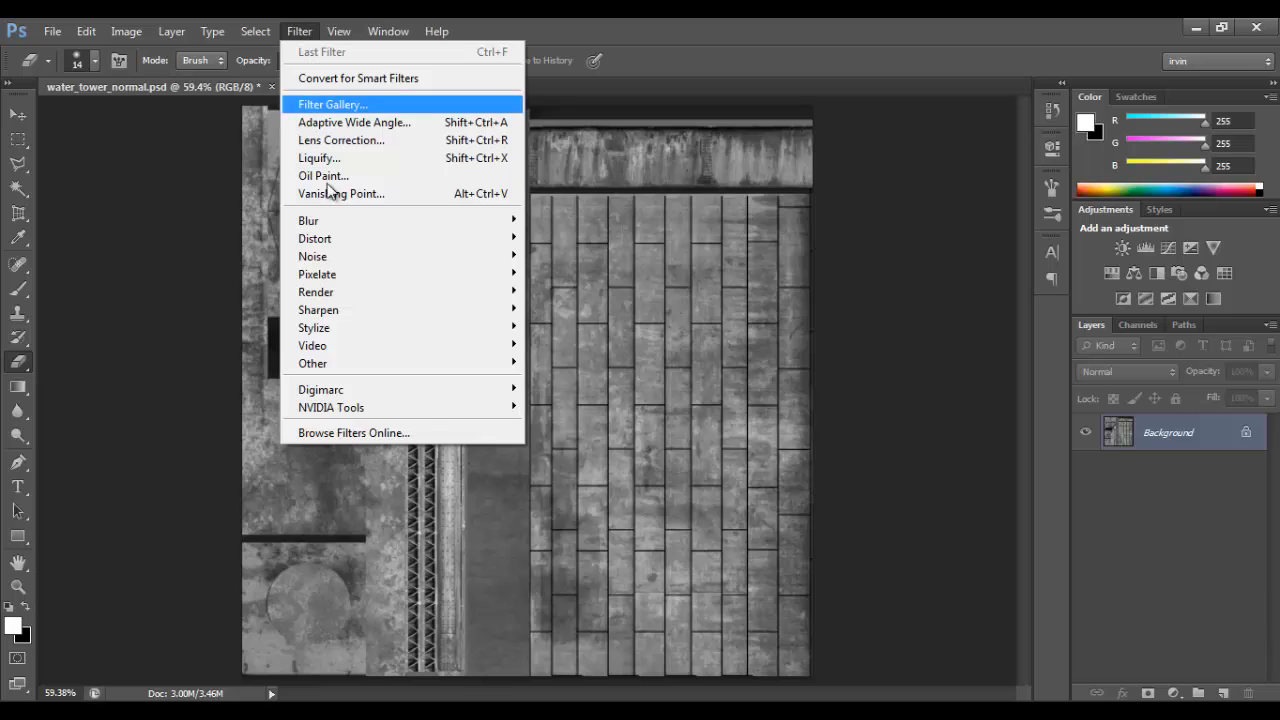
mouse_move(331, 407)
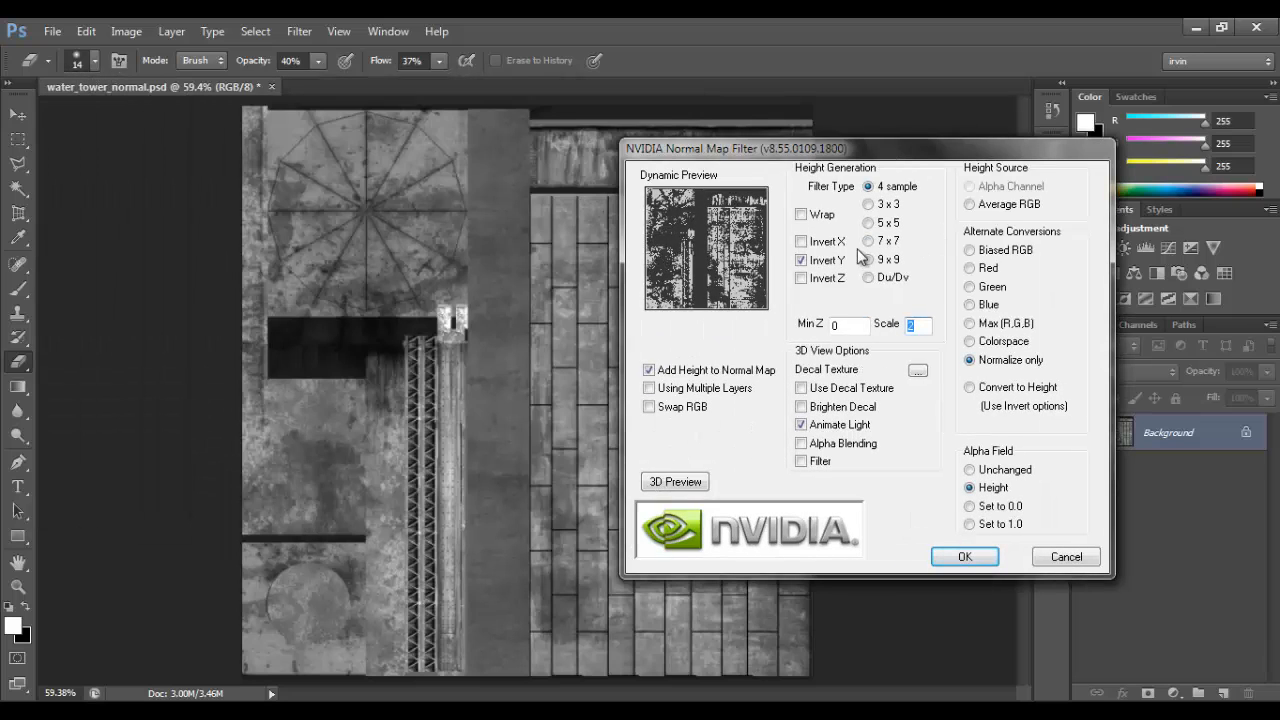
mouse_move(990, 328)
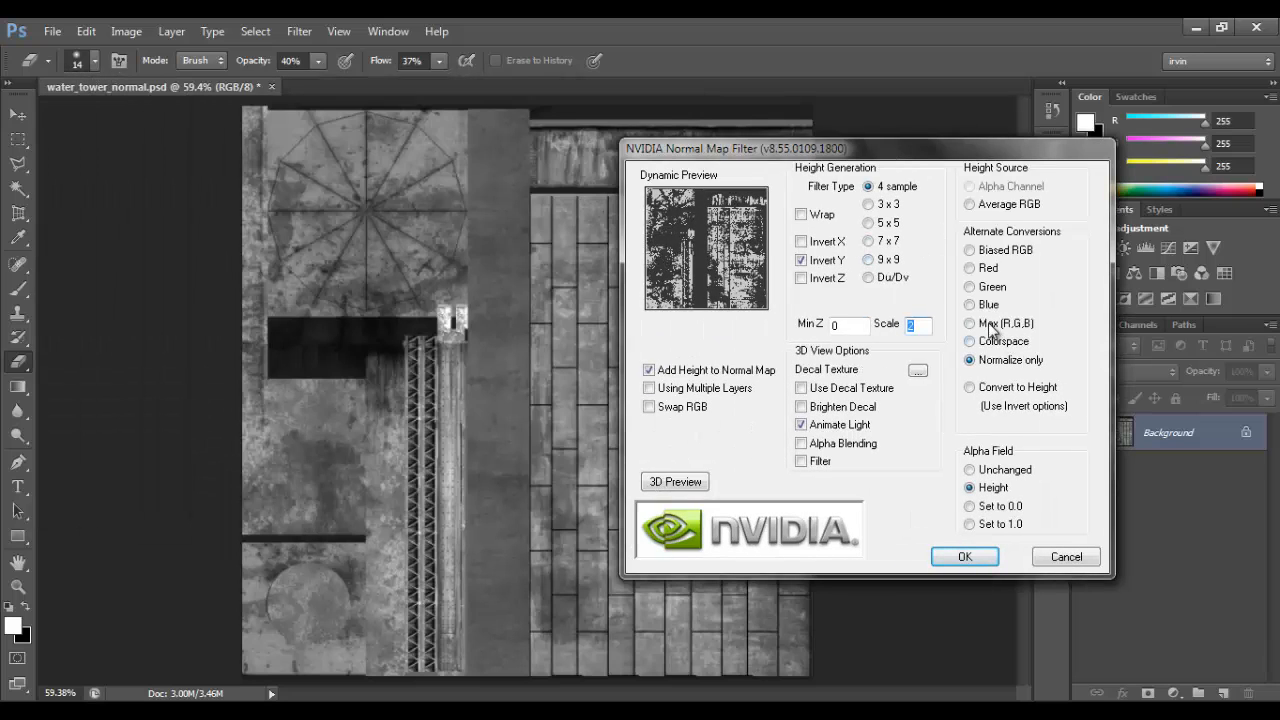
click(968, 323)
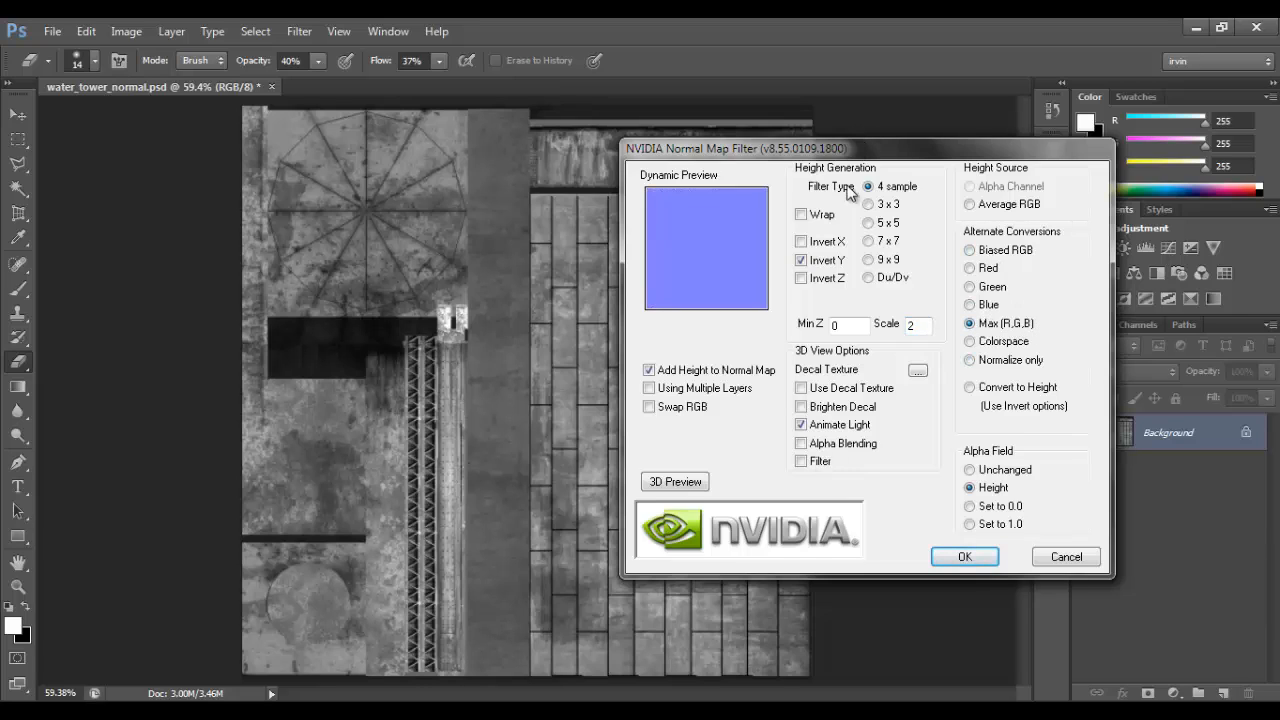
mouse_move(832, 191)
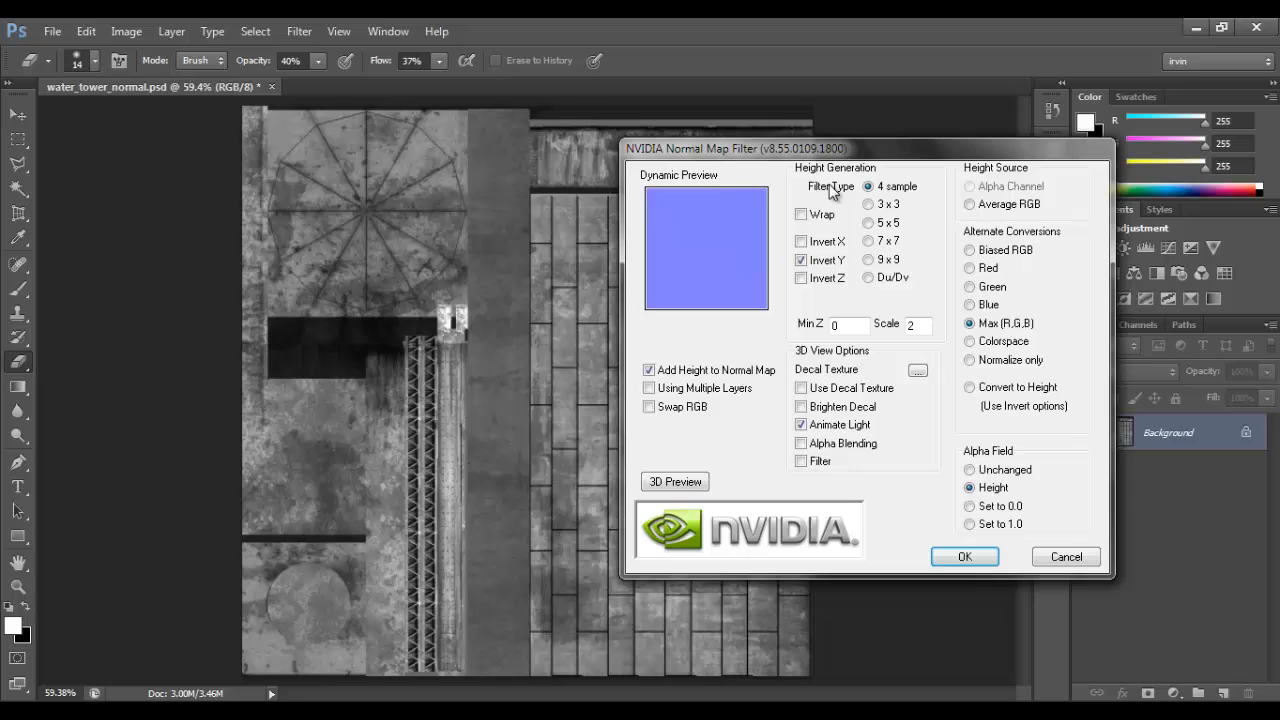
mouse_move(866, 190)
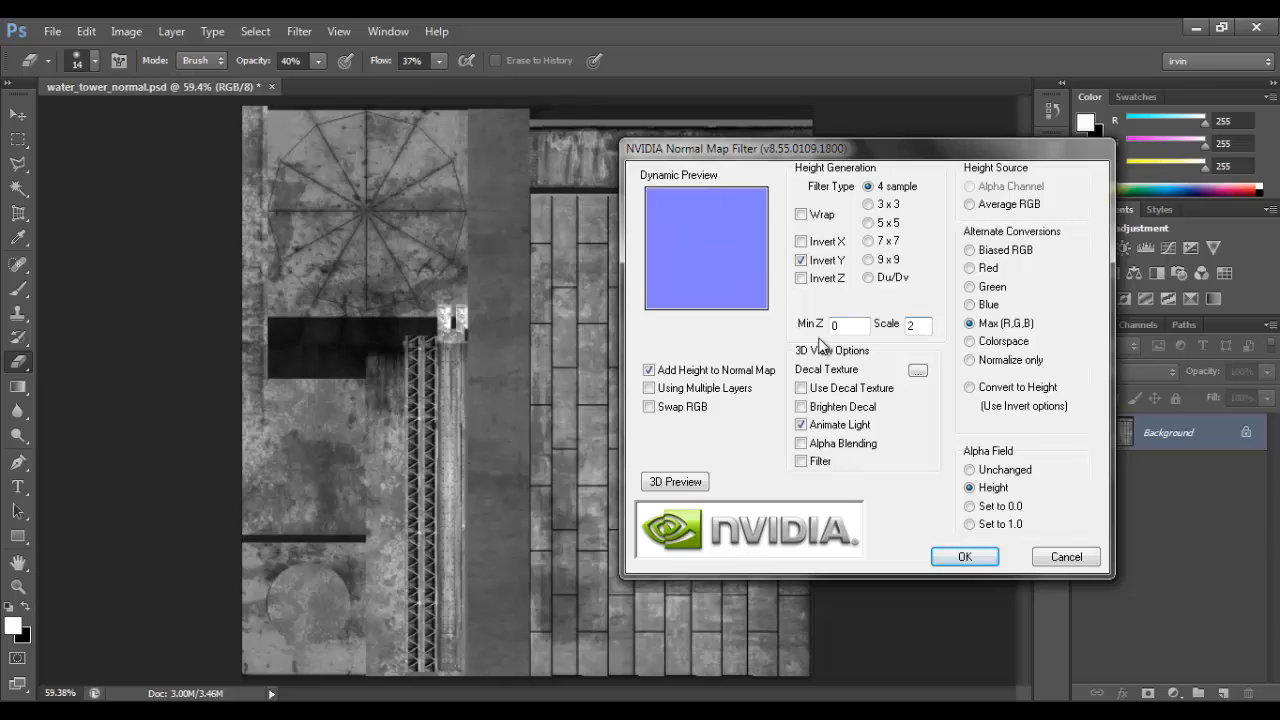
drag(737, 148, 850, 126)
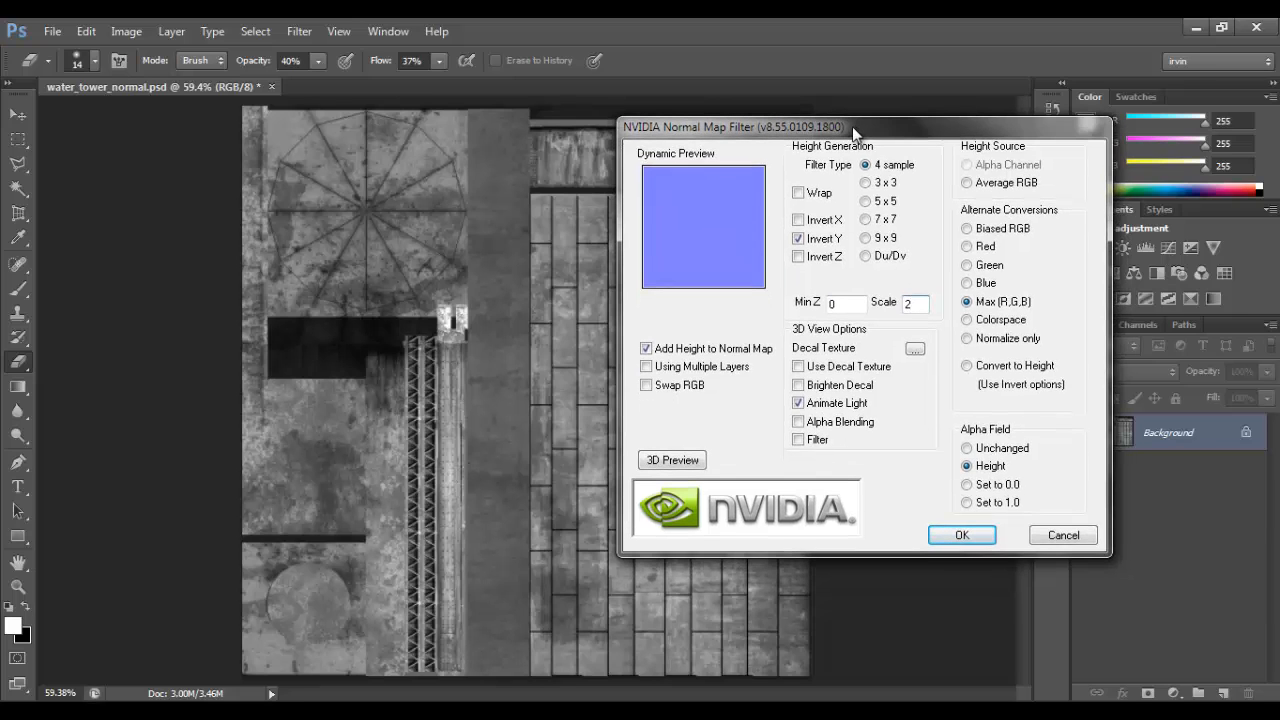
mouse_move(845, 302)
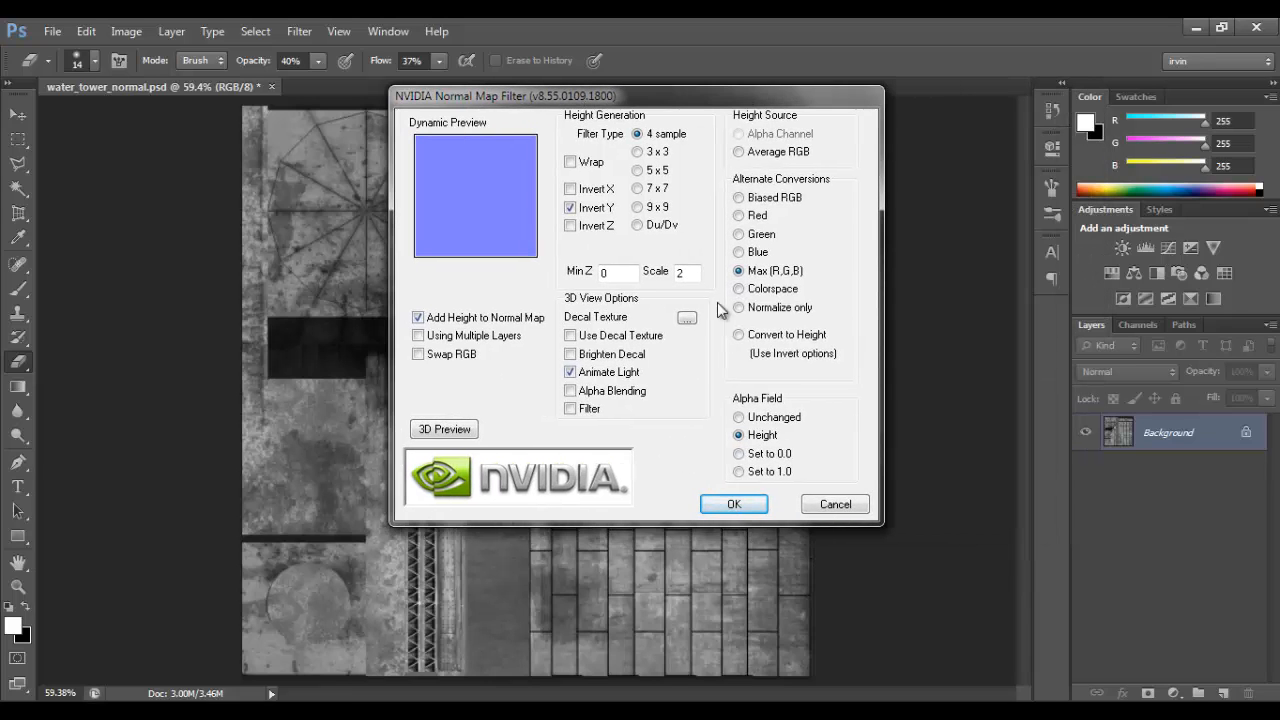
mouse_move(677, 408)
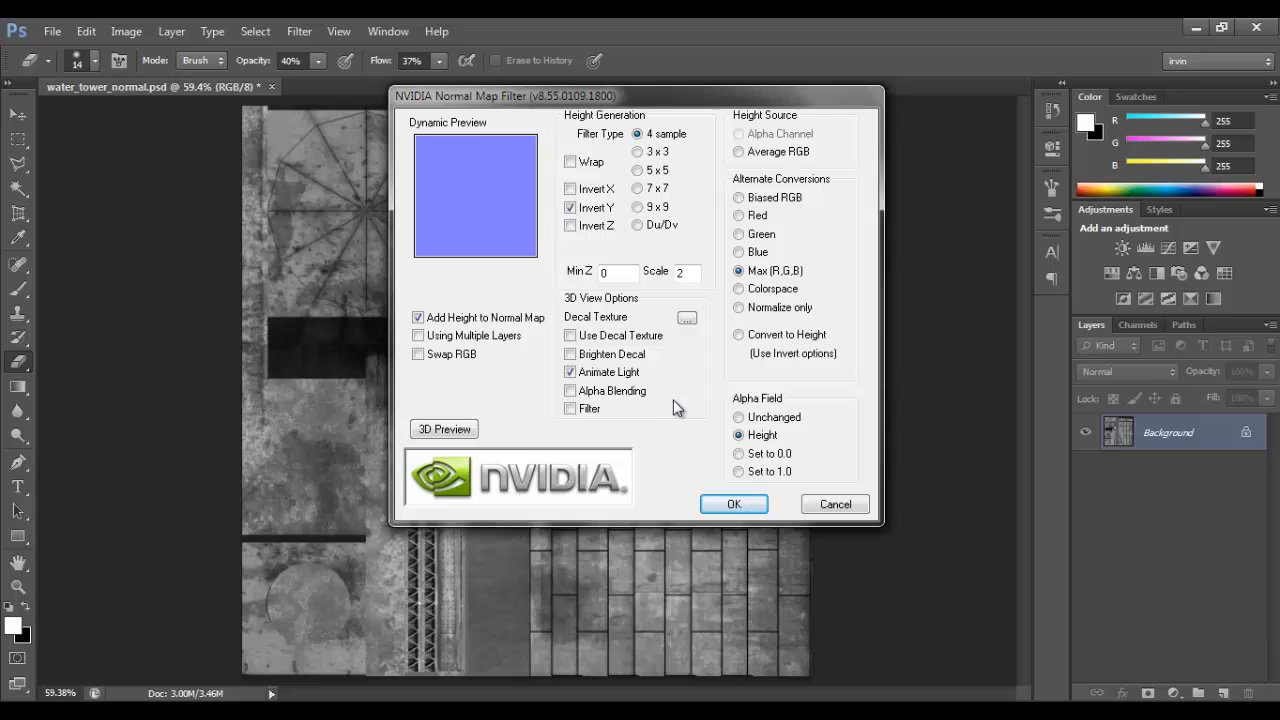
mouse_move(674, 404)
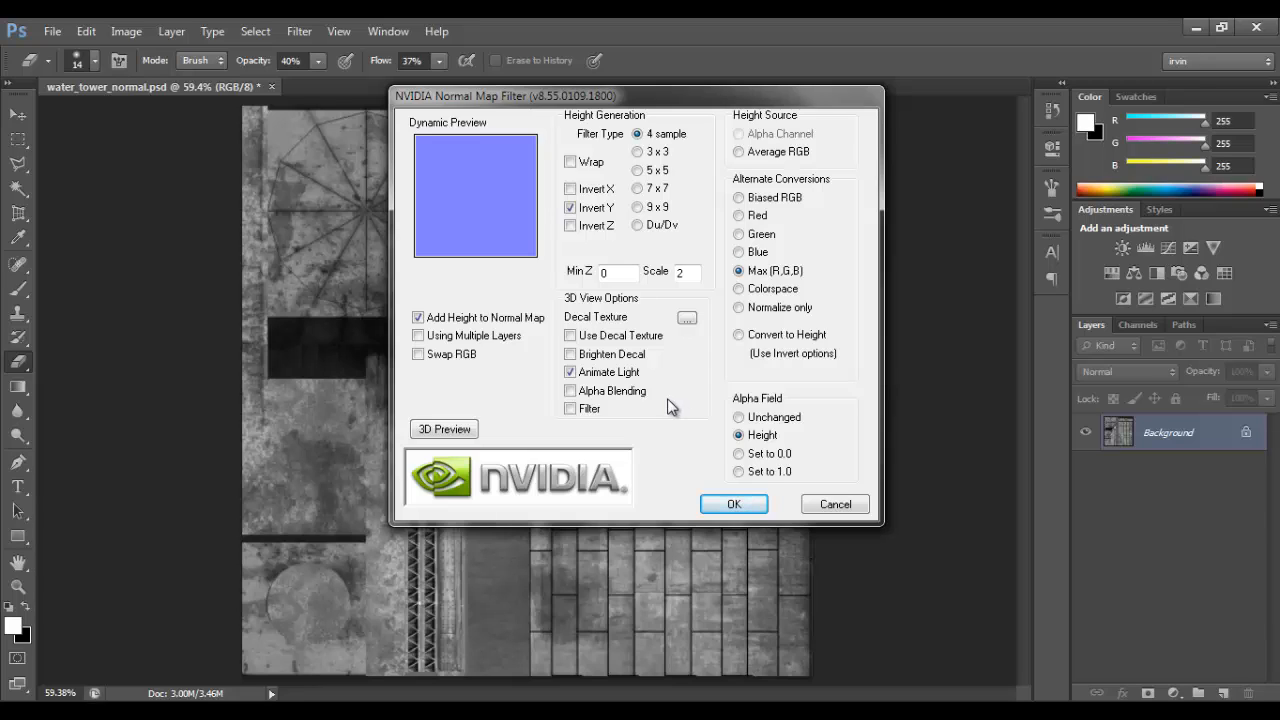
click(734, 504)
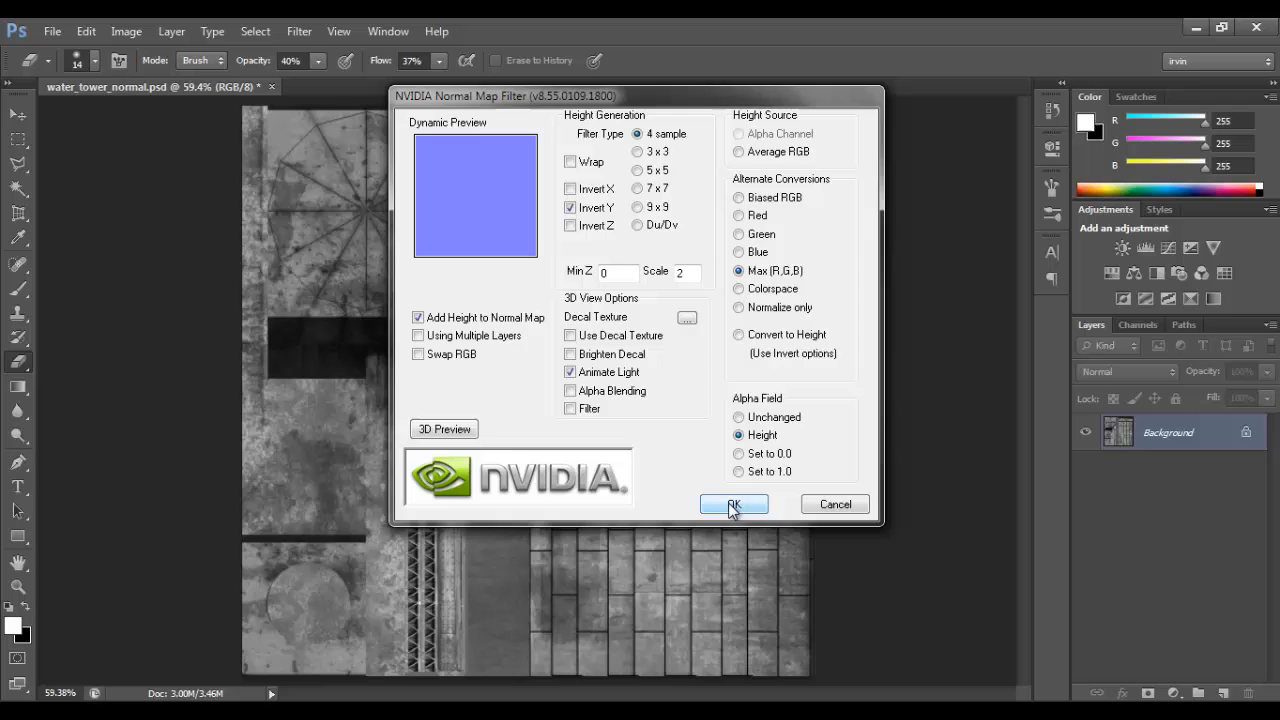
click(733, 504)
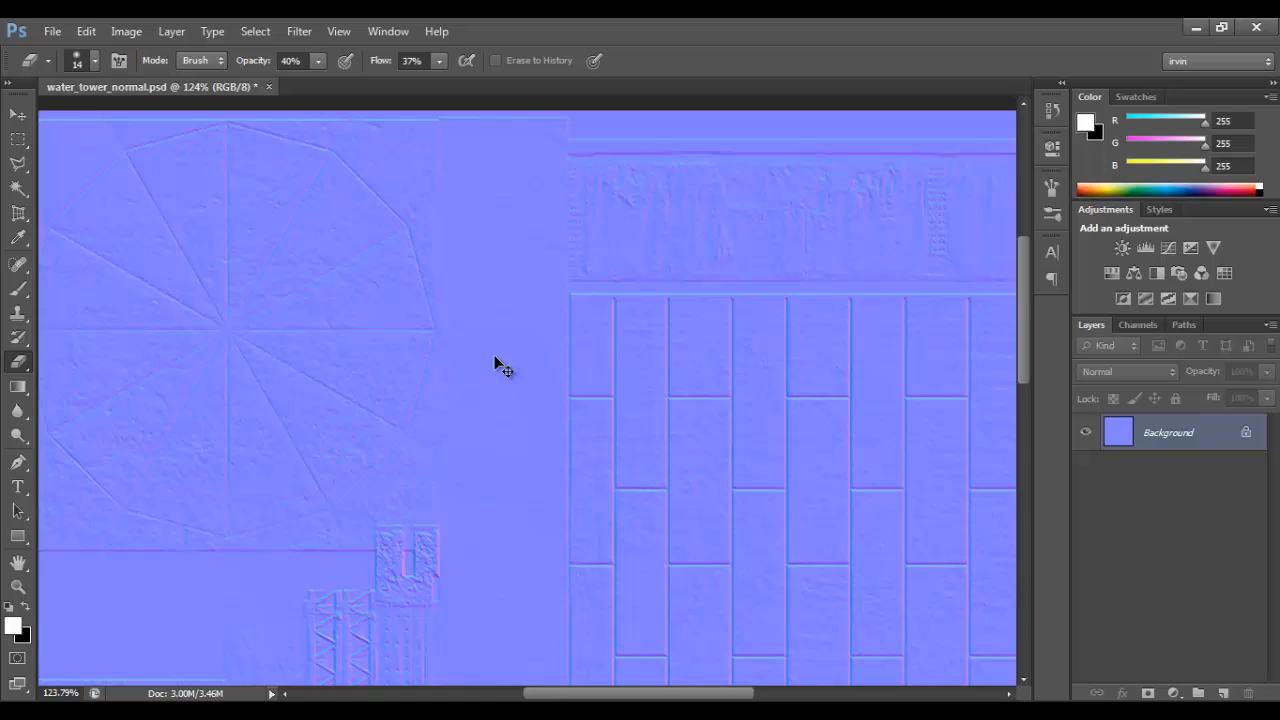
Back out of Save As and delete the extra Alpha 1 channel.
click(54, 31)
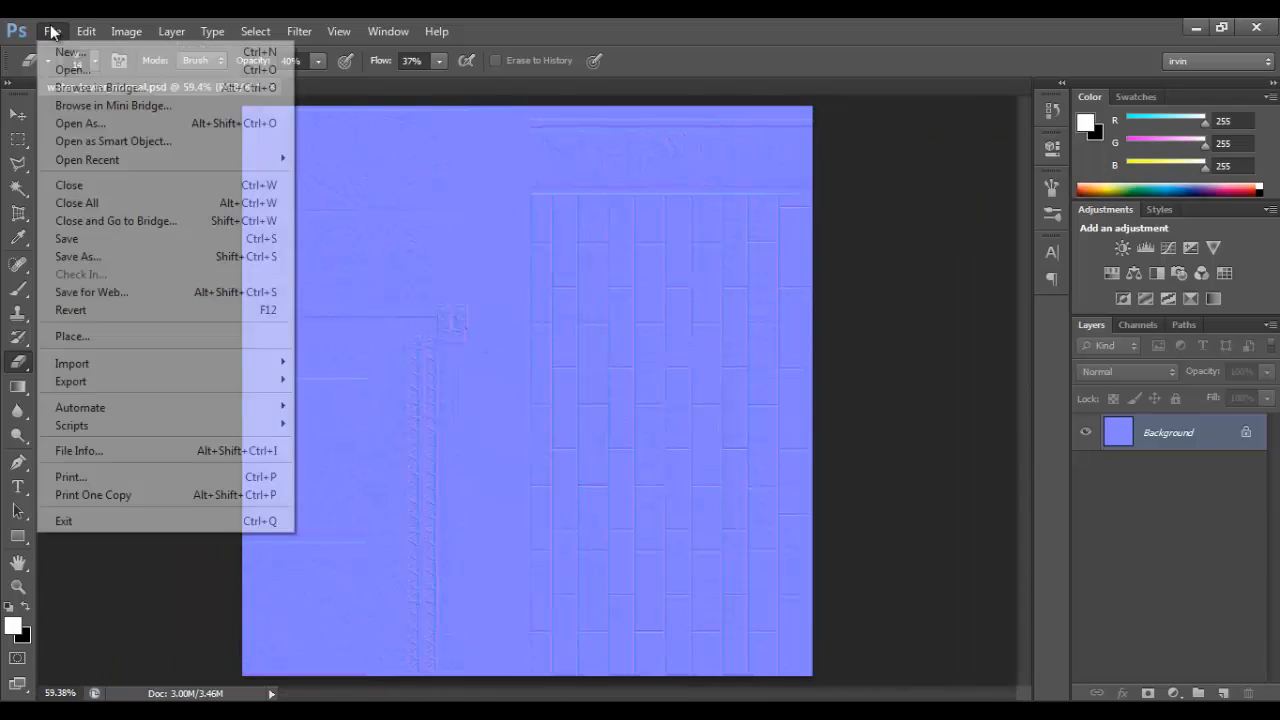
click(77, 256)
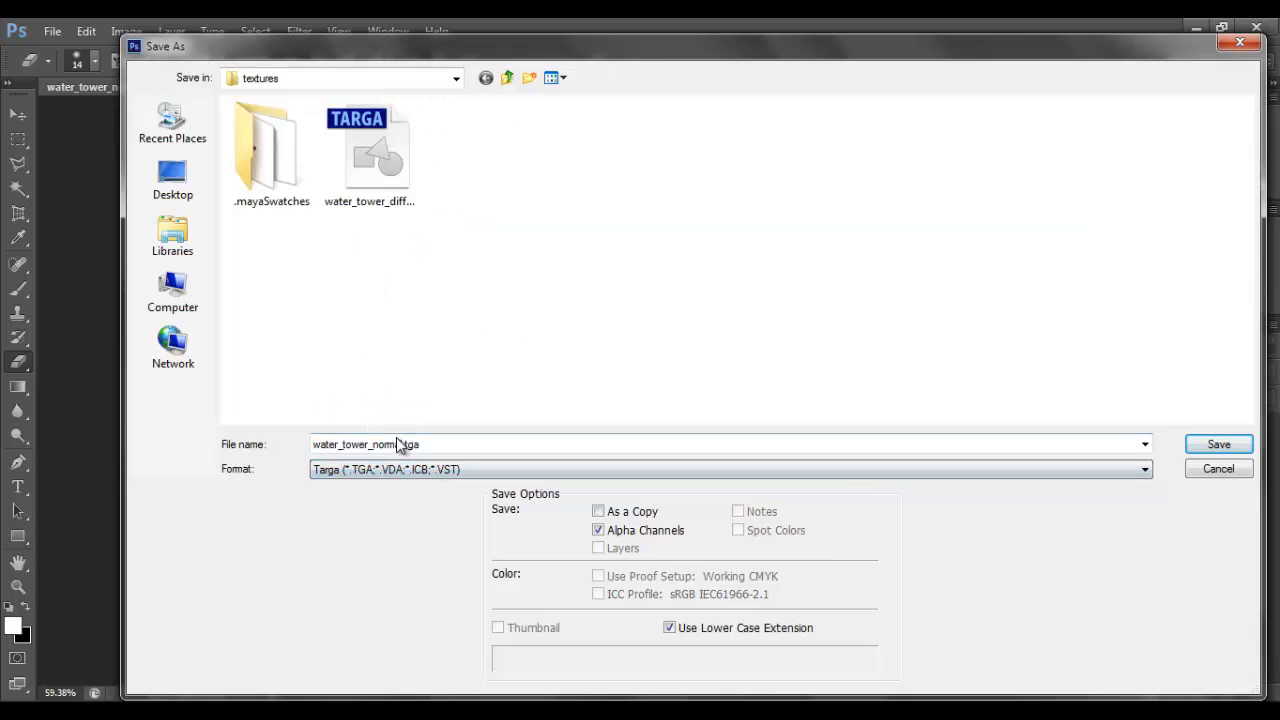
click(597, 511)
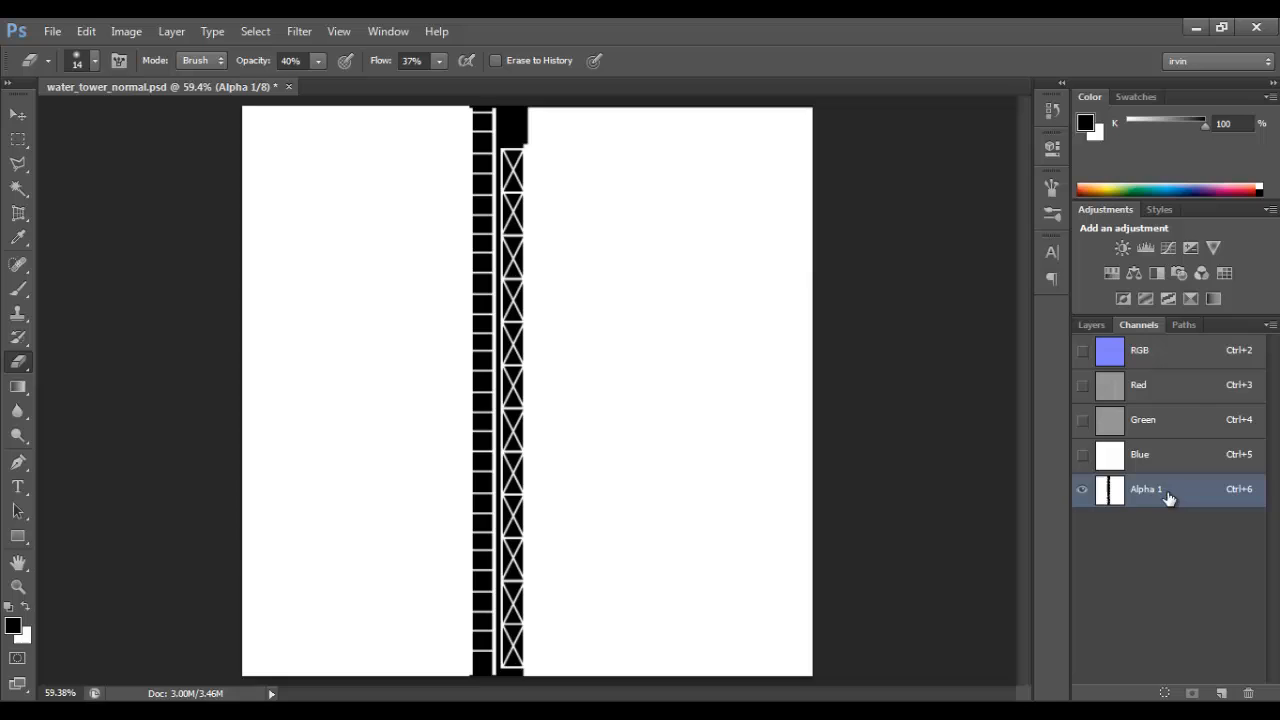
click(1140, 350)
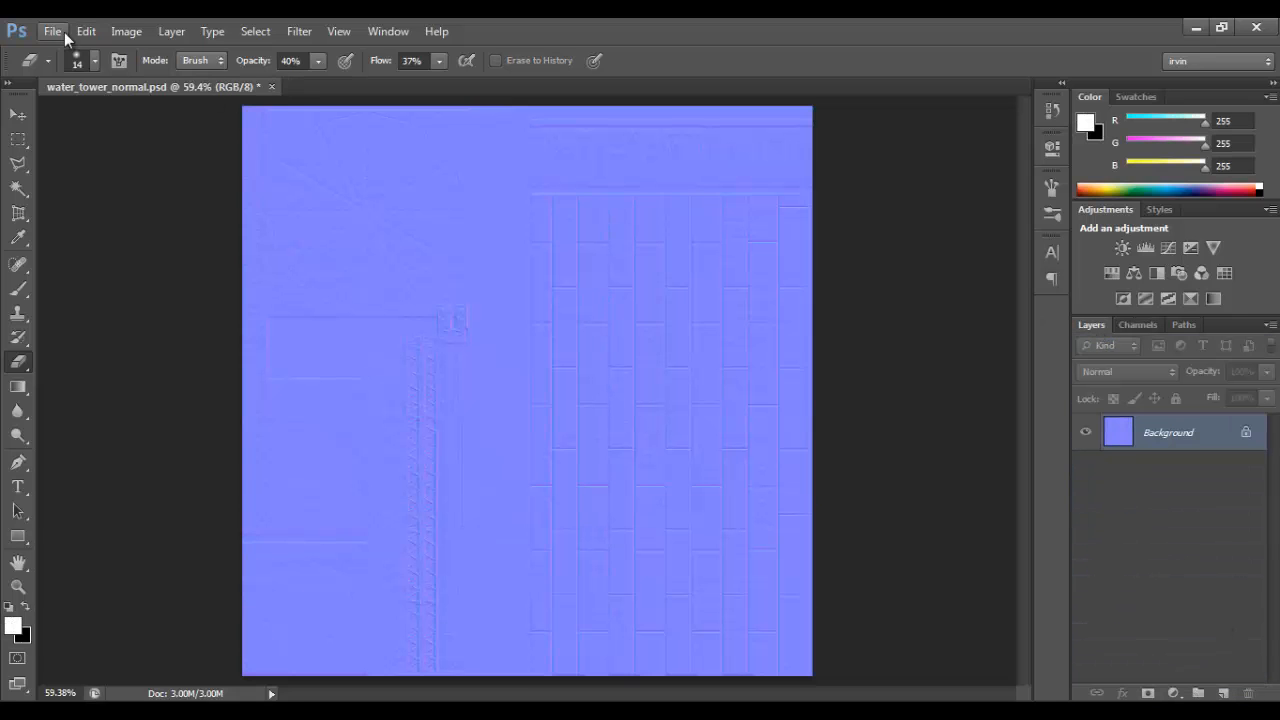
Save the normal map as water_tower_normal.tga in Targa format at 32 bits/pixel.
click(60, 32)
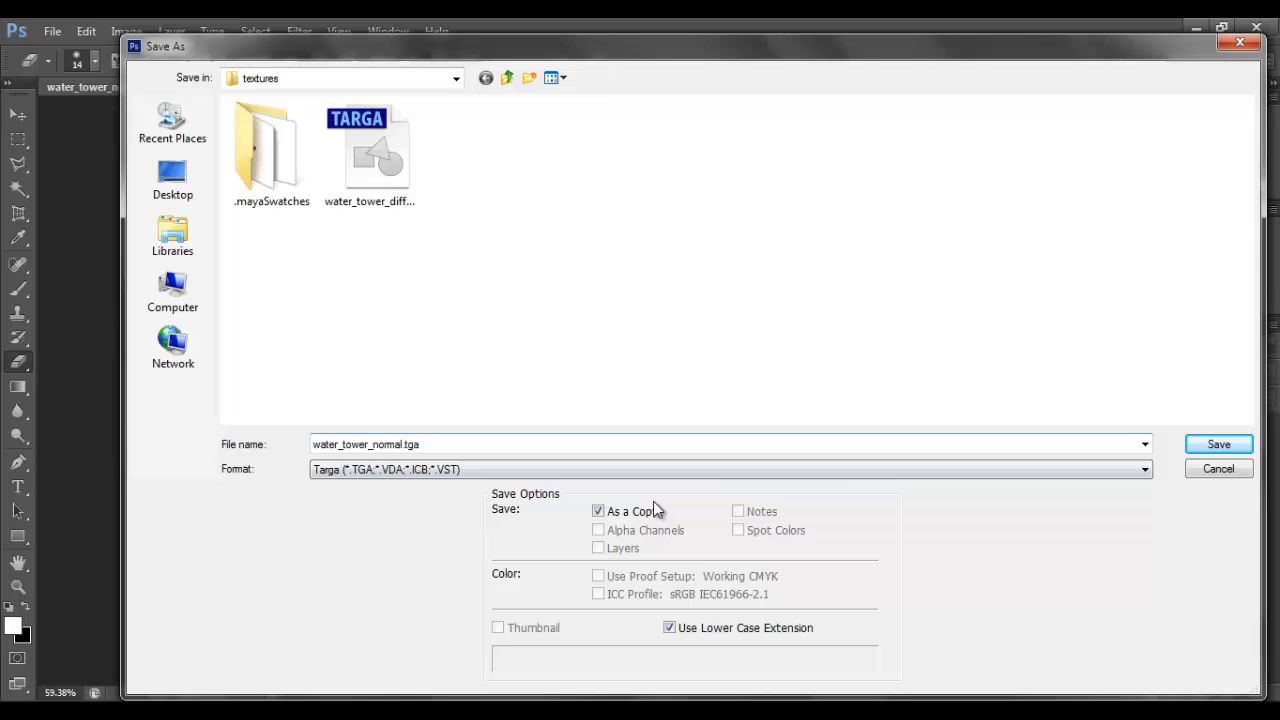
click(1220, 445)
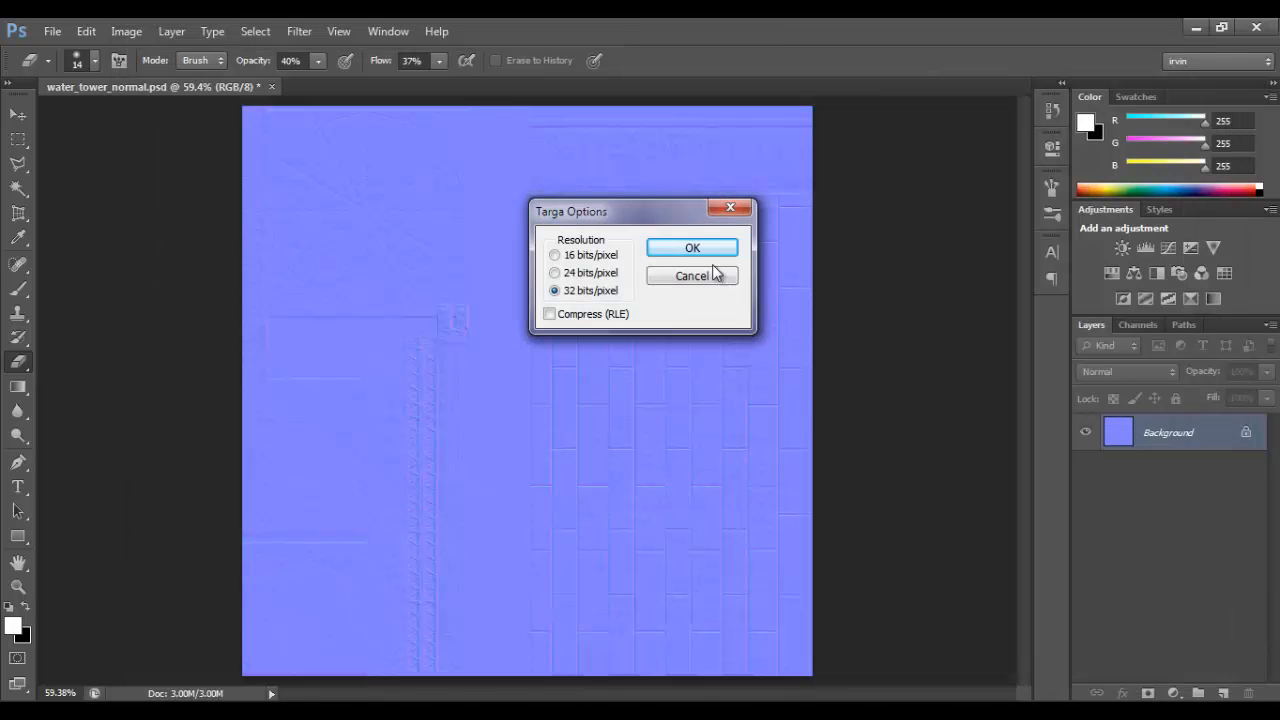
click(692, 247)
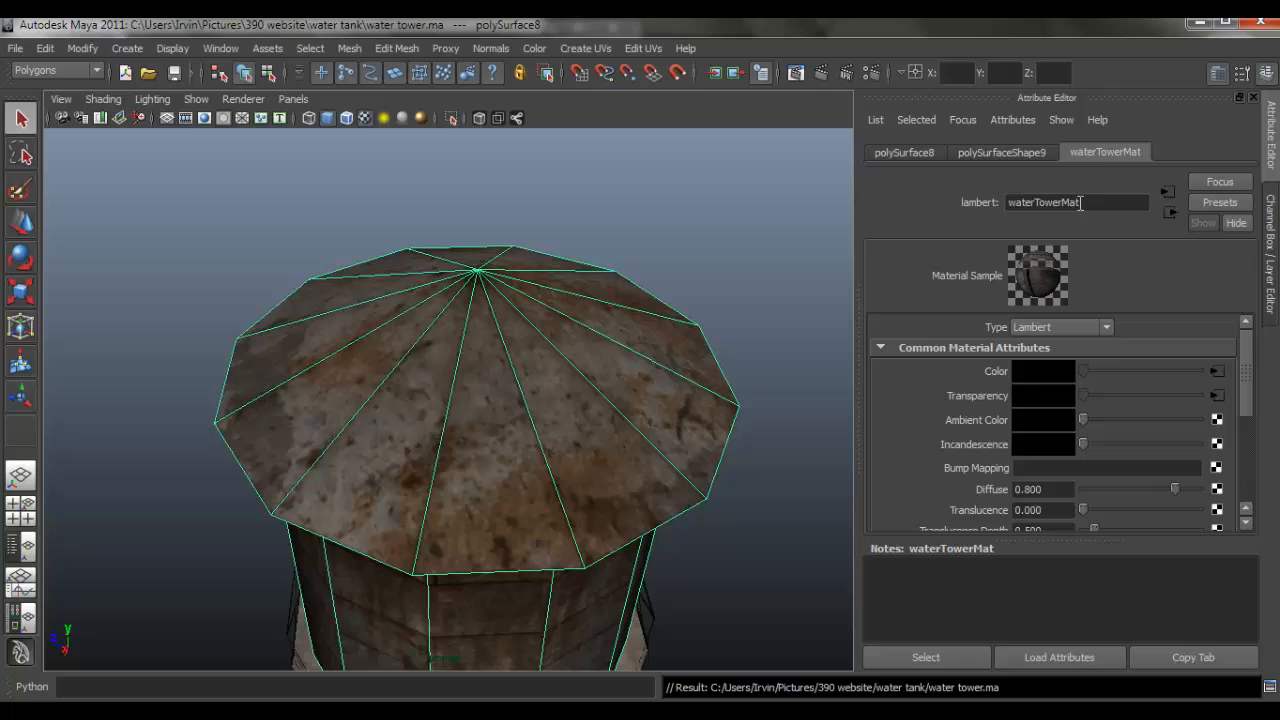
Connect a File texture to Bump Mapping and set Use As to Tangent Space Normals.
scroll(down, 3)
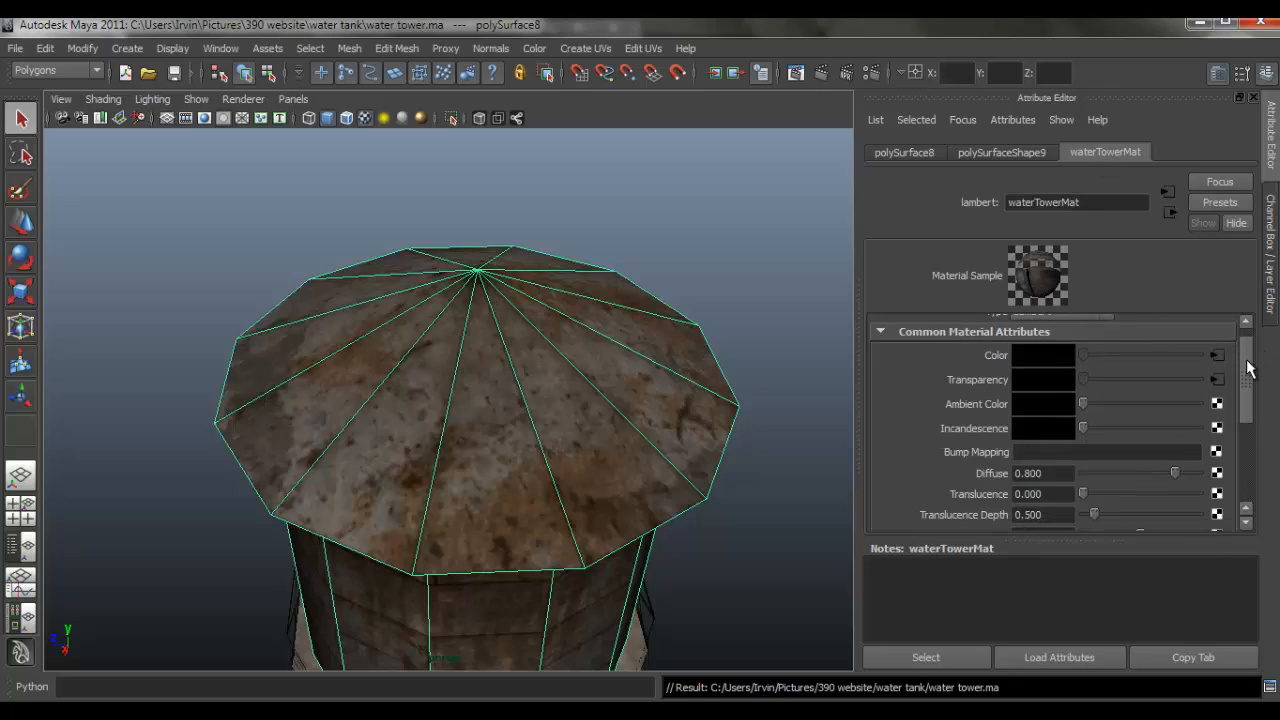
scroll(down, 3)
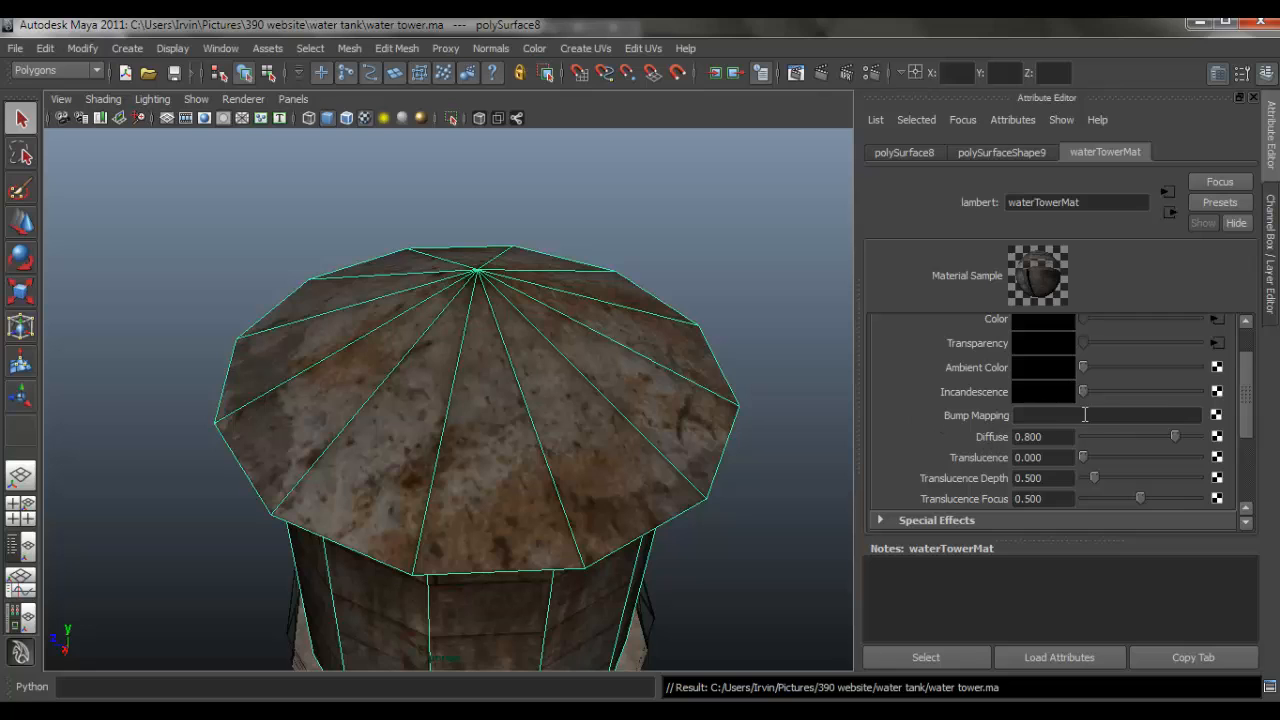
click(1216, 415)
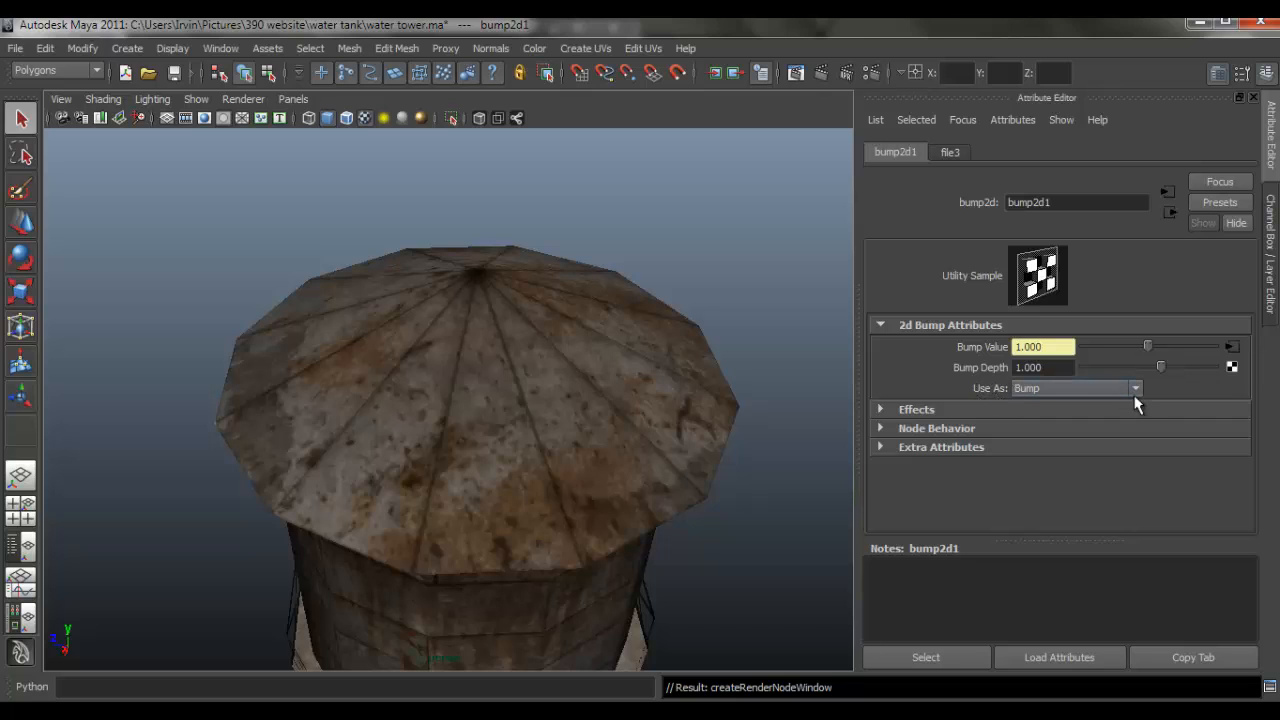
click(1133, 388)
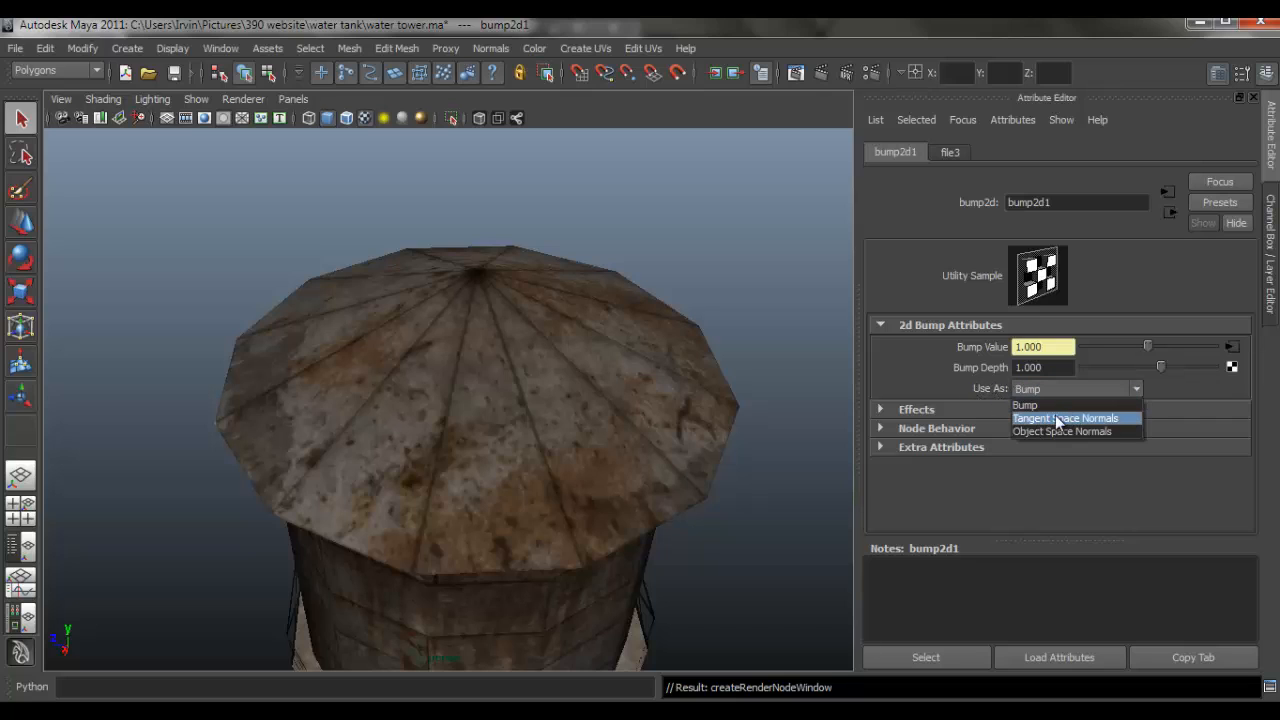
click(1076, 418)
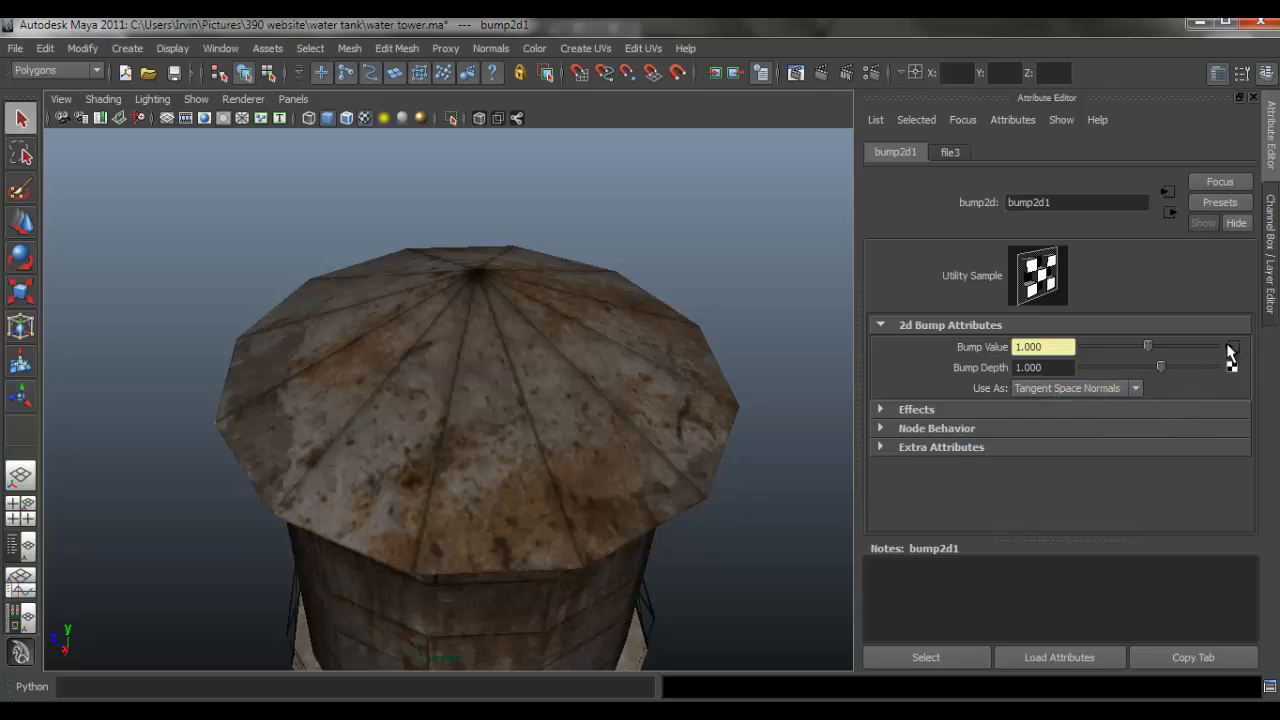
Load water_tower_normal.tga into the connected file texture node.
click(950, 152)
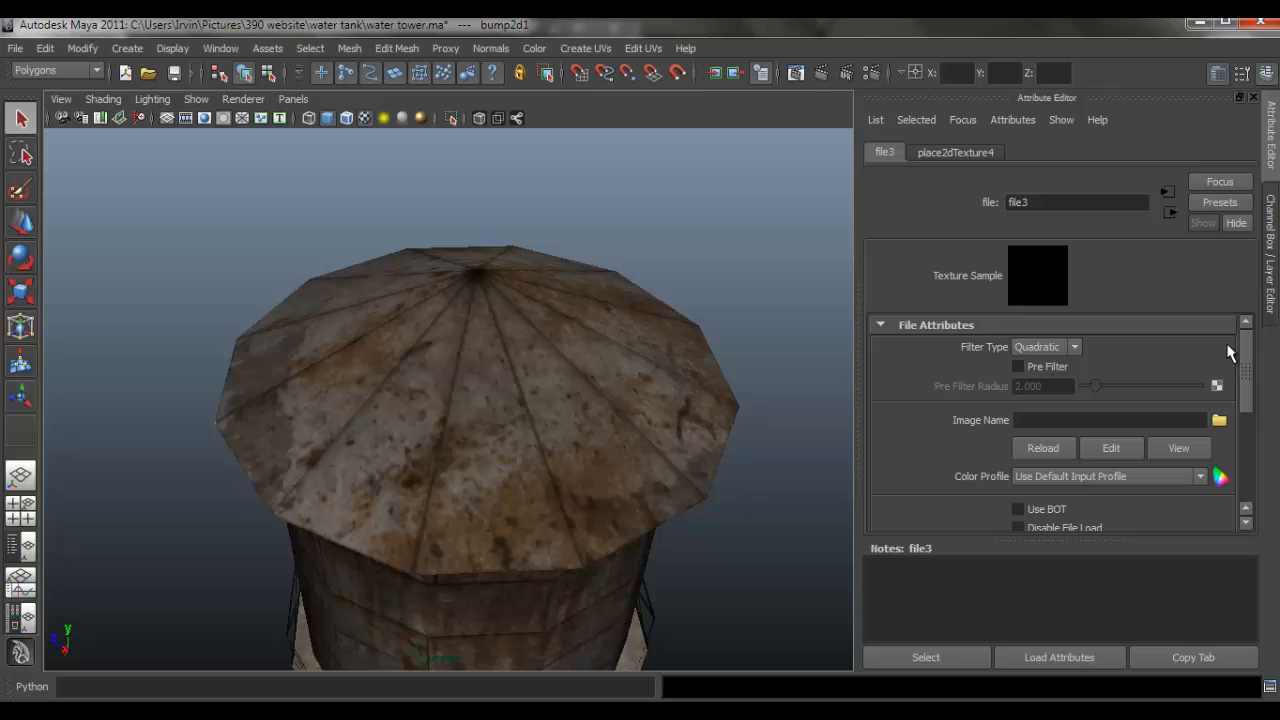
click(1221, 420)
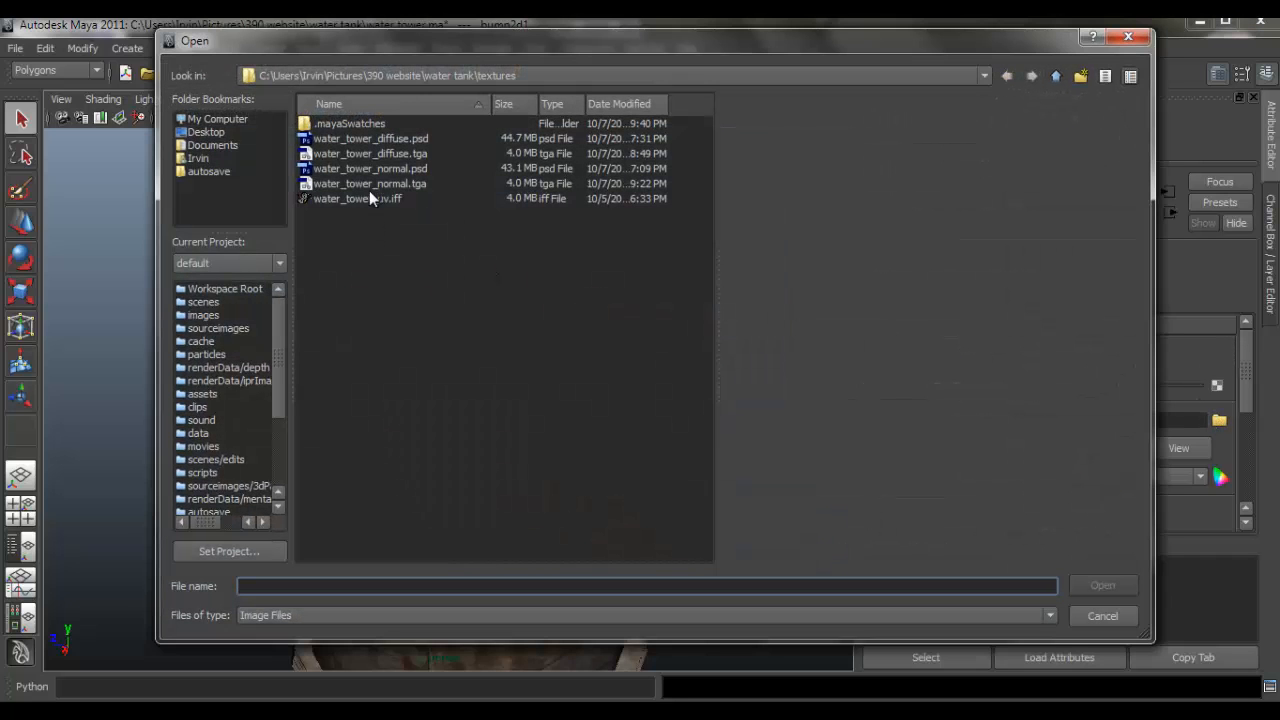
click(370, 183)
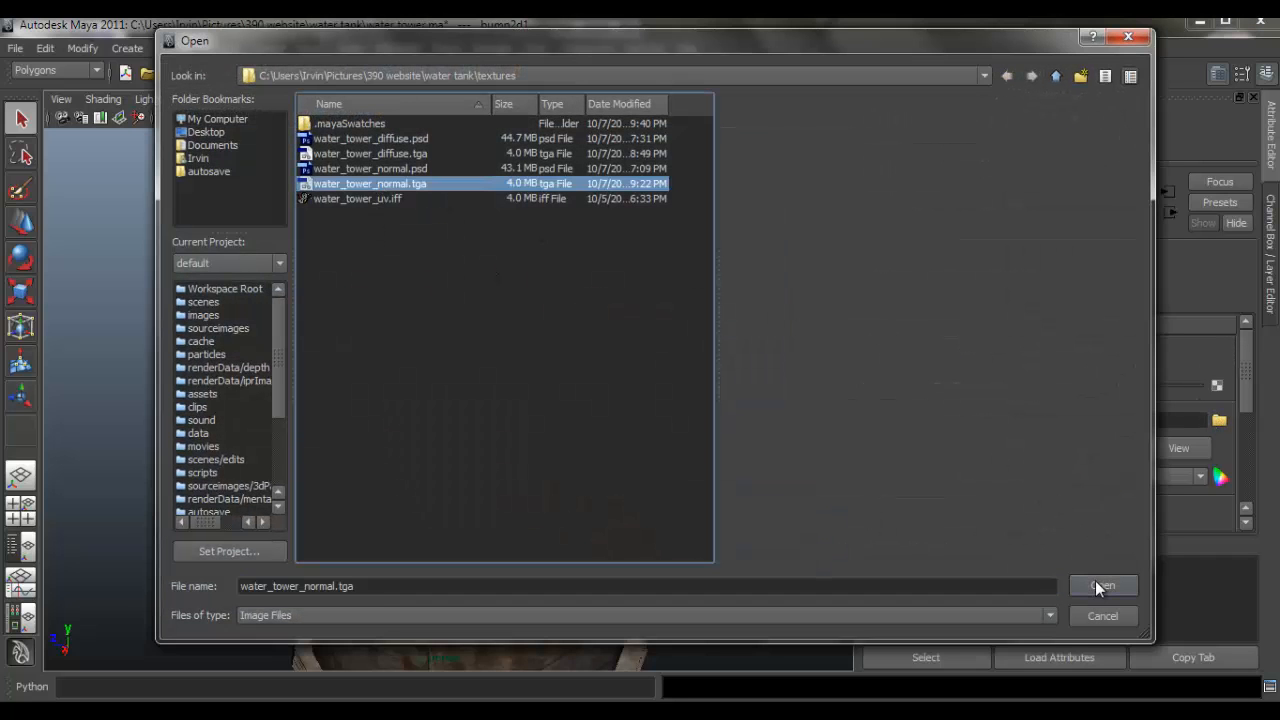
click(1103, 585)
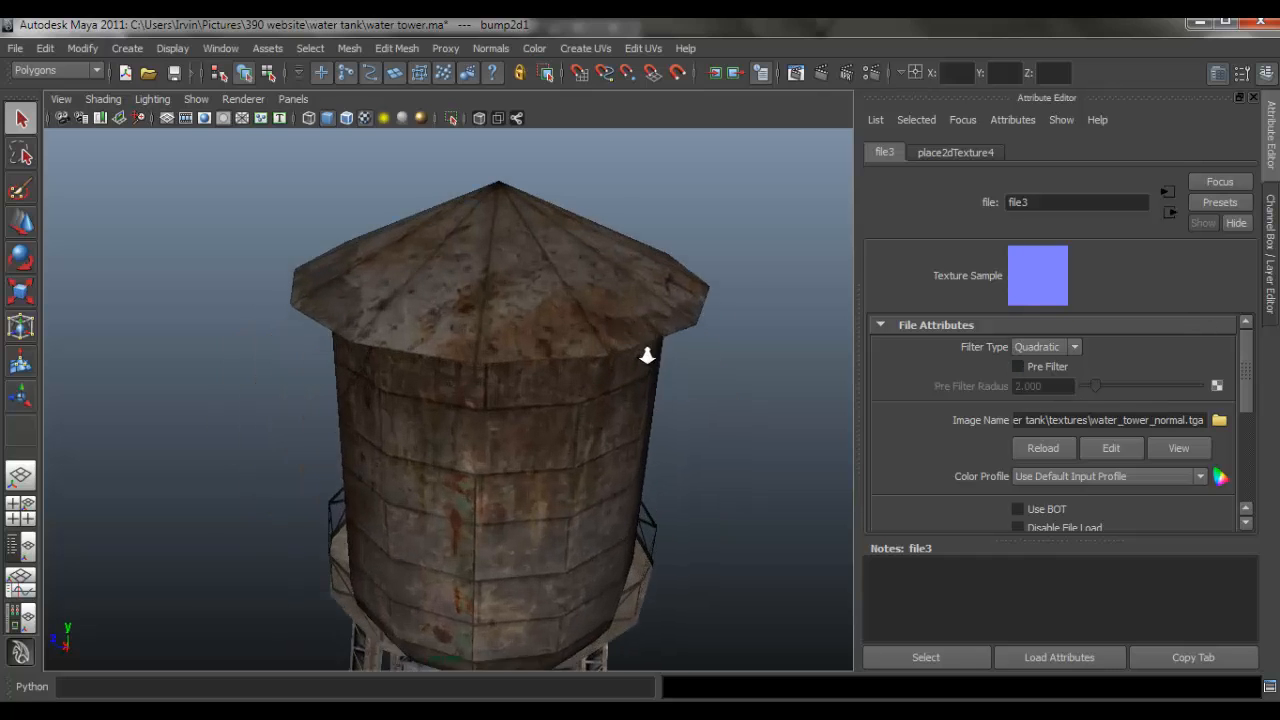
Switch the viewport renderer to High Quality Rendering.
click(243, 99)
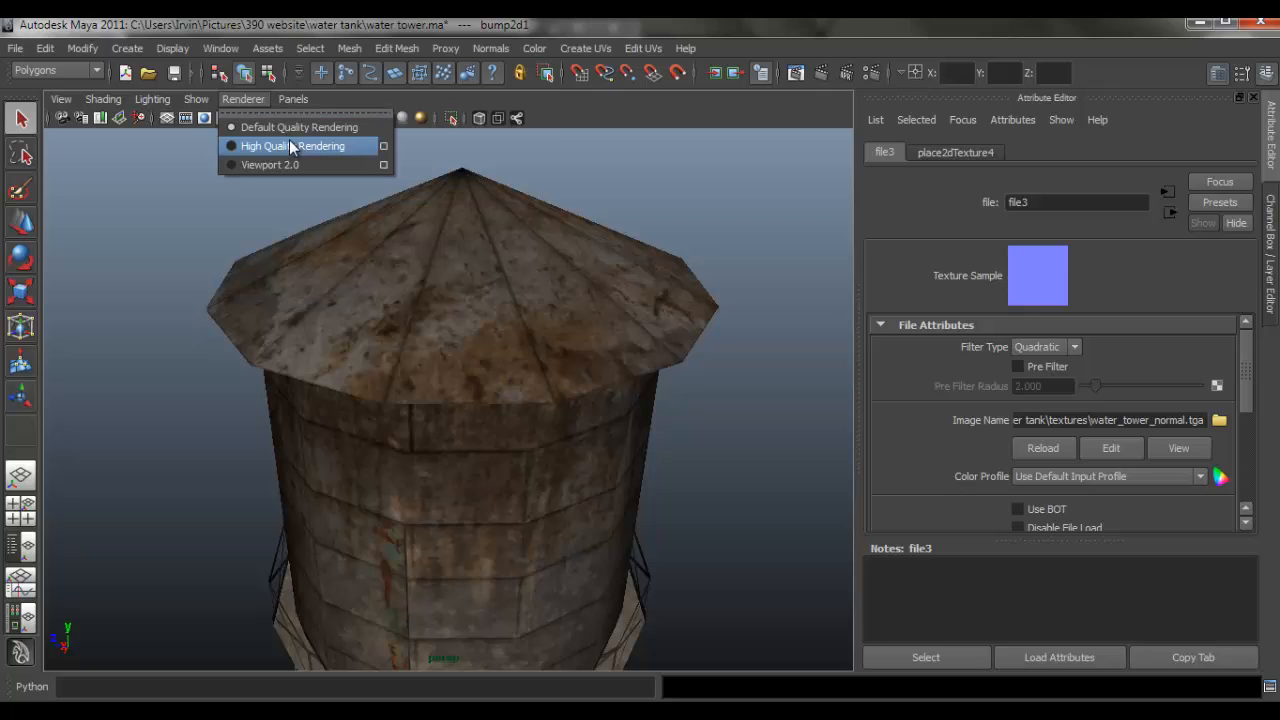
mouse_move(303, 146)
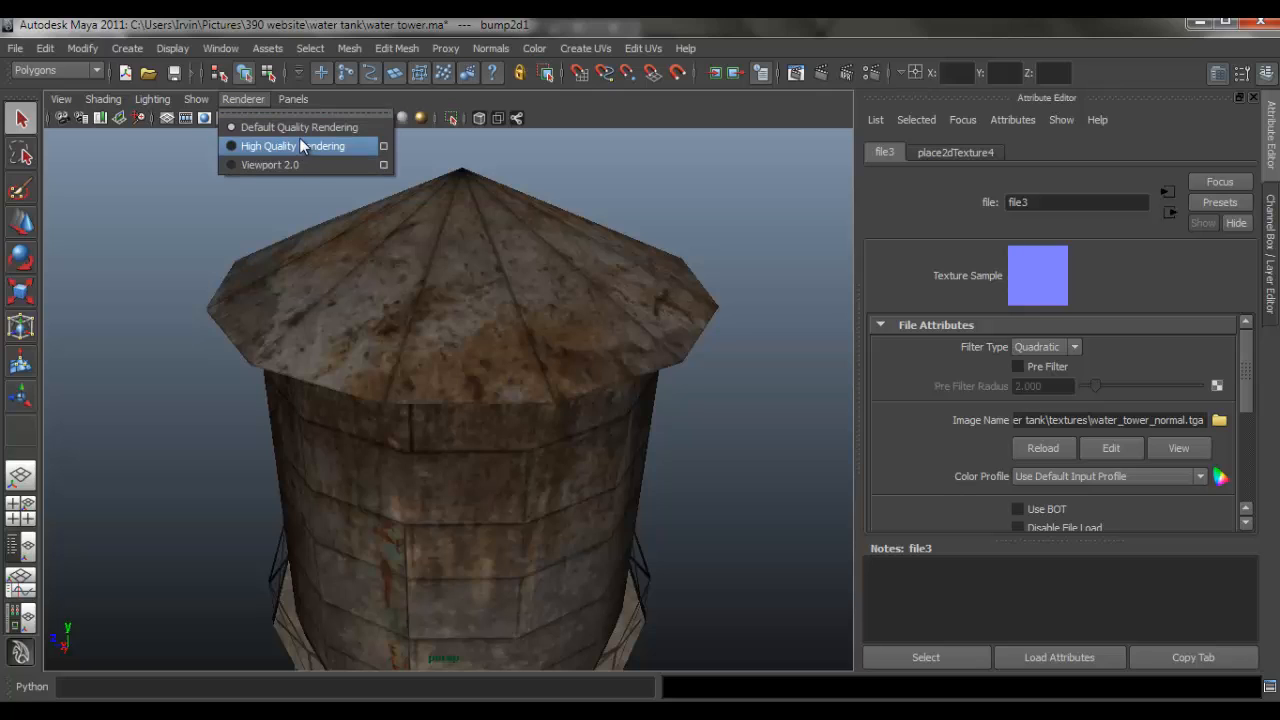
click(291, 145)
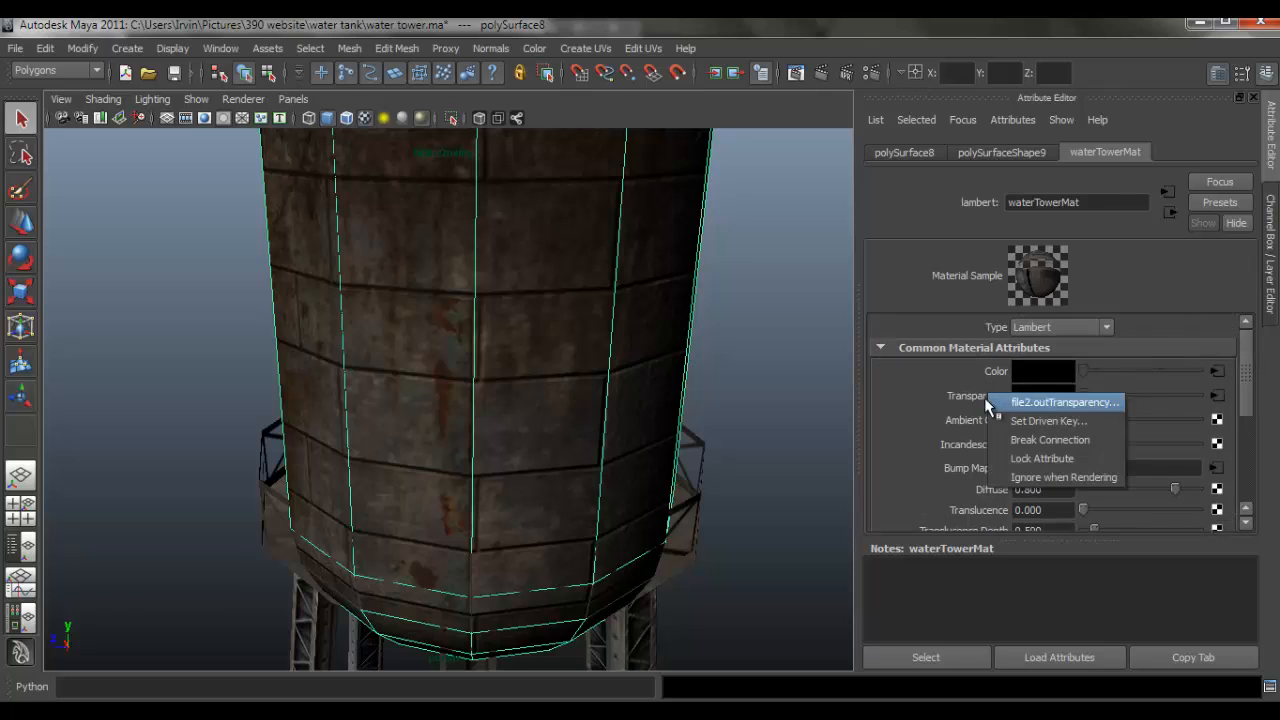
mouse_move(1026, 420)
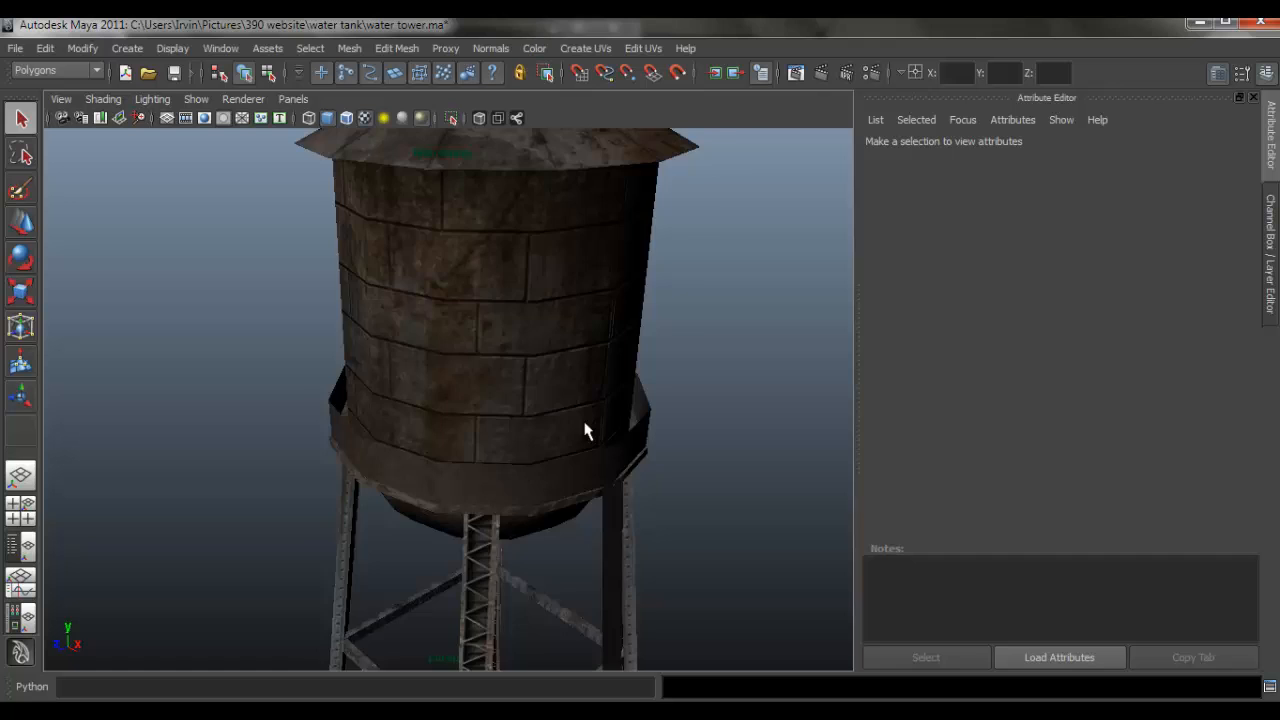
scroll(down, 3)
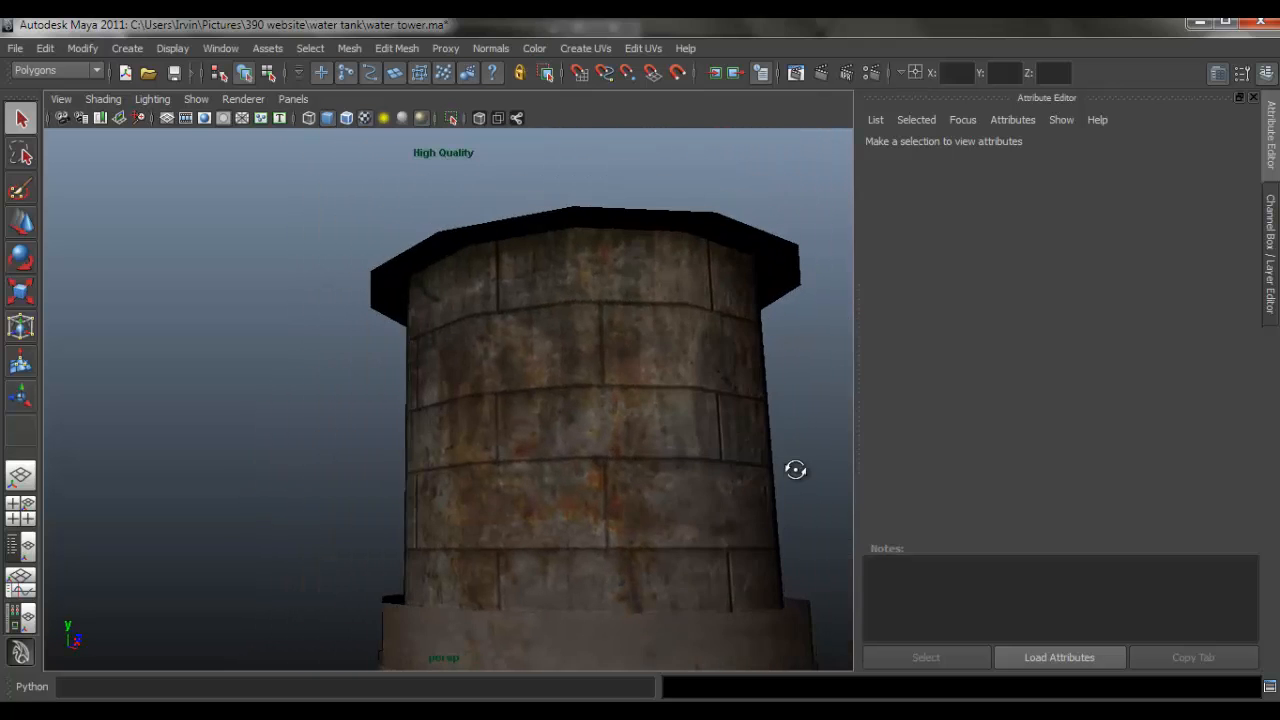
drag(795, 470, 799, 512)
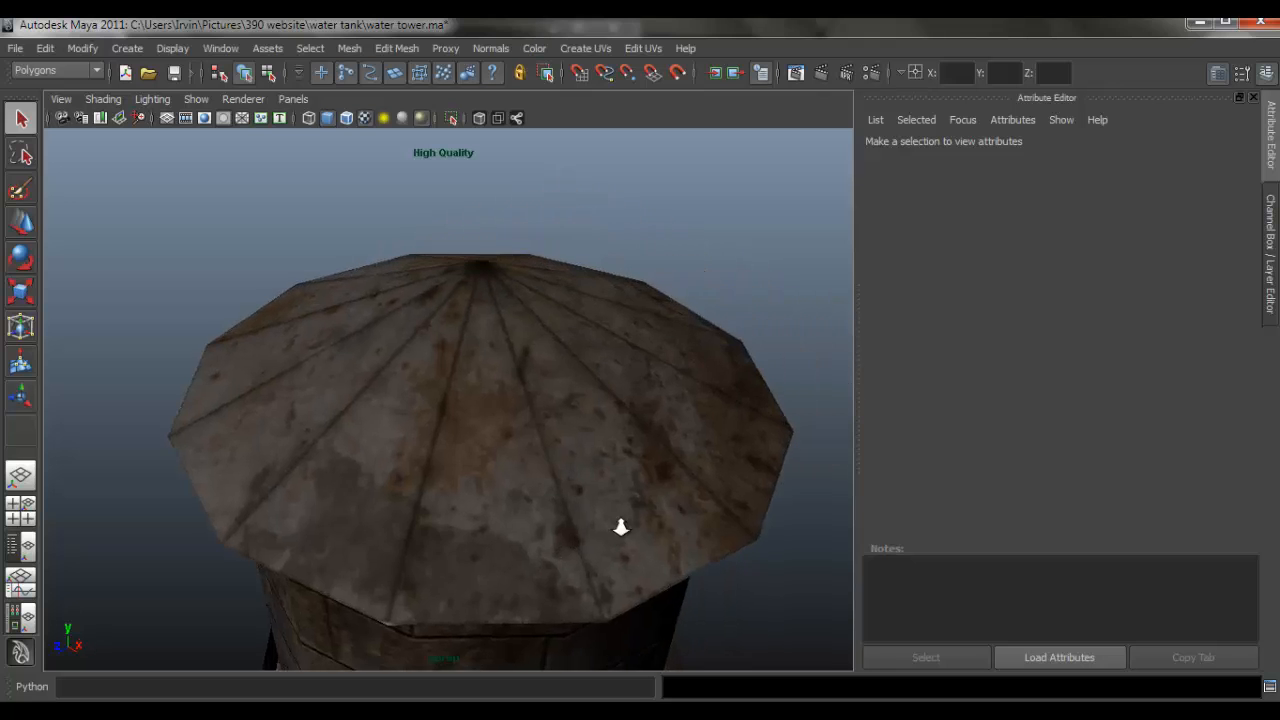
drag(620, 527, 707, 470)
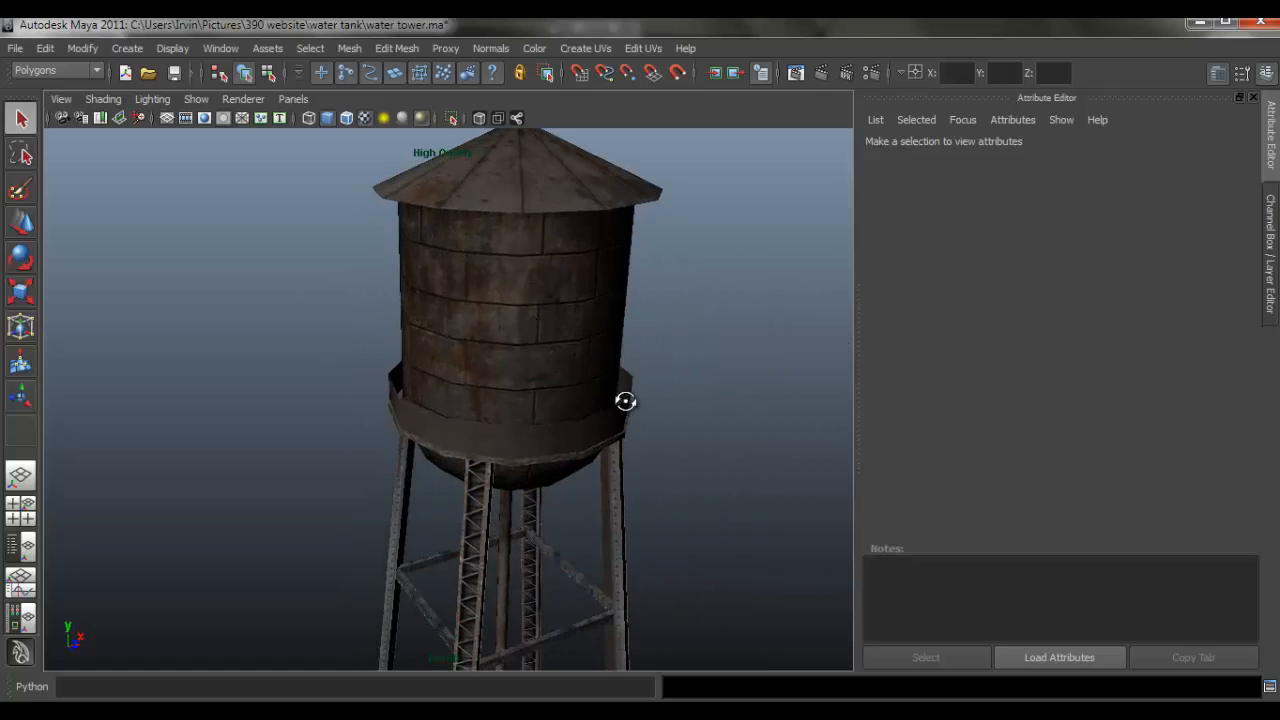
drag(625, 401, 649, 433)
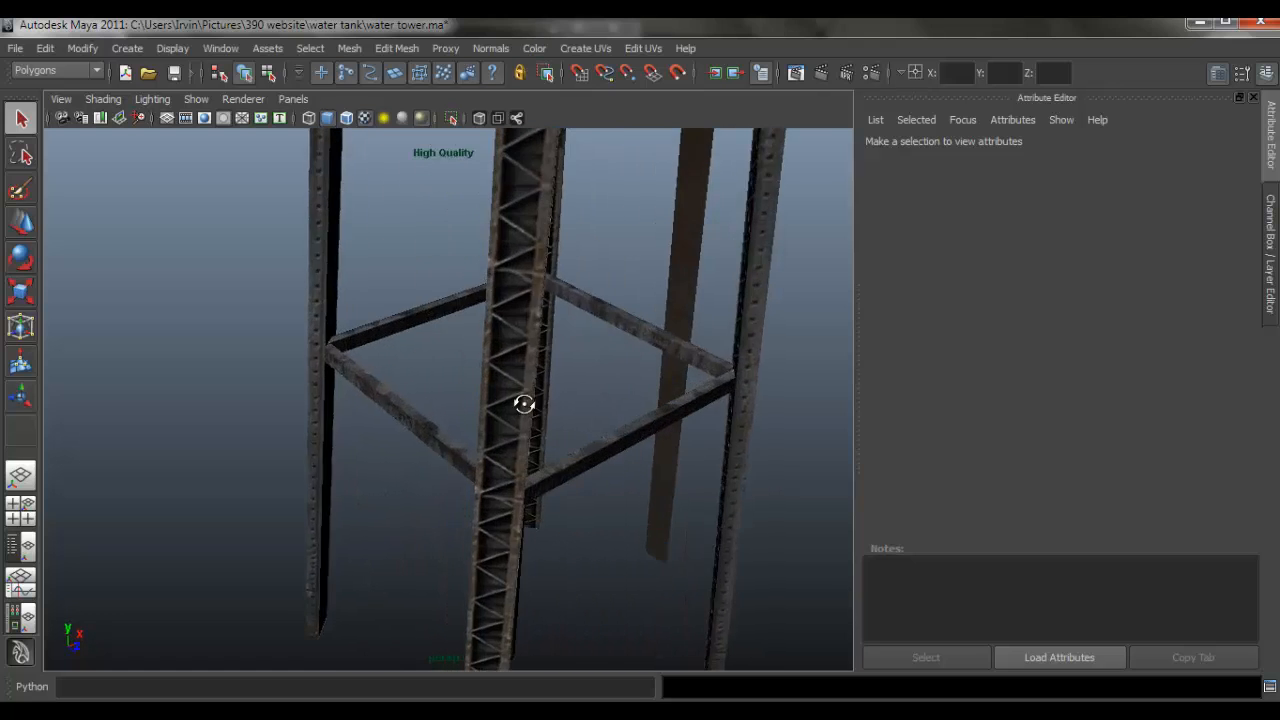
drag(525, 404, 673, 406)
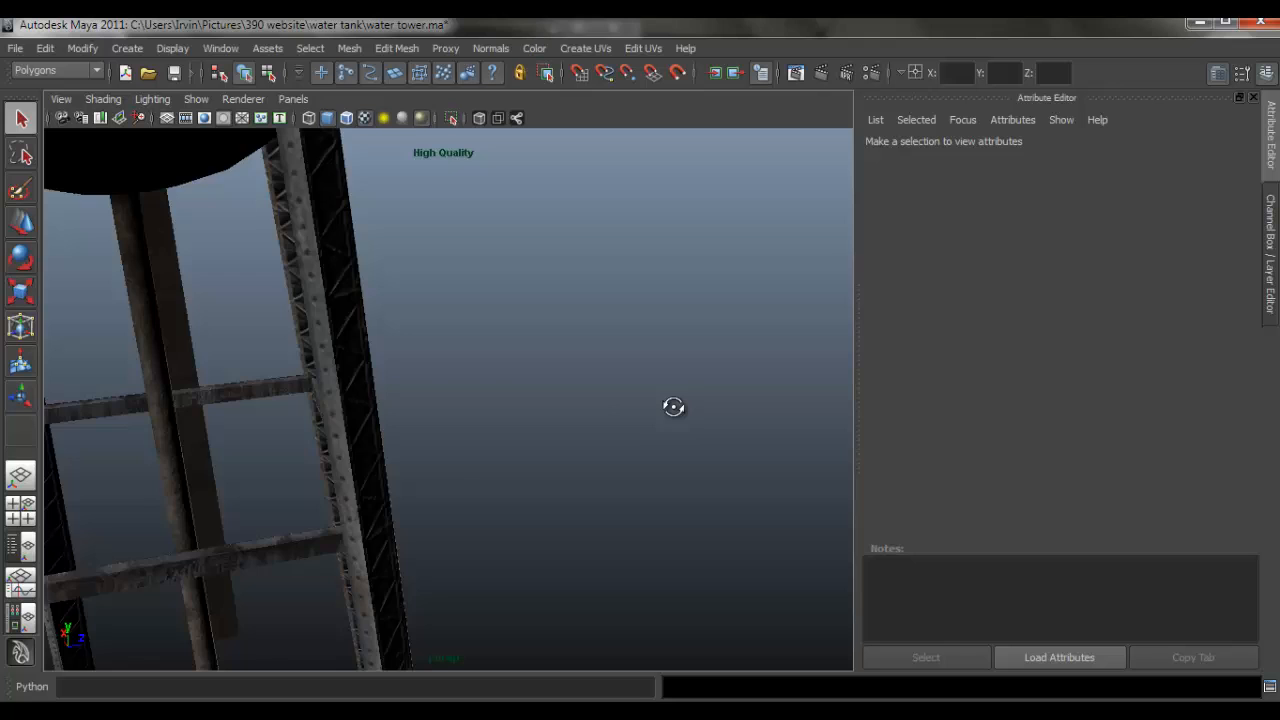
drag(673, 407, 458, 395)
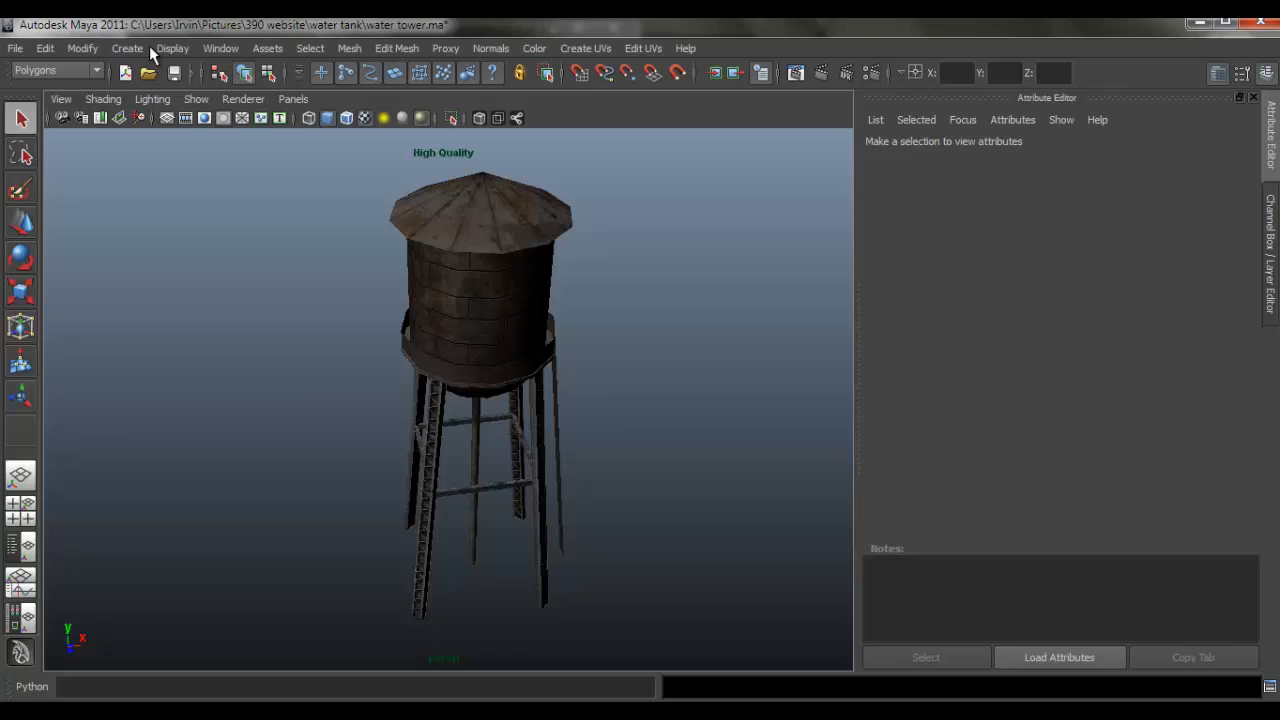
Create a point light, move it near the tank, and orbit around the lit tower.
click(126, 48)
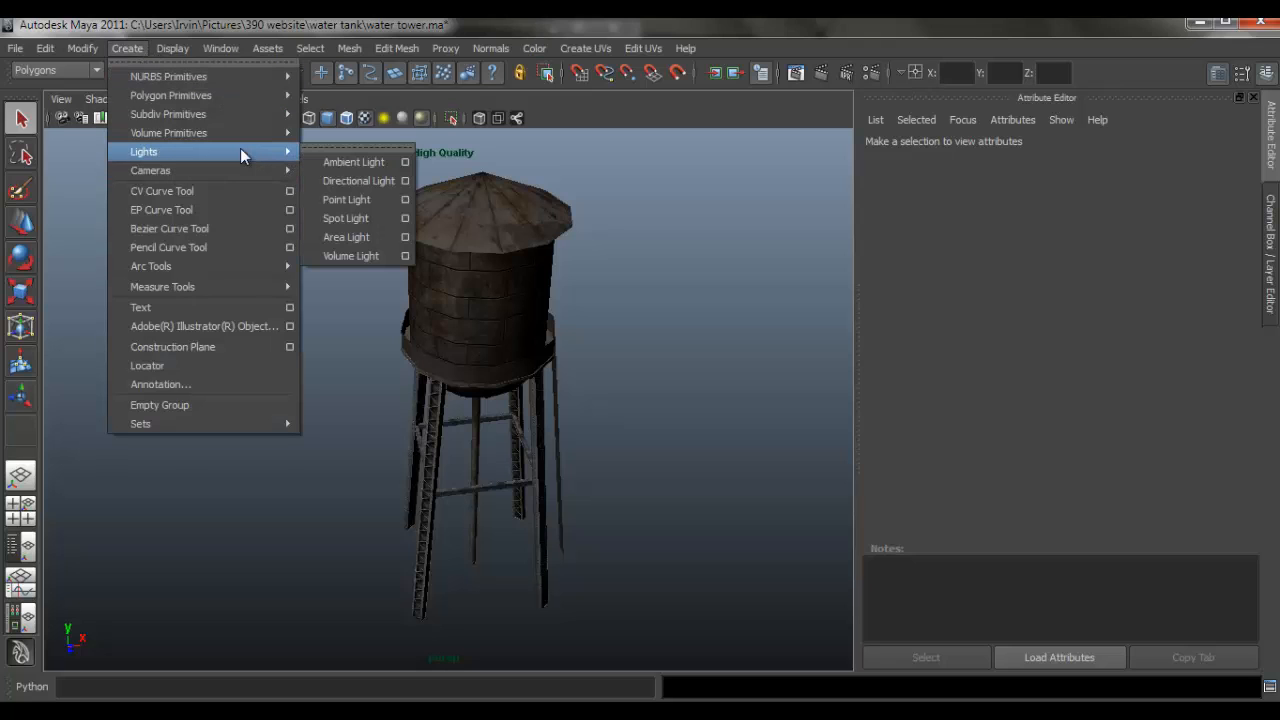
click(346, 199)
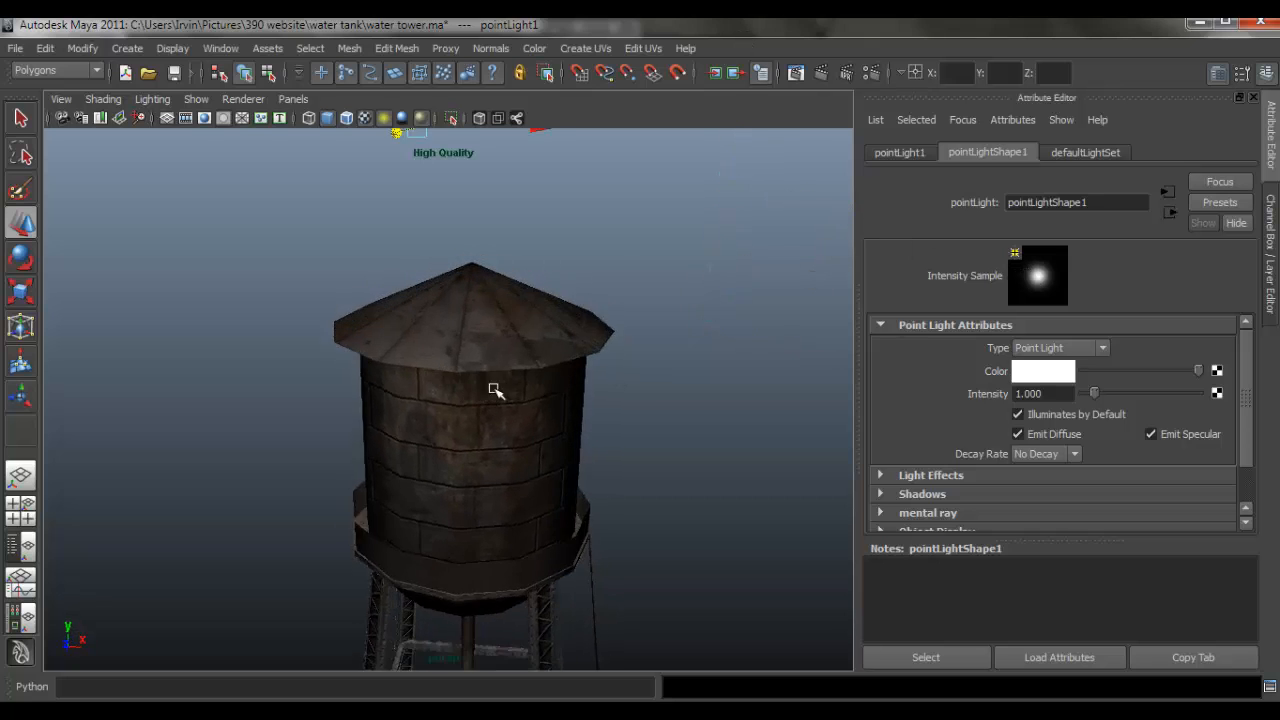
drag(494, 390, 583, 399)
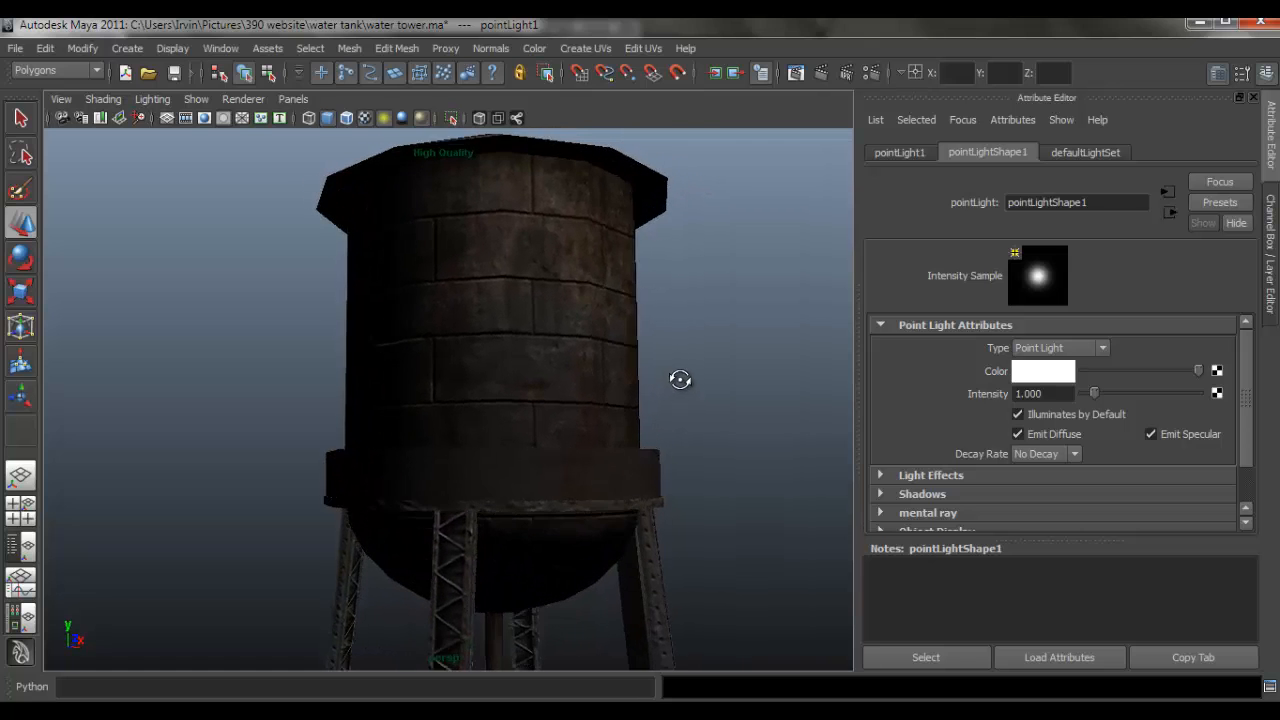
scroll(down, 3)
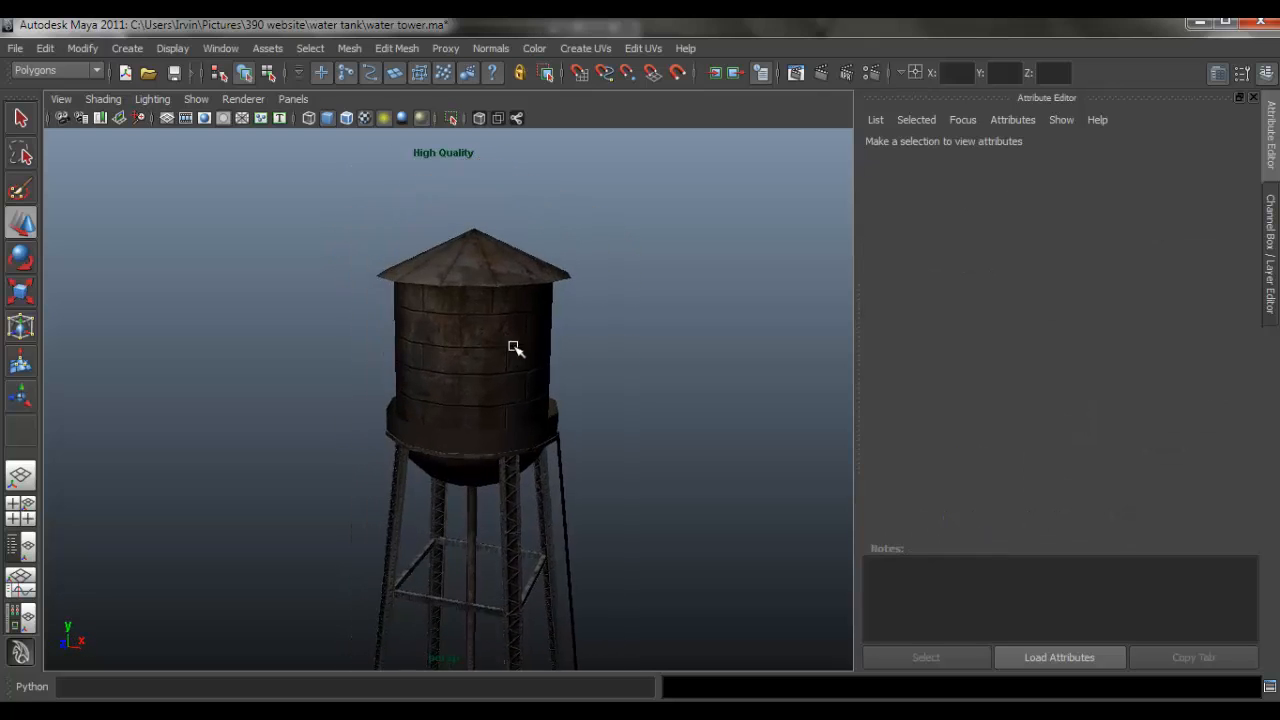
drag(515, 348, 560, 421)
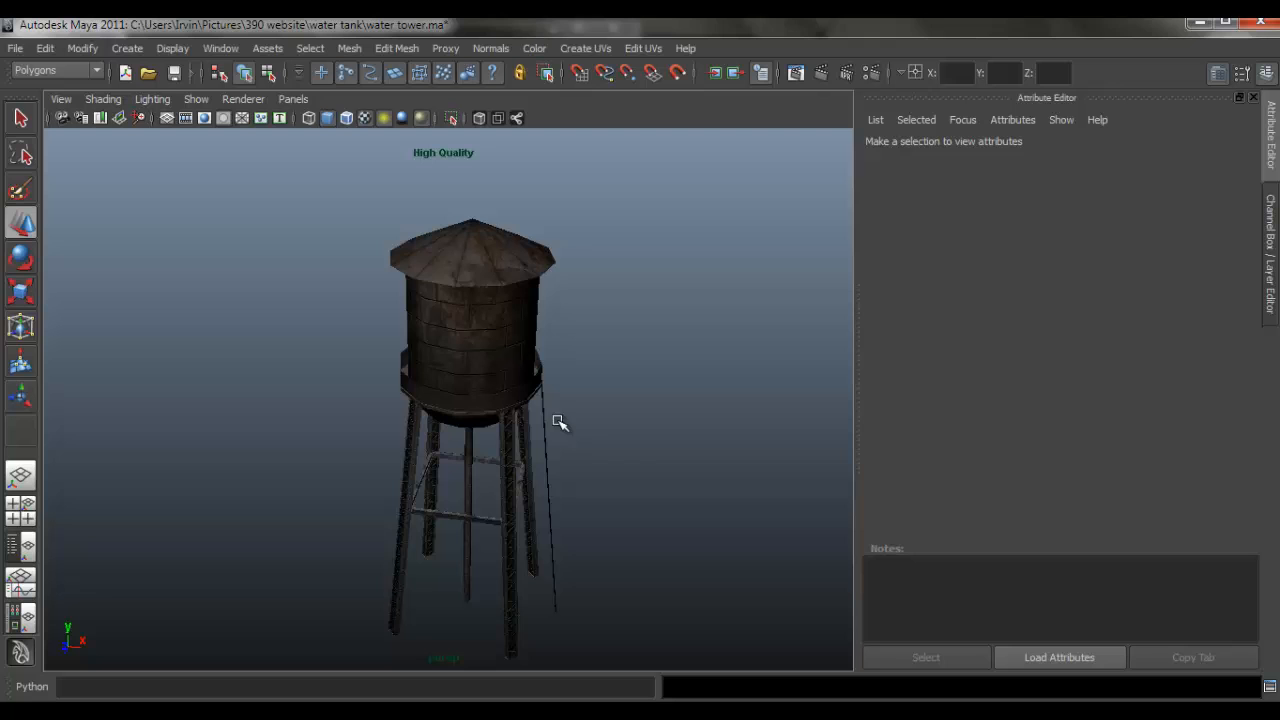
drag(560, 420, 548, 396)
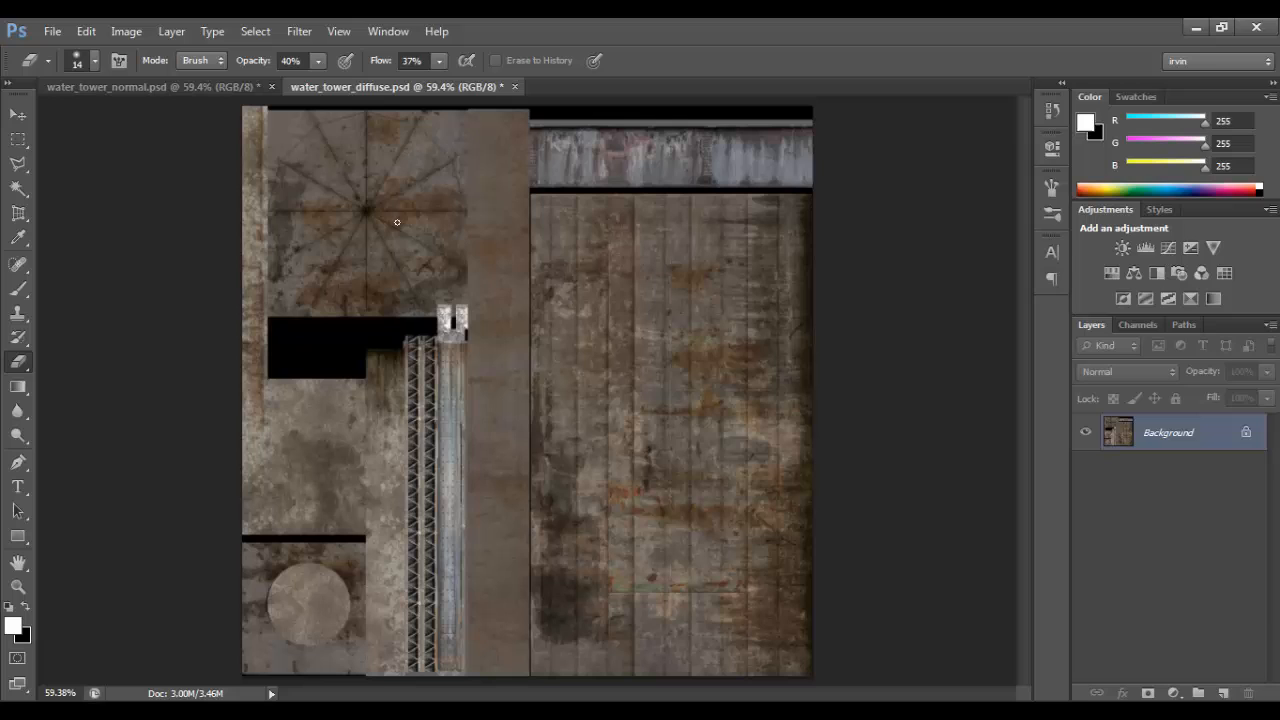
mouse_move(513, 90)
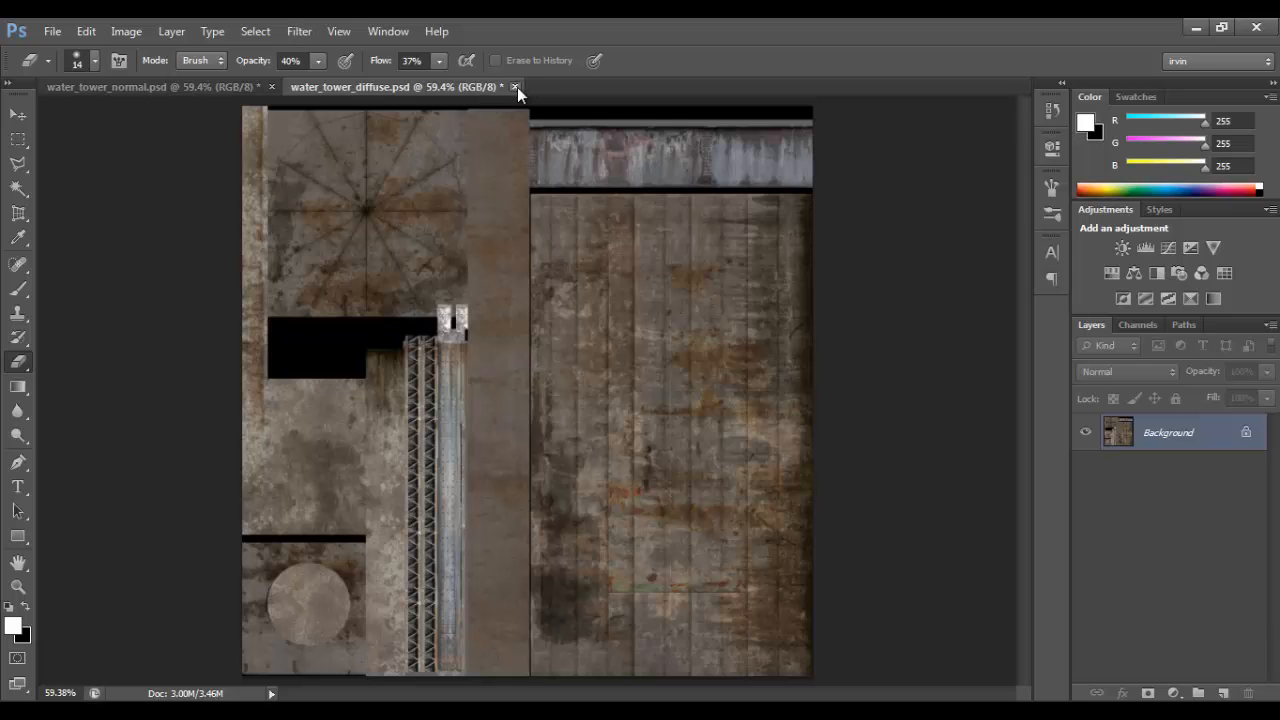
Close water_tower_diffuse.psd and answer the save-changes prompt.
click(513, 86)
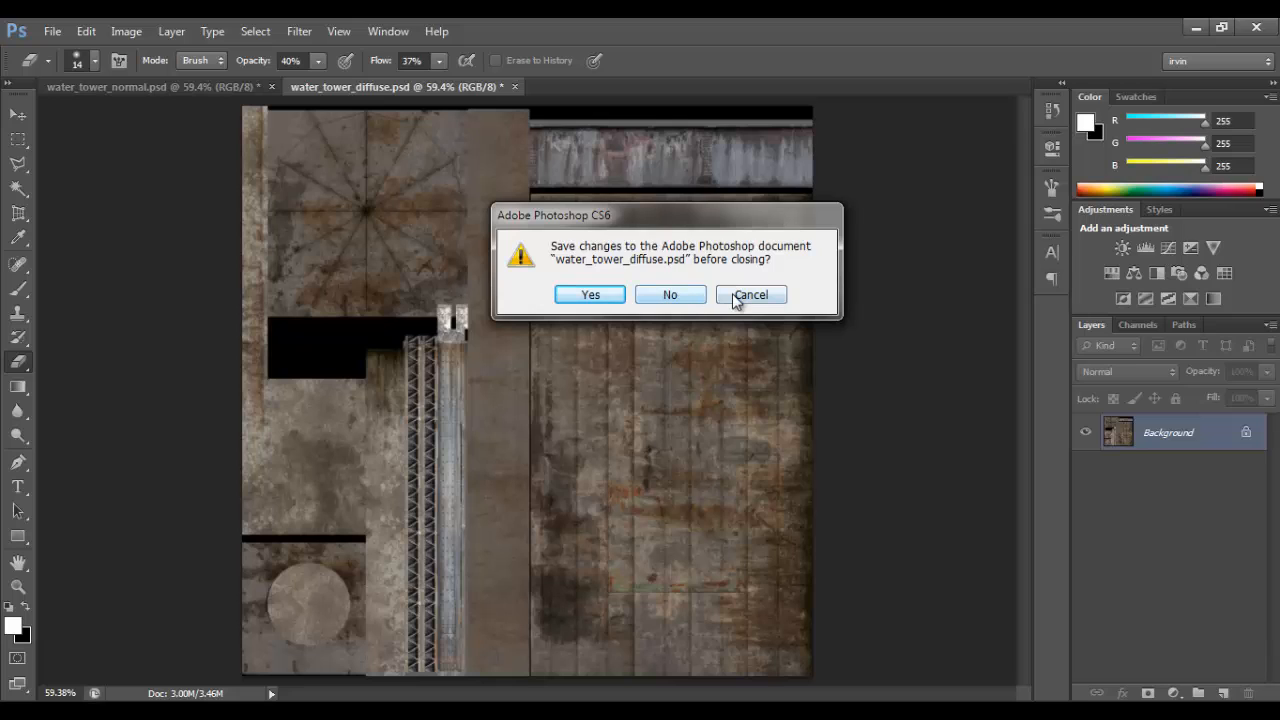
click(669, 294)
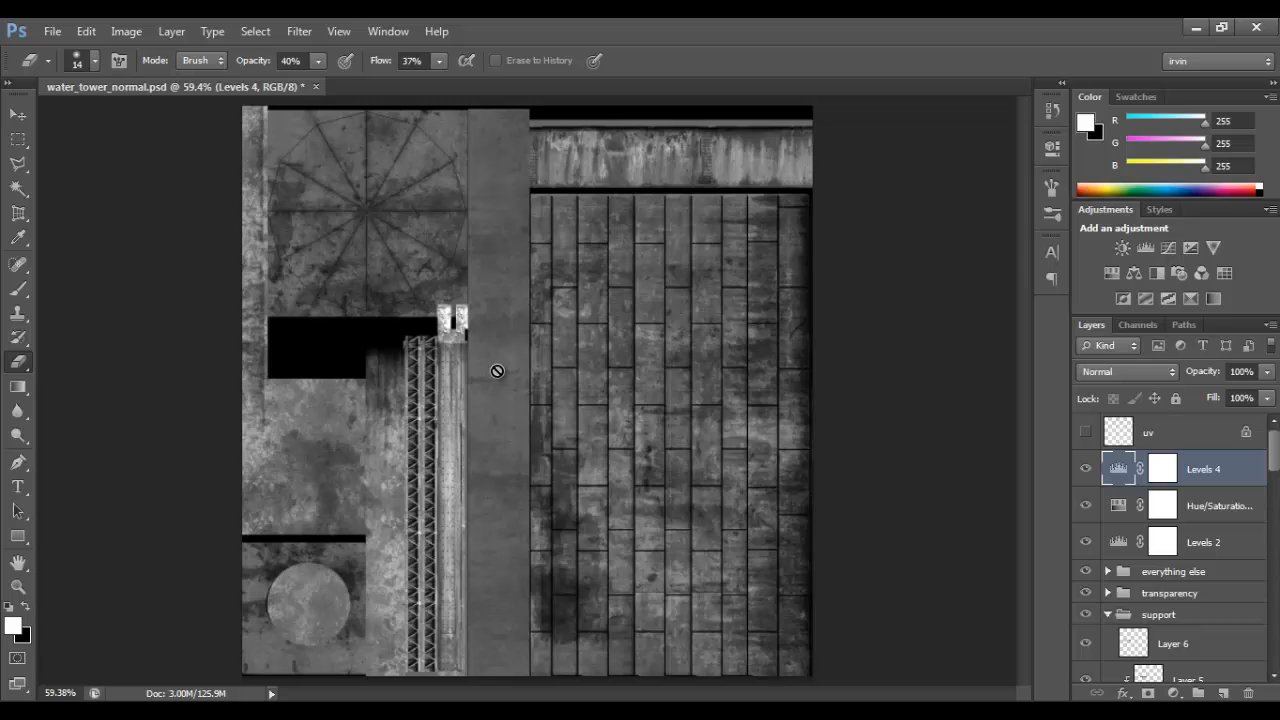
mouse_move(1235, 432)
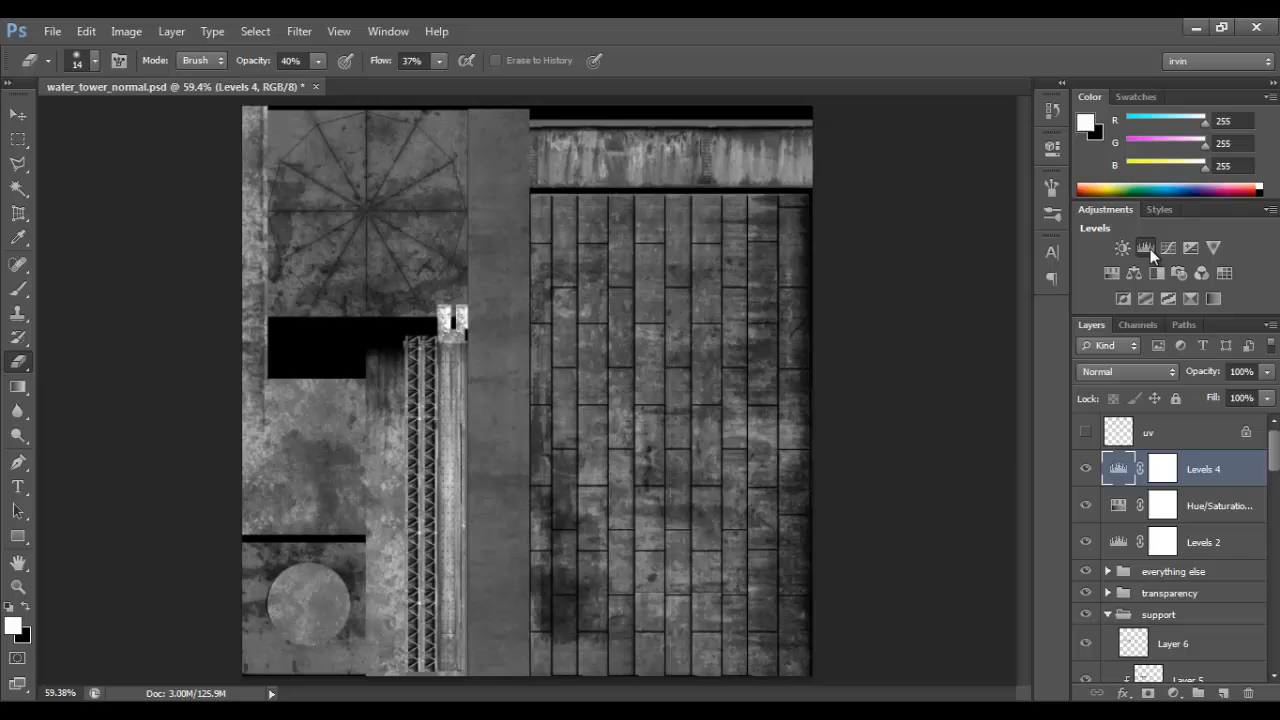
Add a Levels layer with midtones at 0.41 and white output lowered to 88.
click(1145, 247)
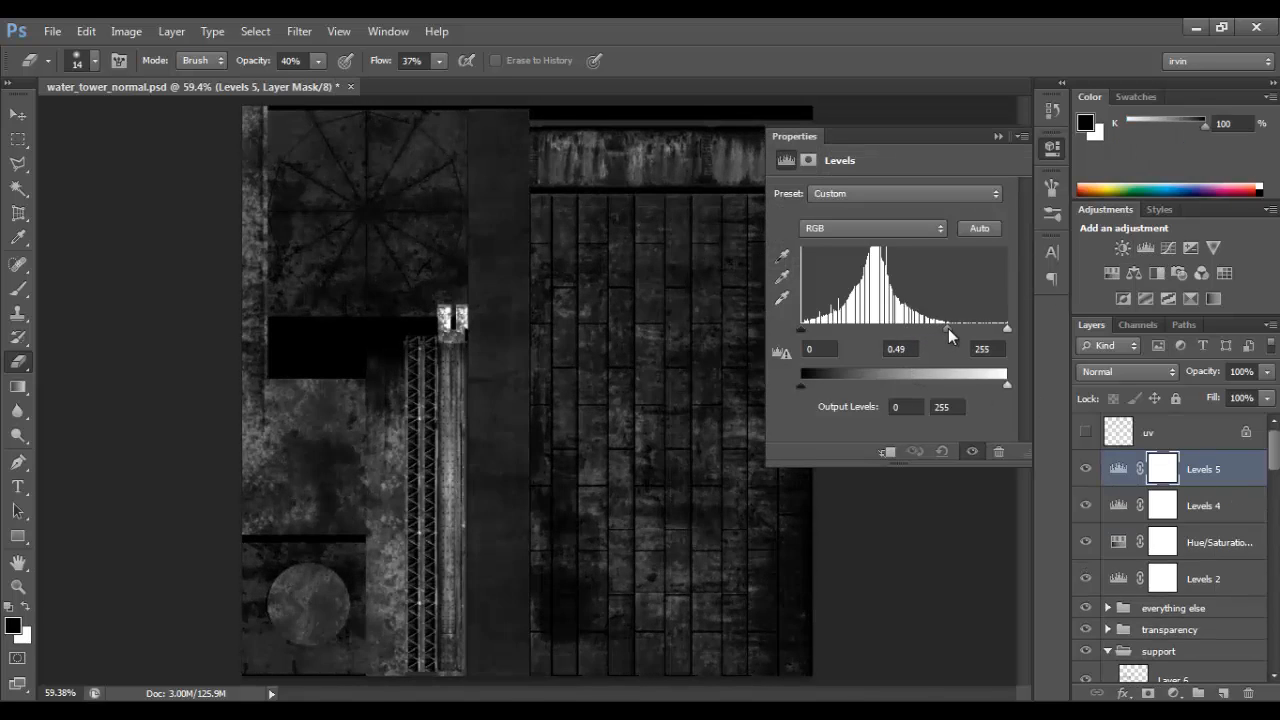
drag(948, 328, 955, 328)
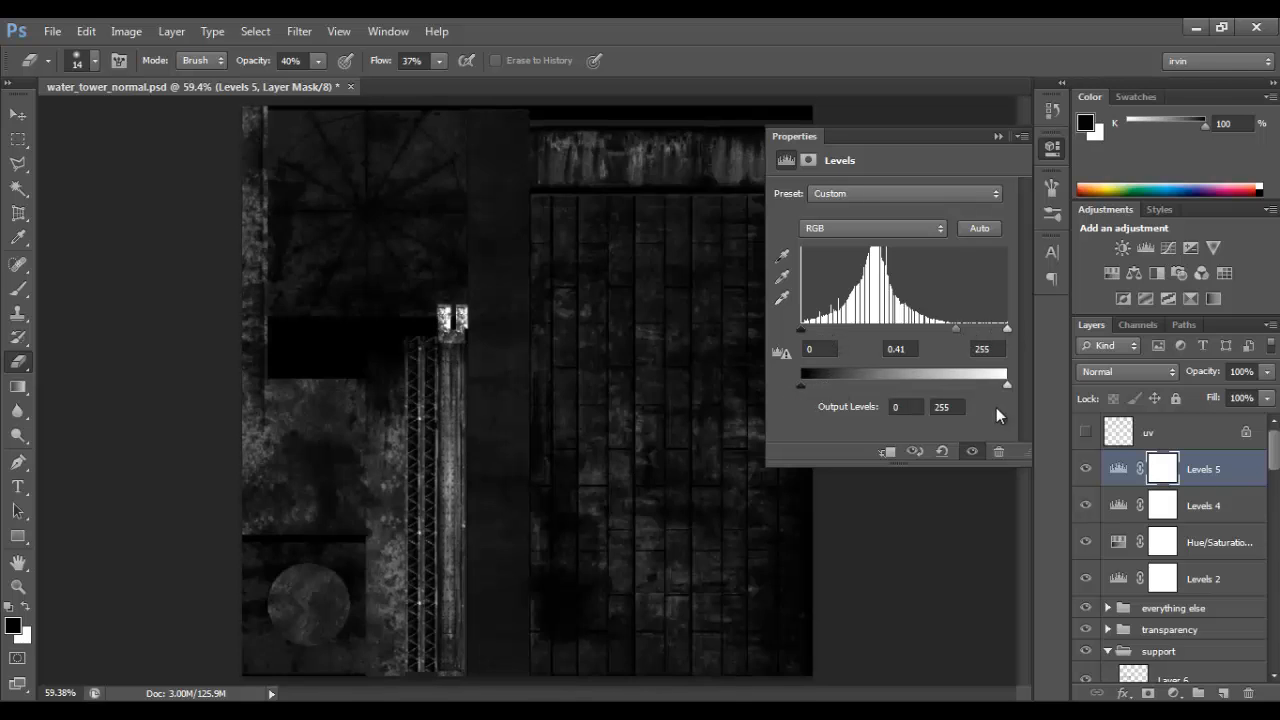
drag(1007, 383, 905, 383)
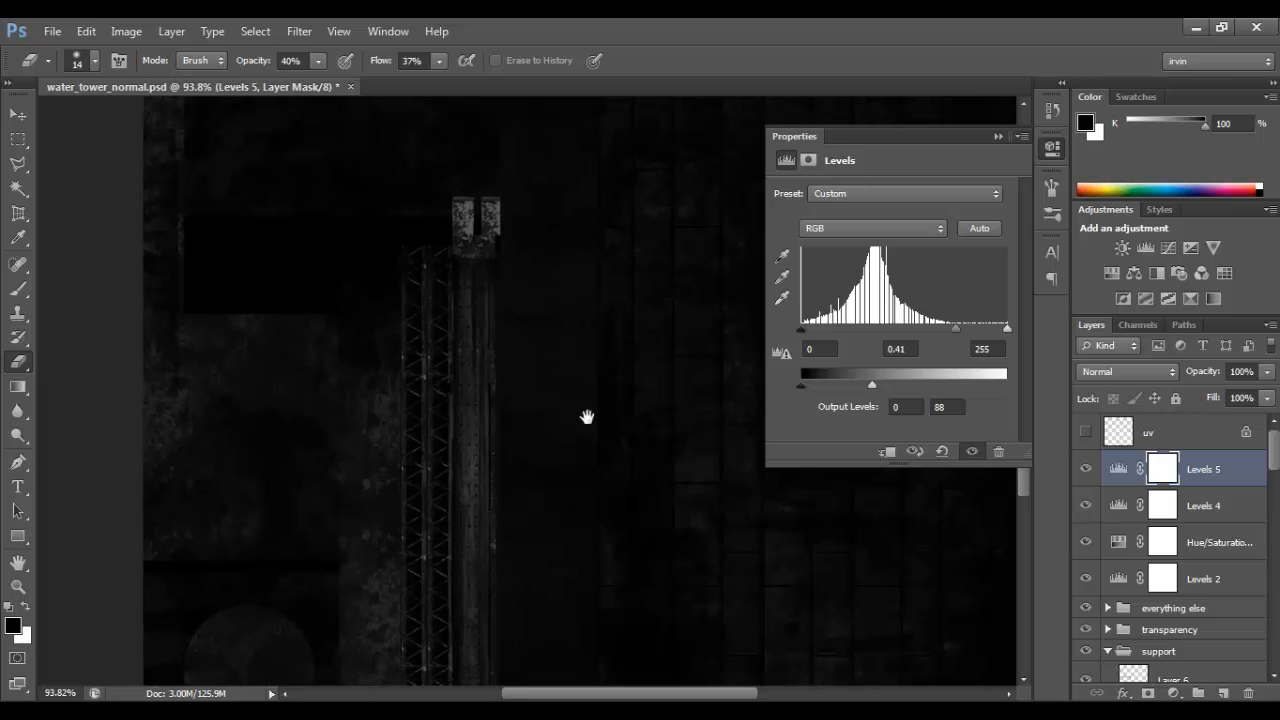
drag(587, 416, 597, 505)
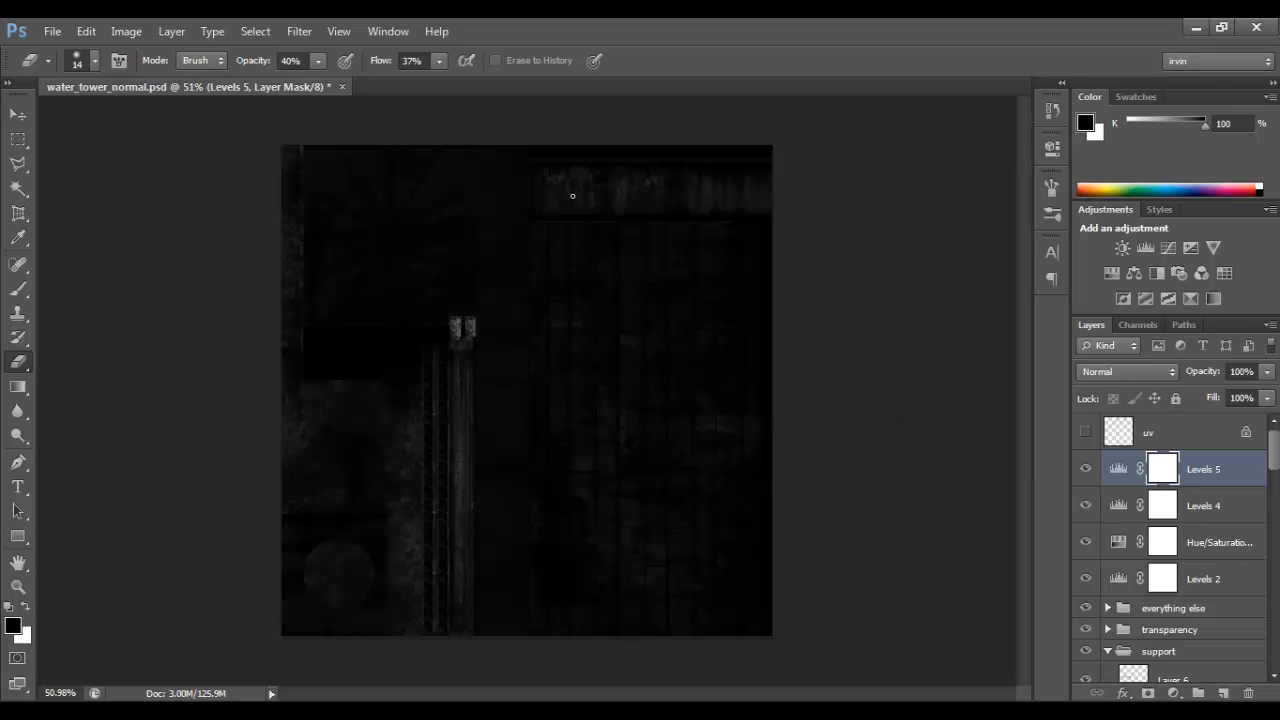
Flatten the texture into a single layer, discarding the hidden layers.
click(212, 32)
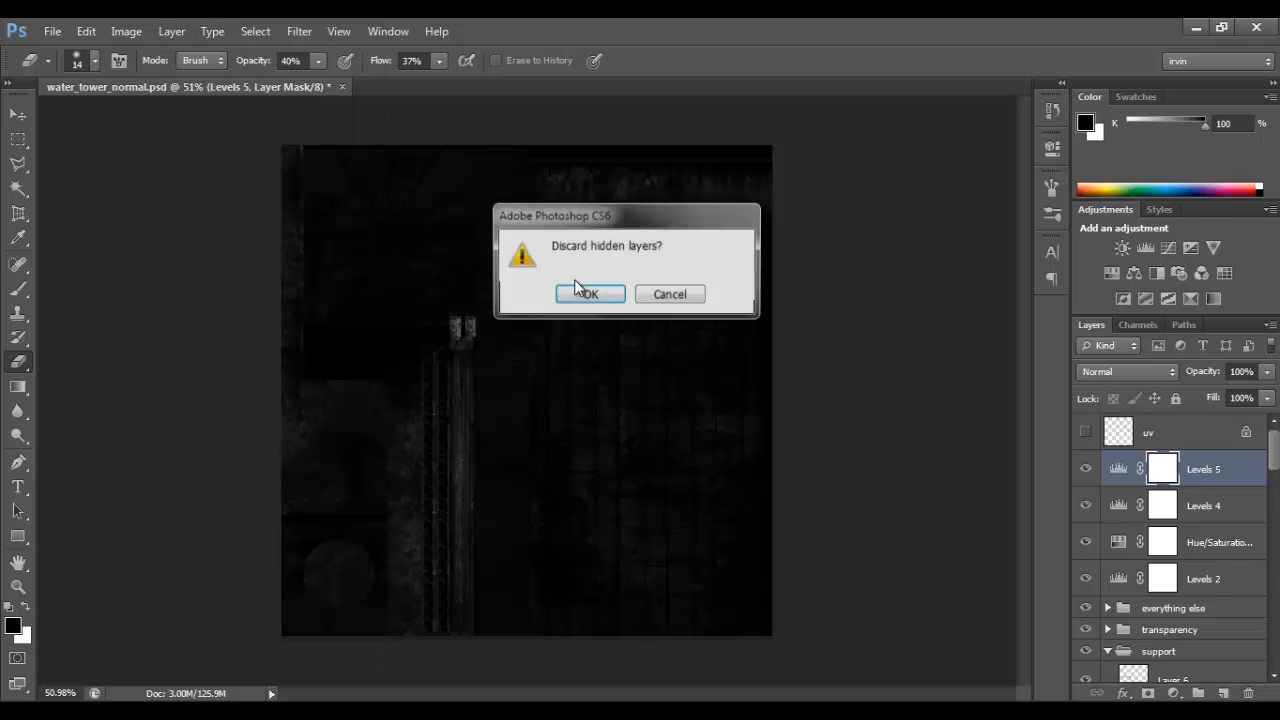
click(591, 293)
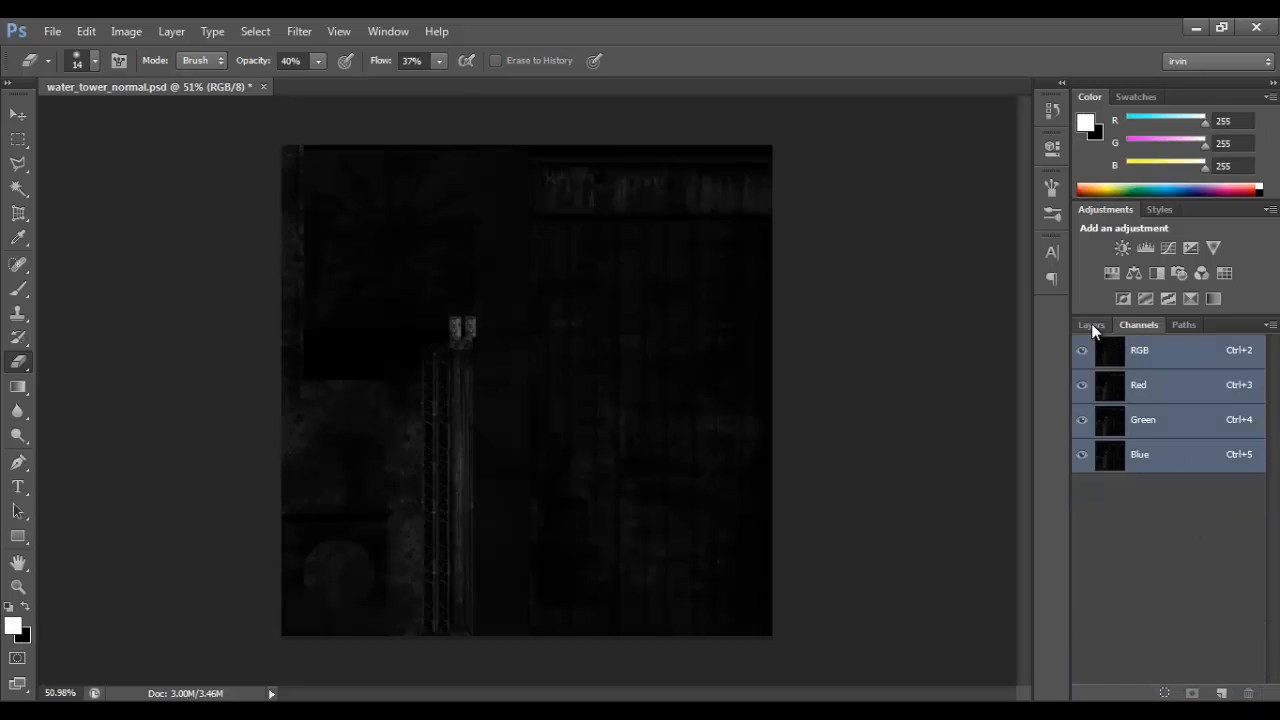
click(52, 31)
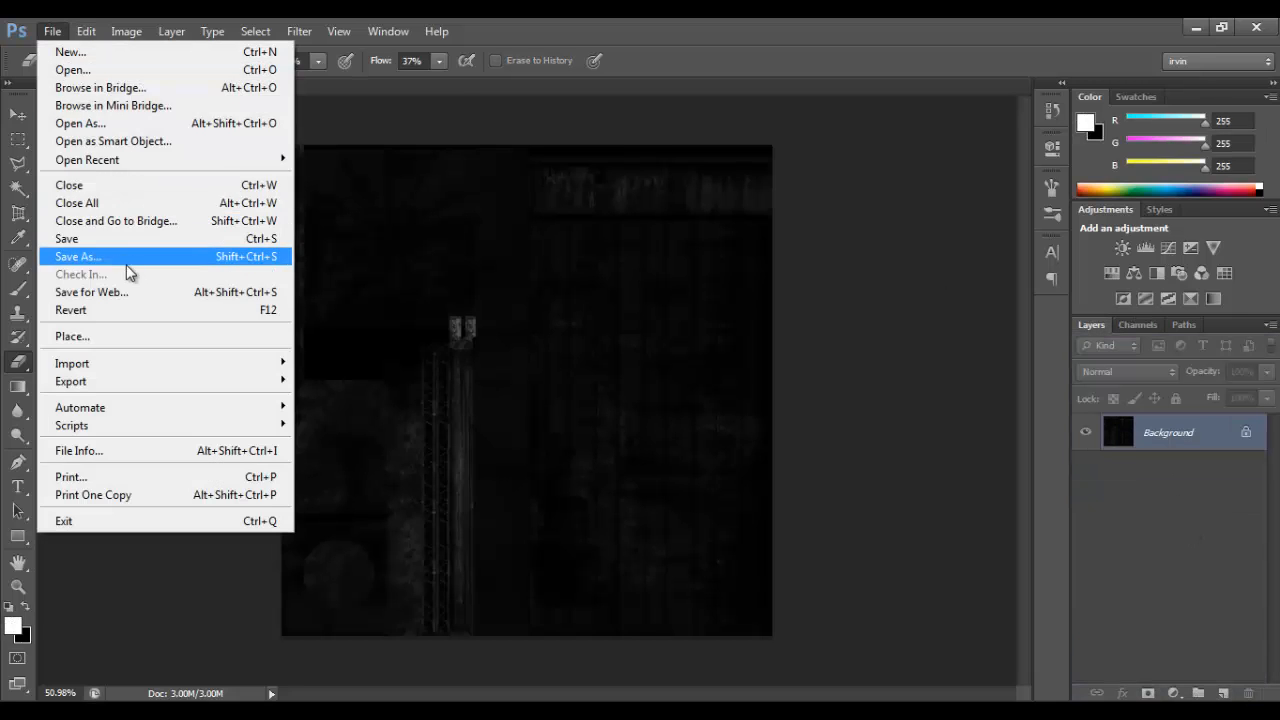
Save a 32-bit Targa copy named water_tower_spec in the textures folder.
click(77, 256)
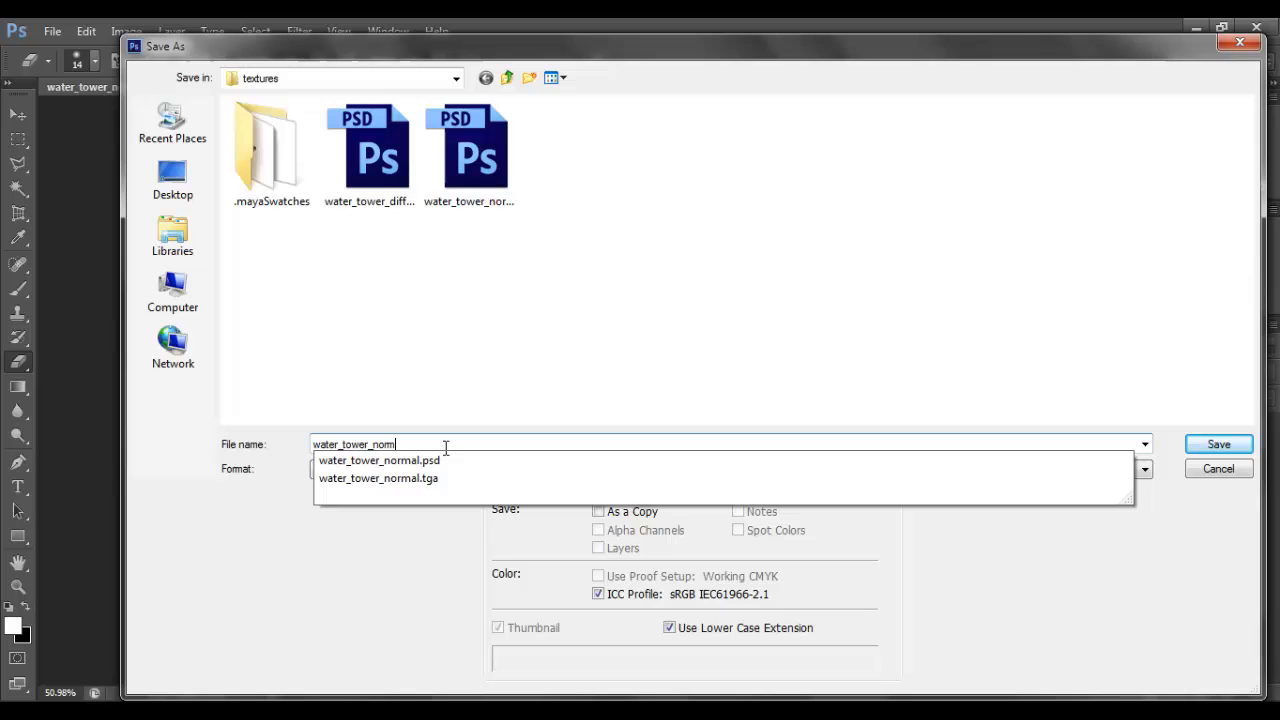
text(water_tower_spec)
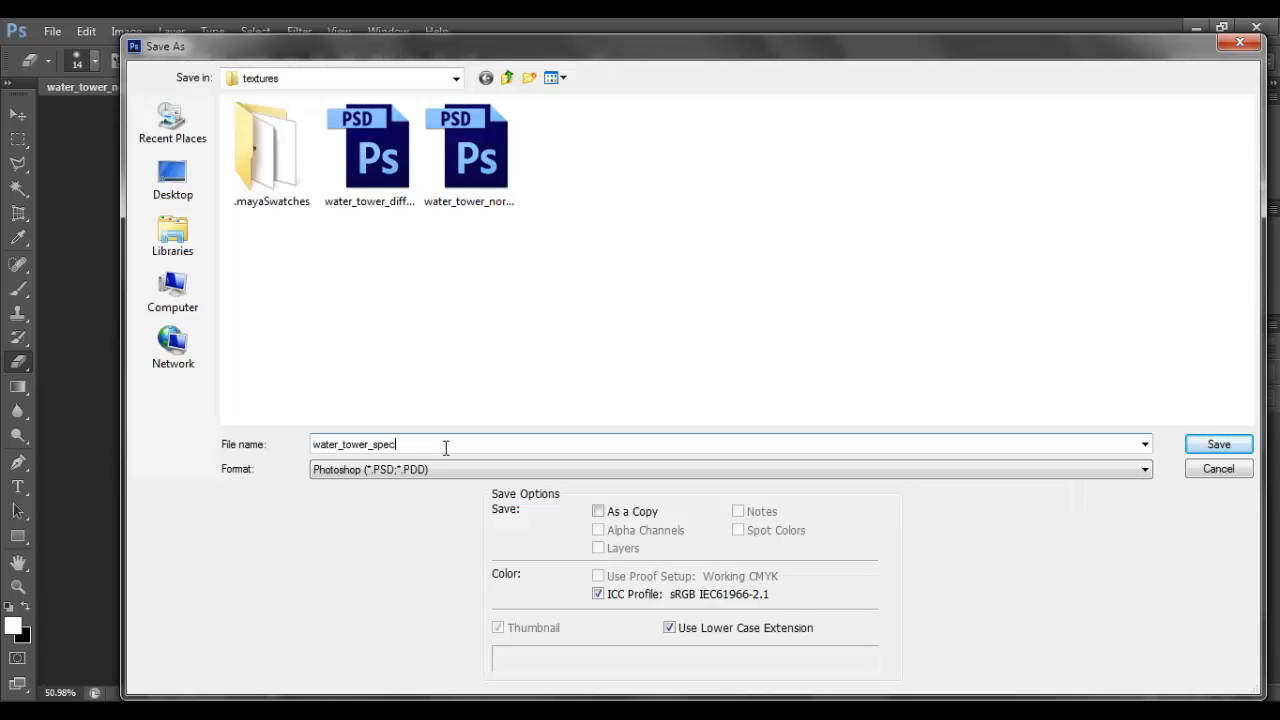
click(1143, 473)
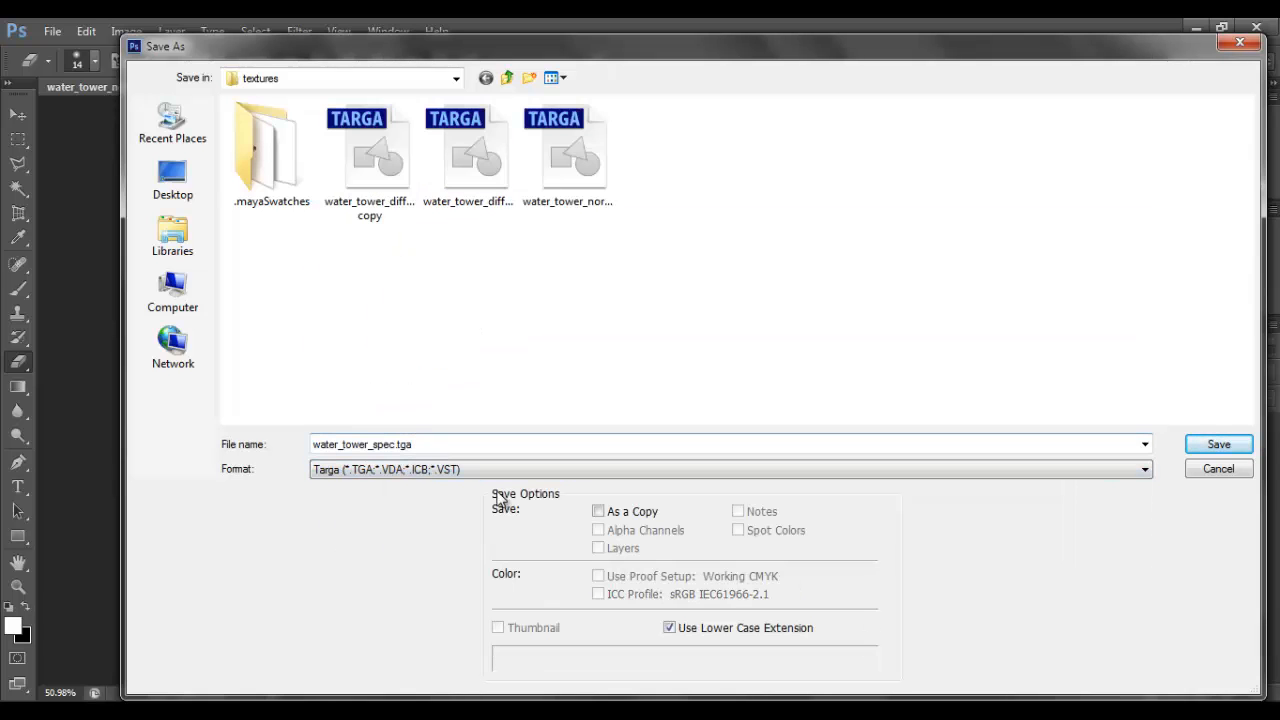
click(597, 511)
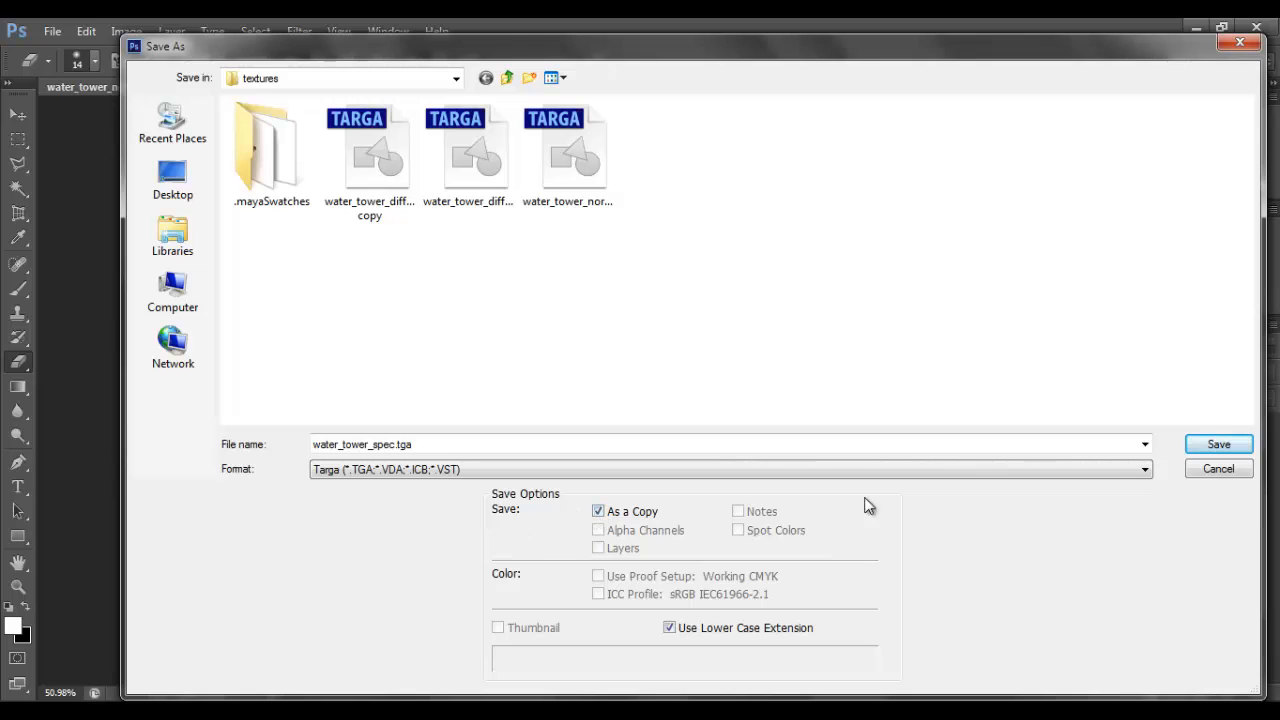
click(1221, 444)
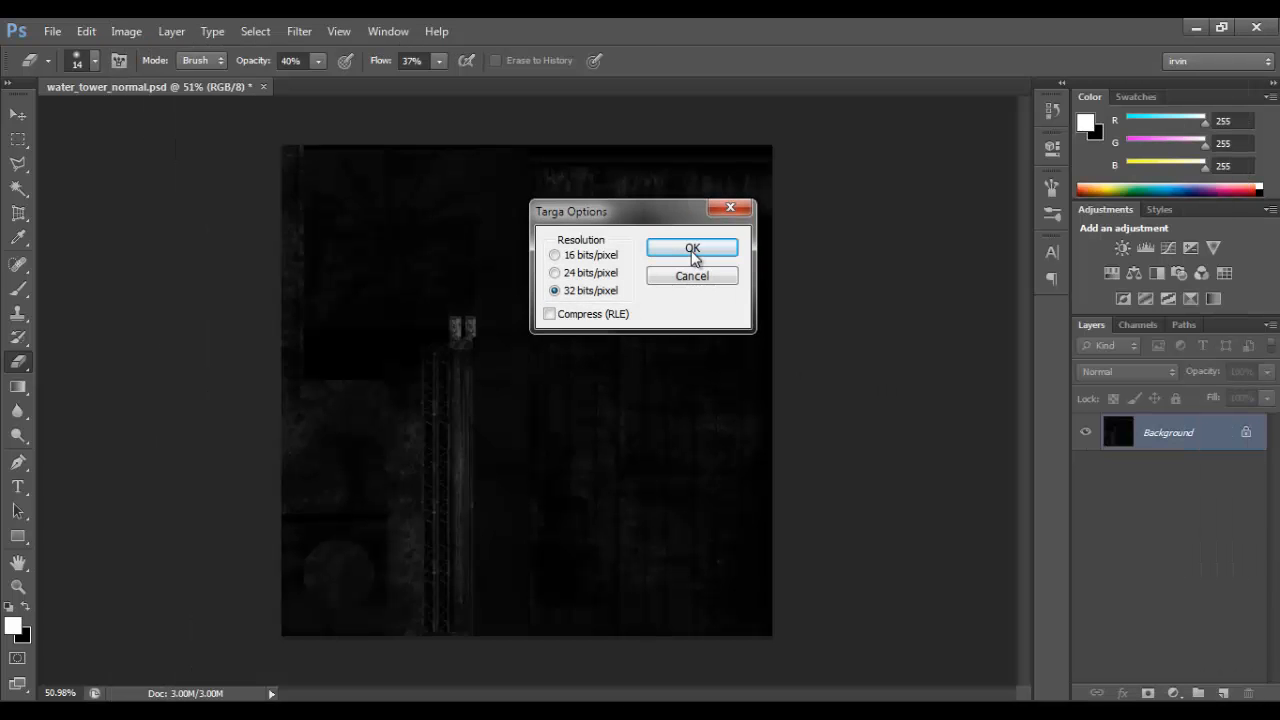
click(692, 248)
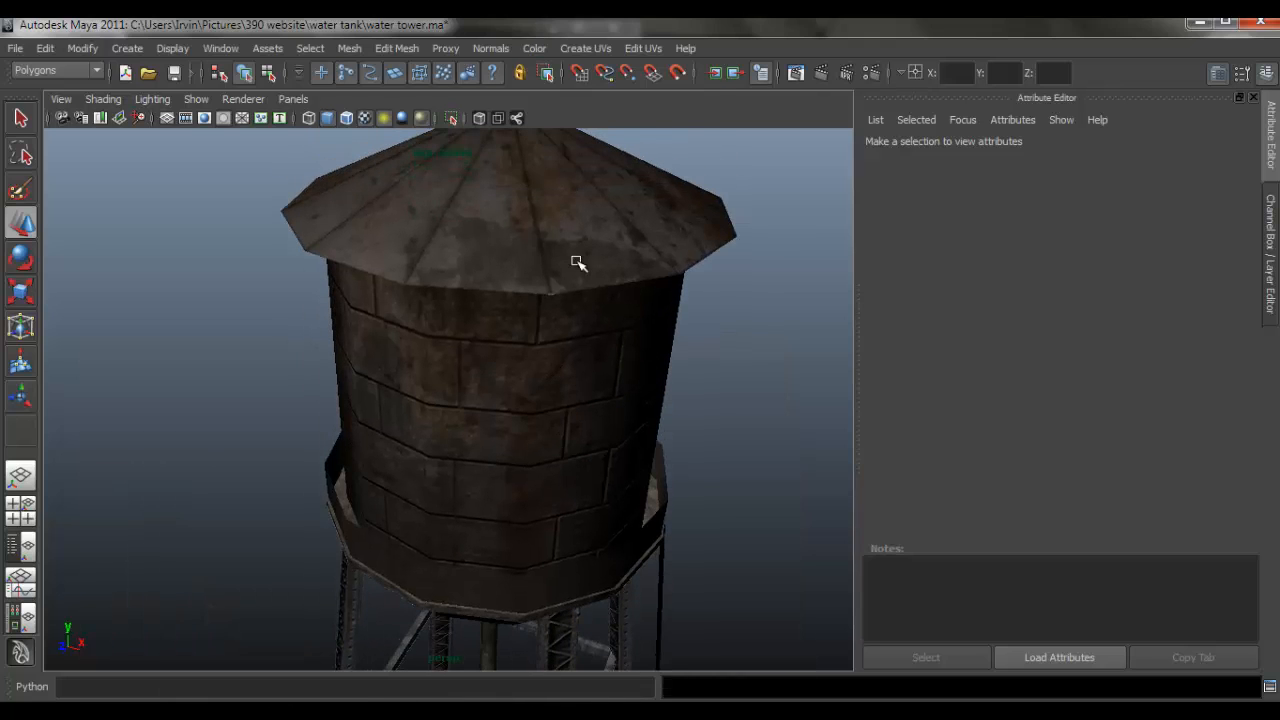
Select the tower mesh and switch waterTowerMat's type from Lambert to Phong.
click(490, 400)
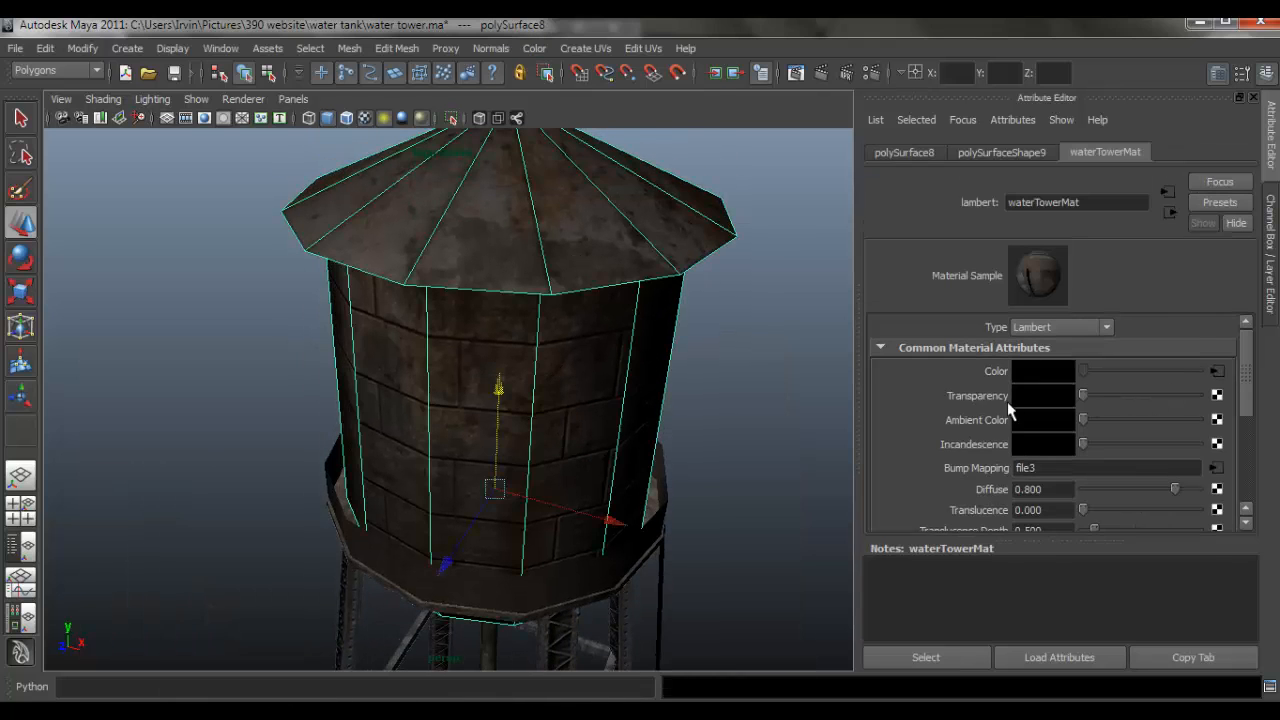
scroll(down, 3)
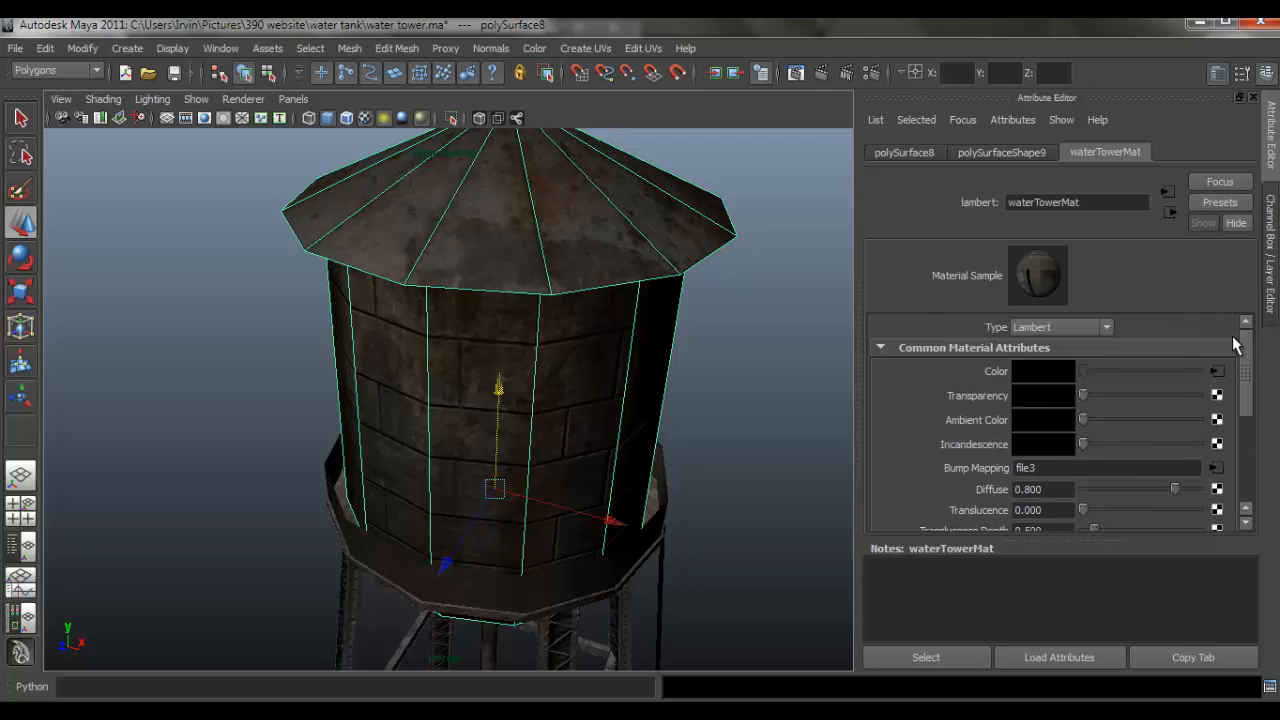
click(1109, 327)
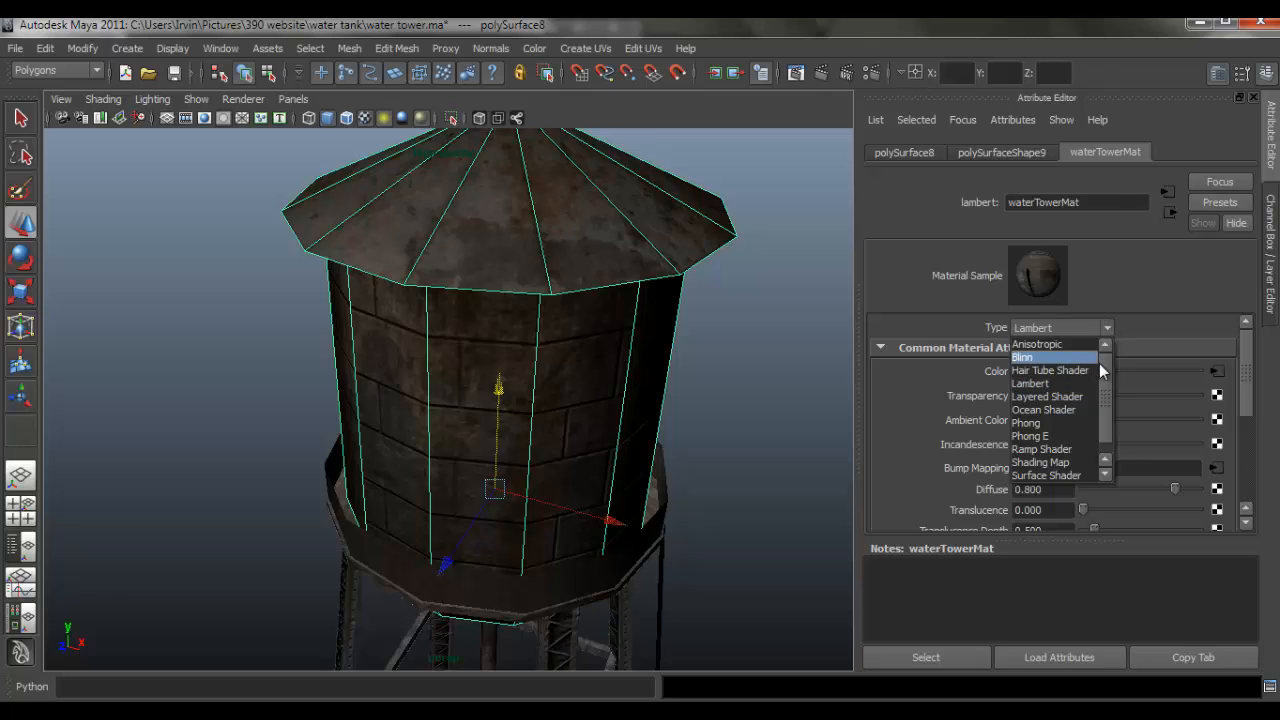
mouse_move(1045, 409)
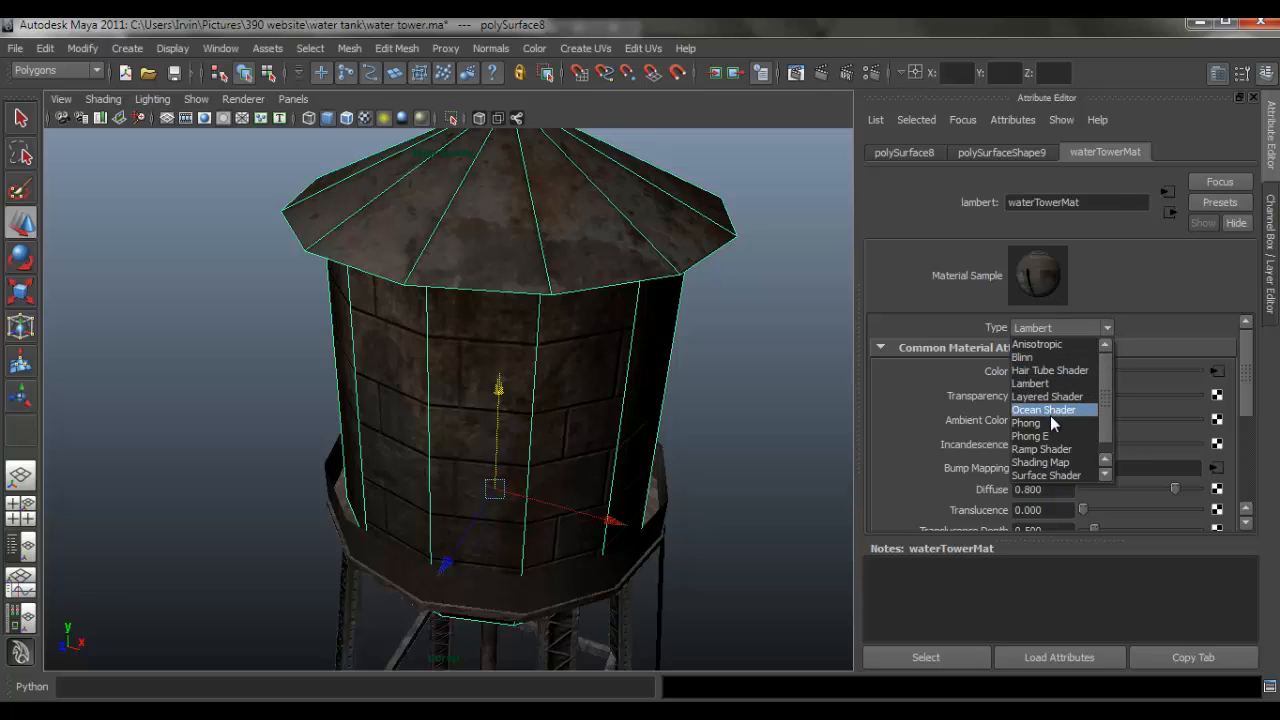
mouse_move(1040, 423)
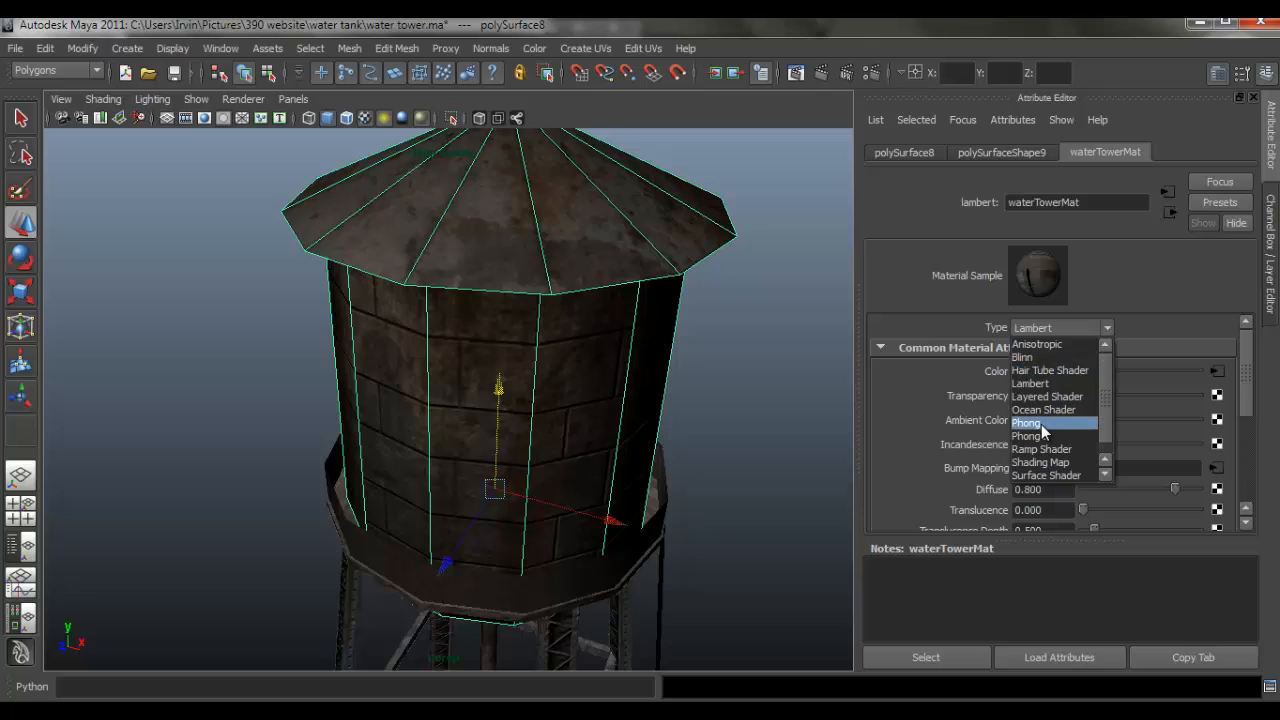
click(1025, 422)
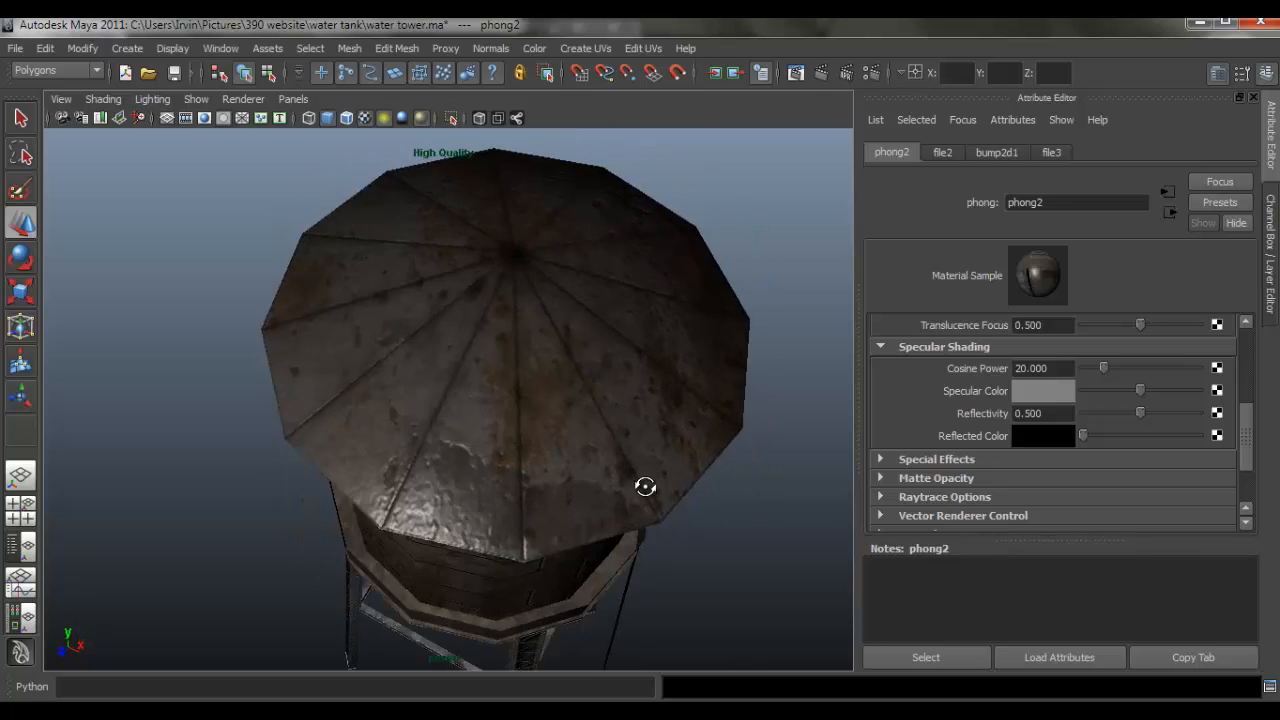
Orbit around the Phong-shaded tower and scroll the Attribute Editor toward Specular Shading.
drag(645, 487, 679, 360)
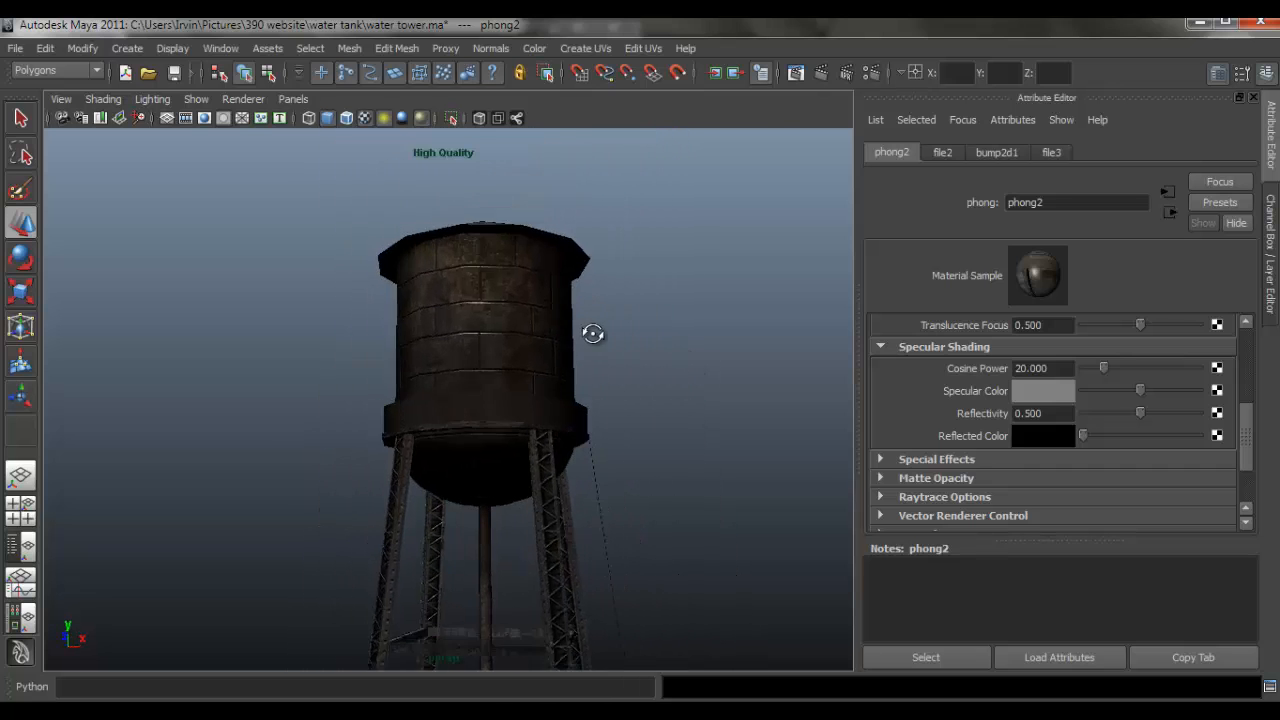
drag(593, 333, 687, 398)
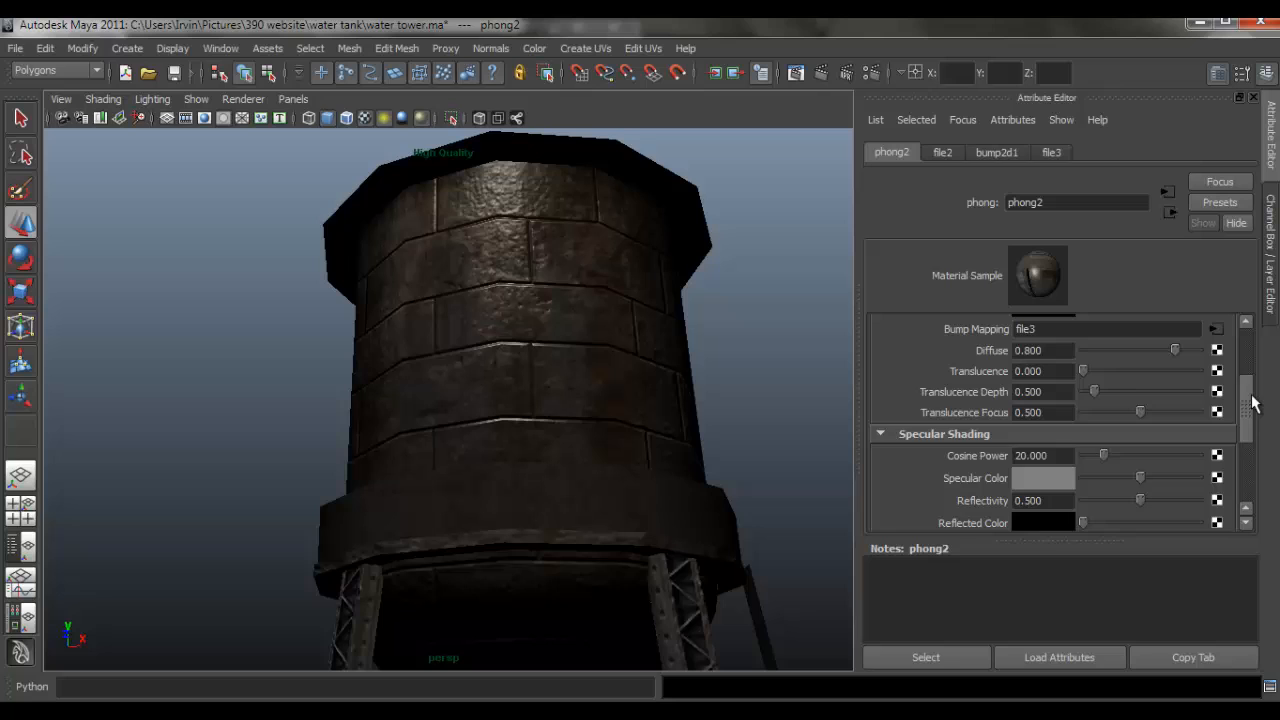
scroll(down, 3)
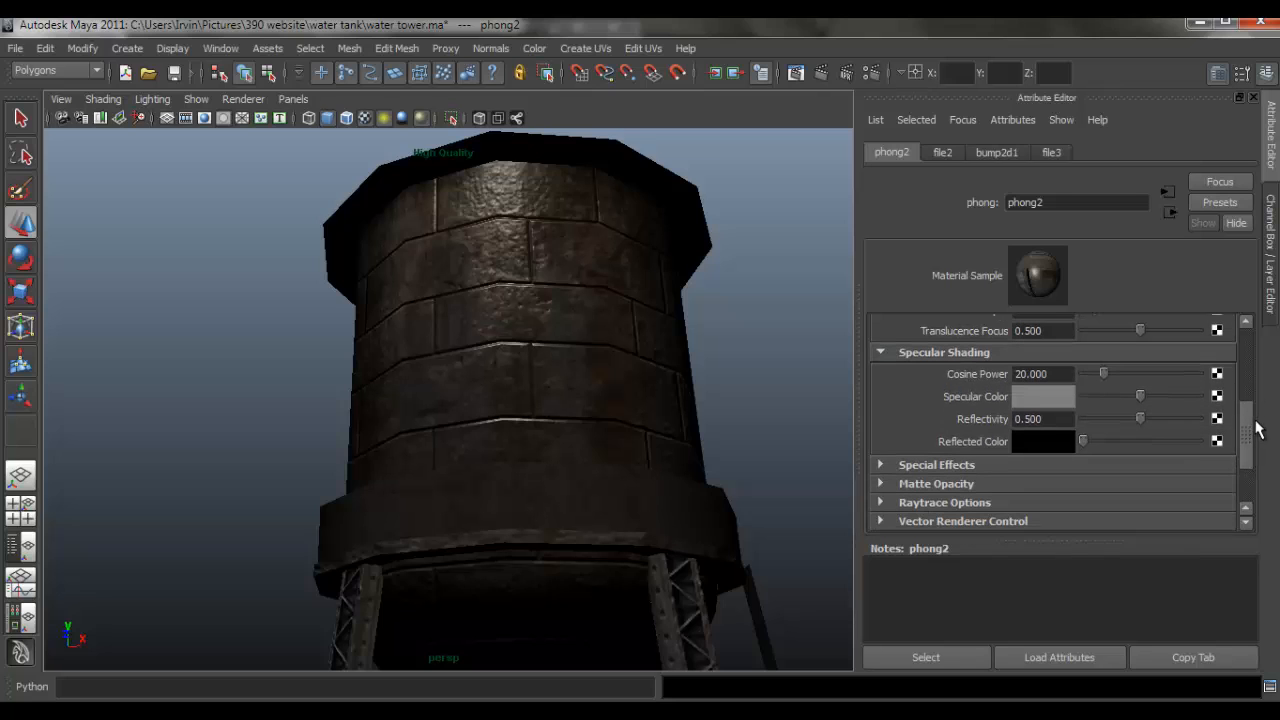
mouse_move(970, 388)
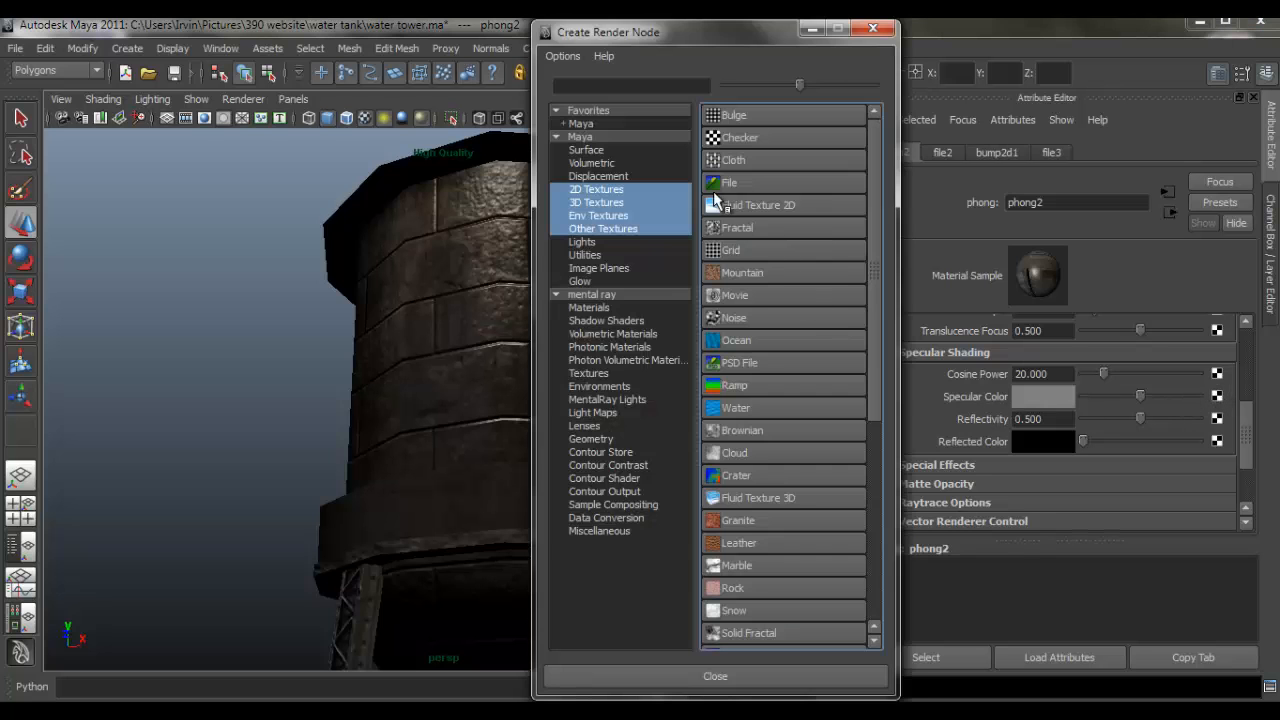
Connect a File texture loading water_tower_spec.tga to the Phong specular colour.
click(735, 182)
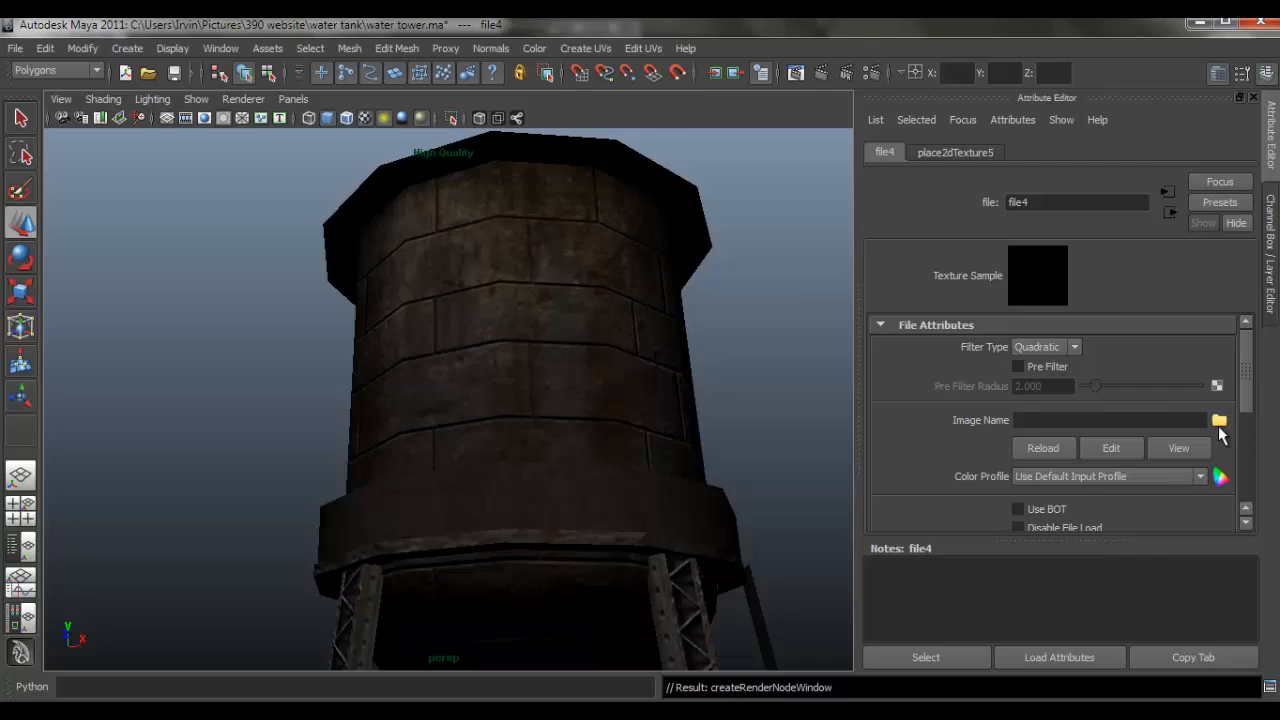
click(1219, 420)
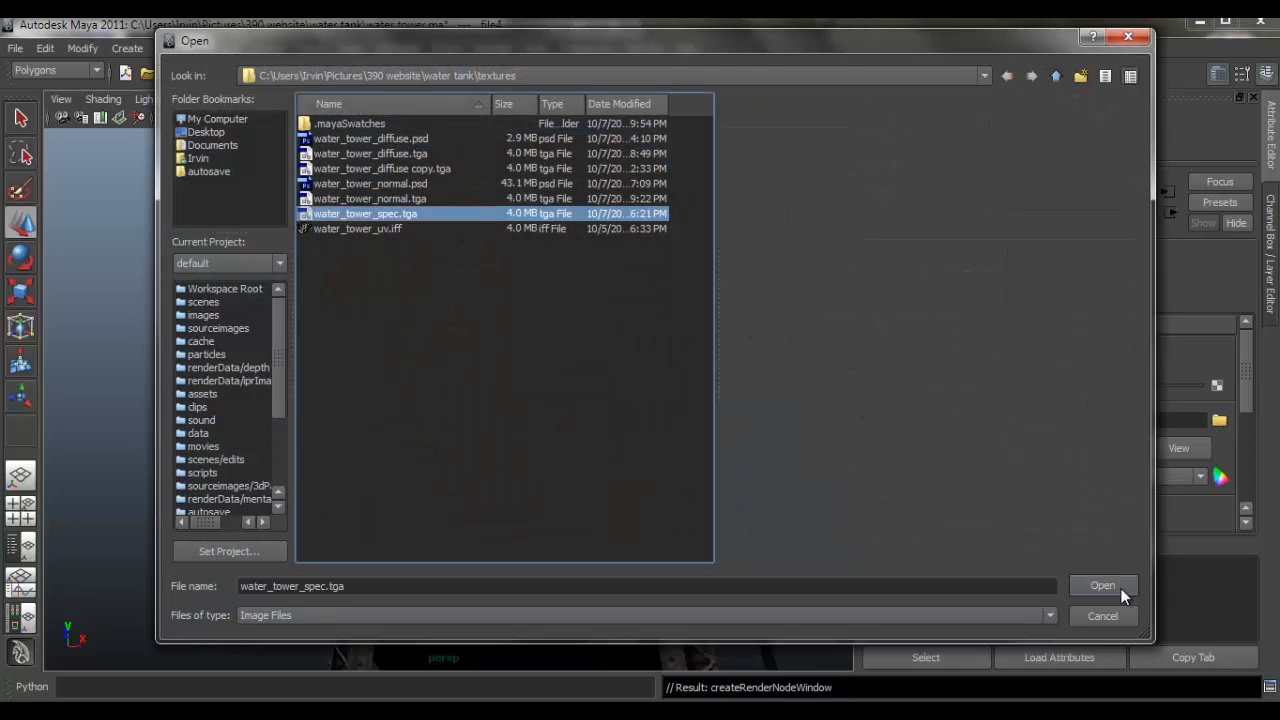
click(1103, 585)
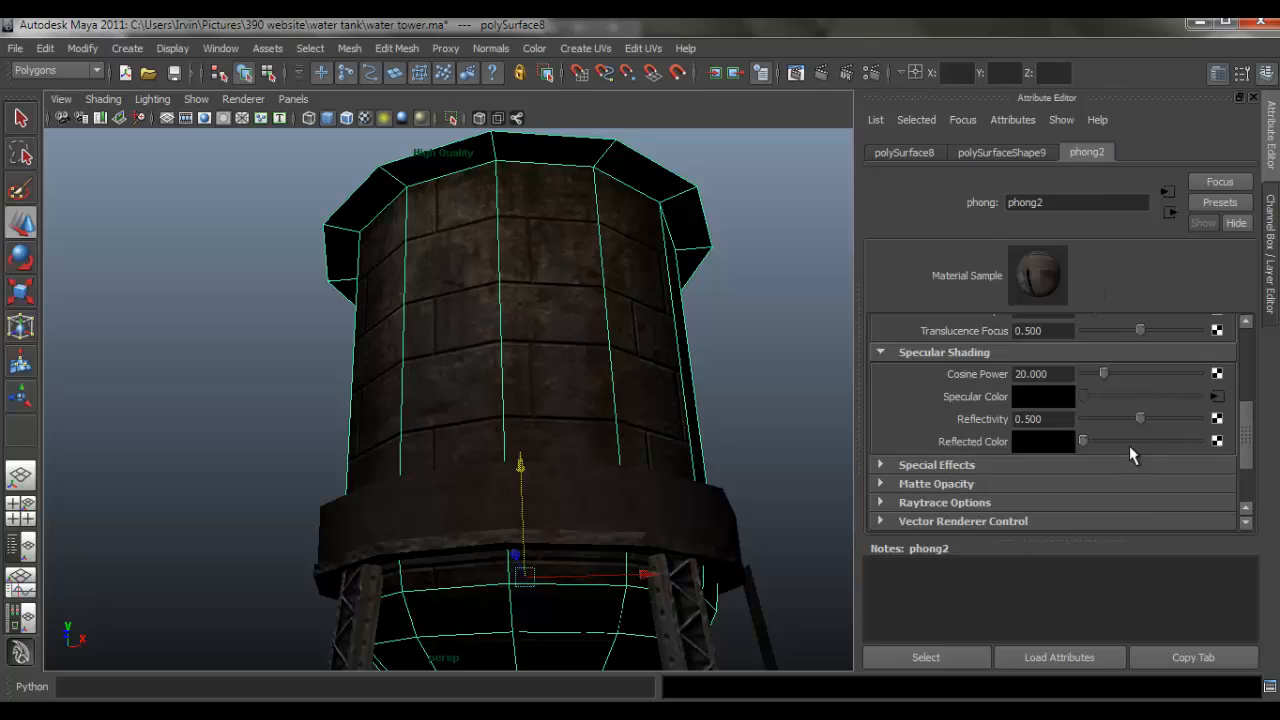
Set the Phong cosine power to 2 and reflectivity to 0.472.
drag(1104, 373, 1097, 373)
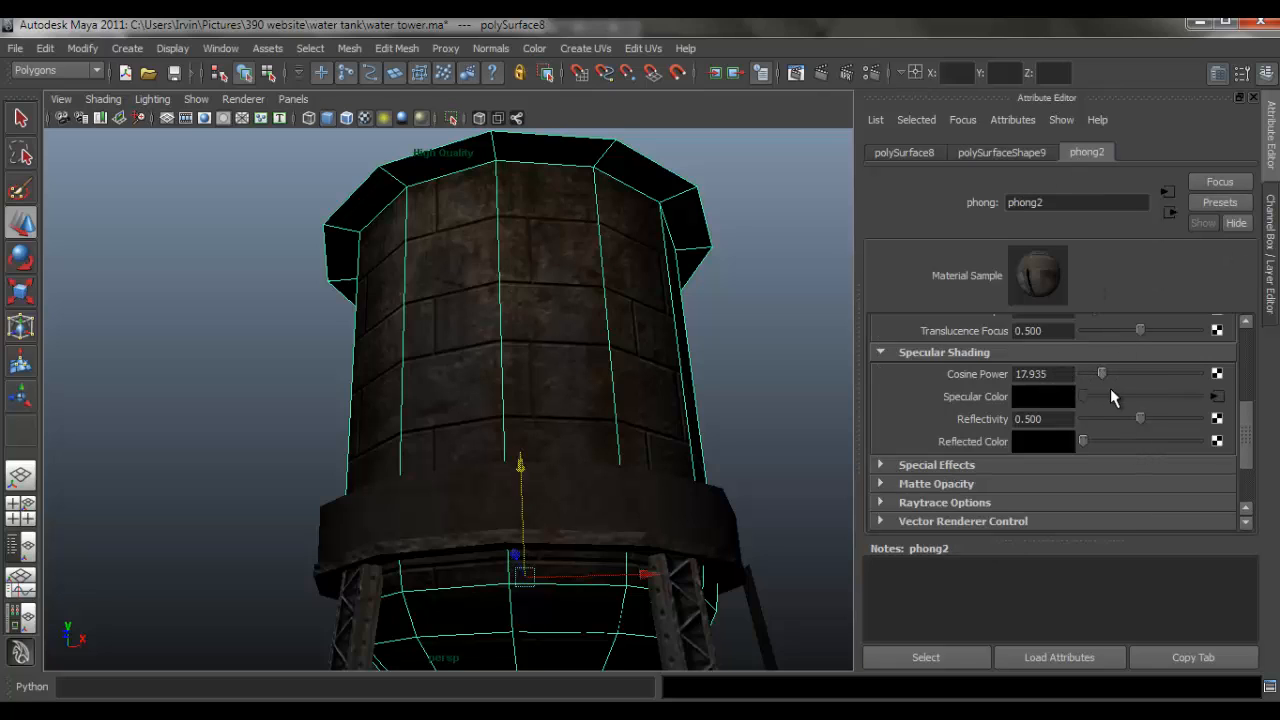
mouse_move(1107, 378)
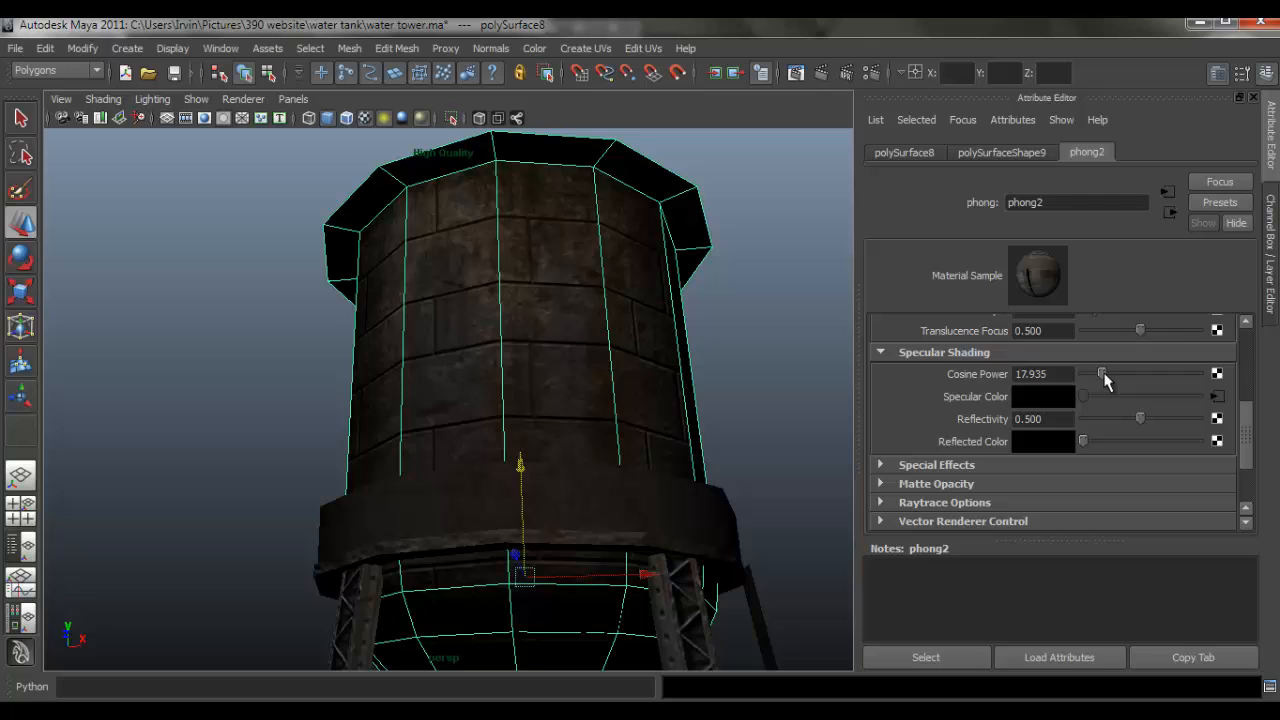
mouse_move(1071, 381)
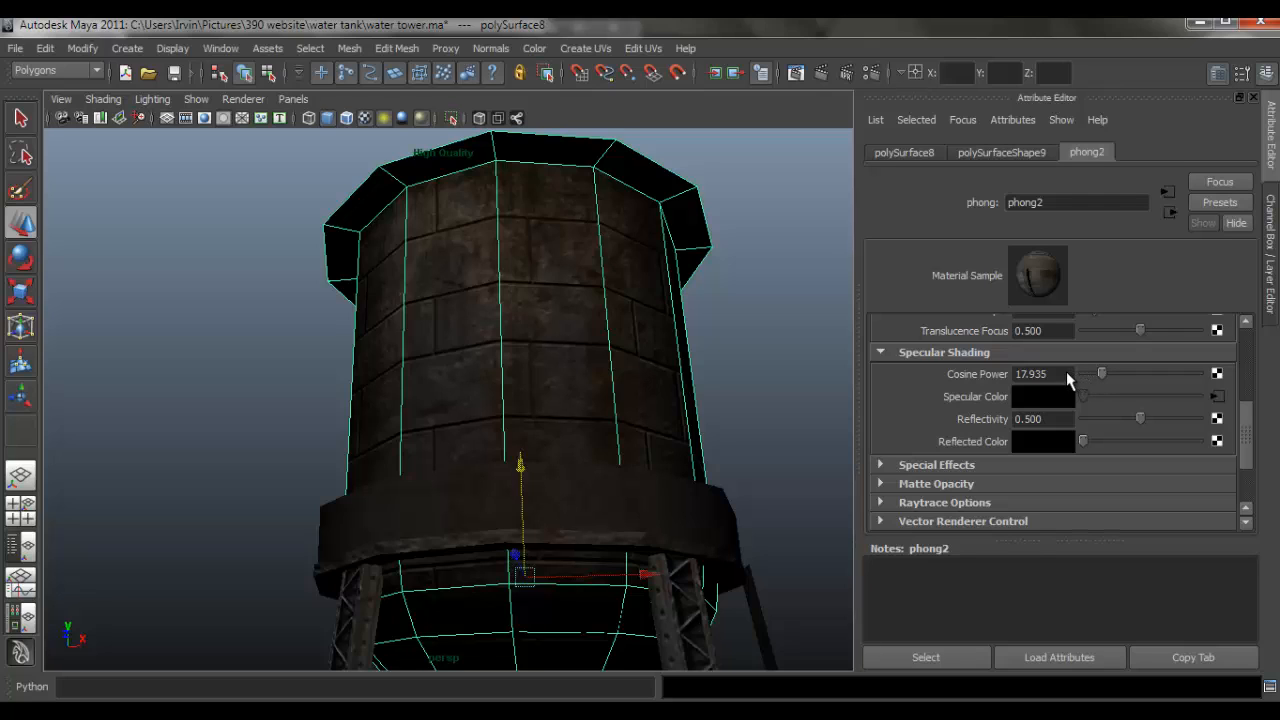
drag(1100, 373, 1083, 373)
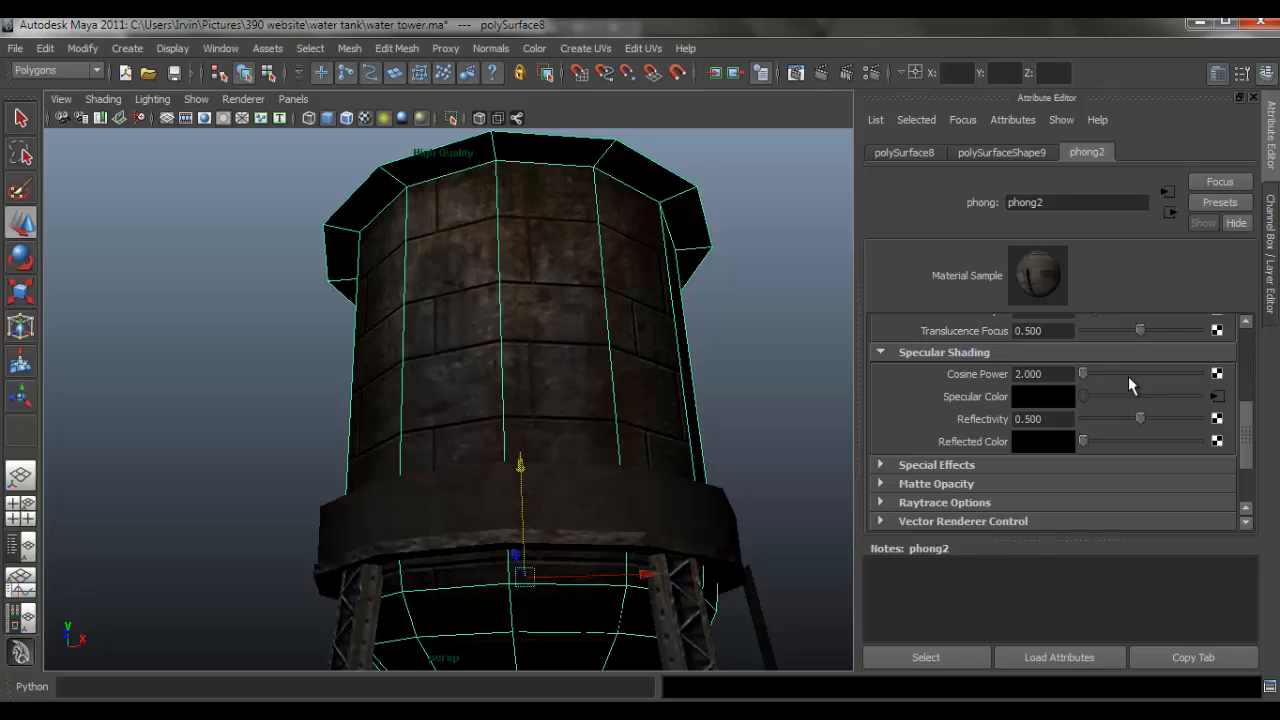
drag(1082, 373, 1088, 373)
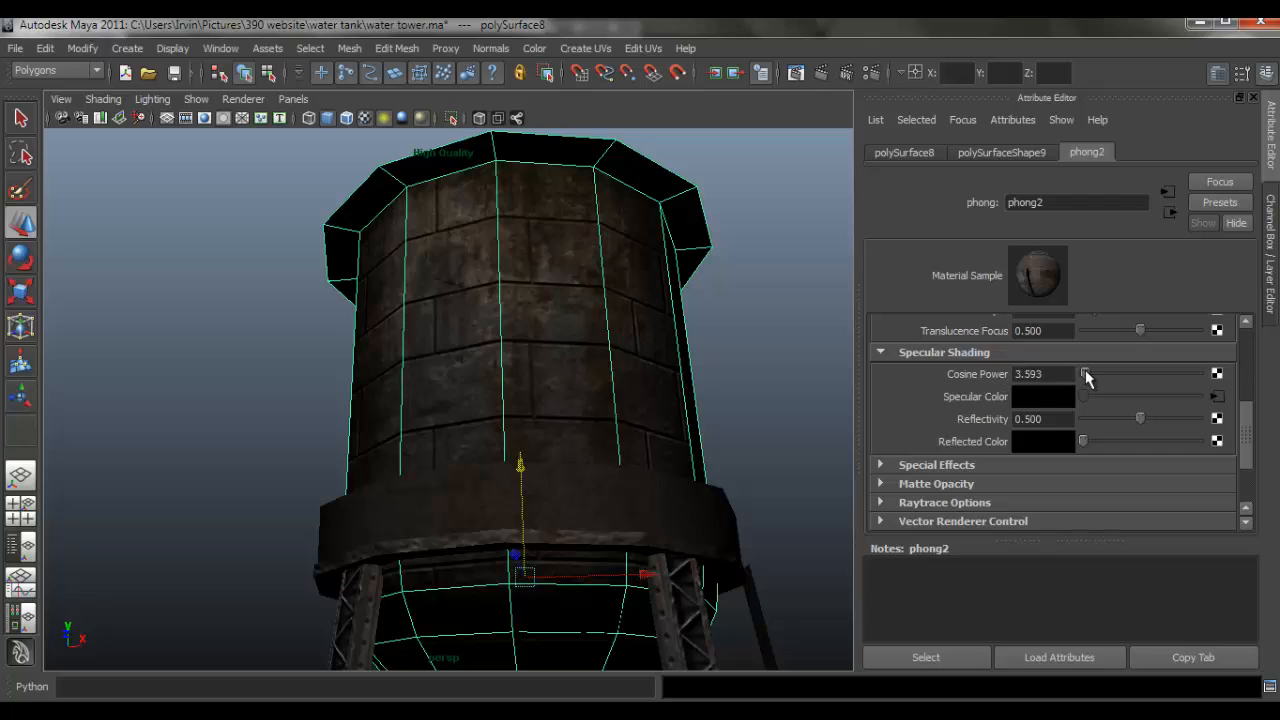
drag(1084, 373, 1082, 373)
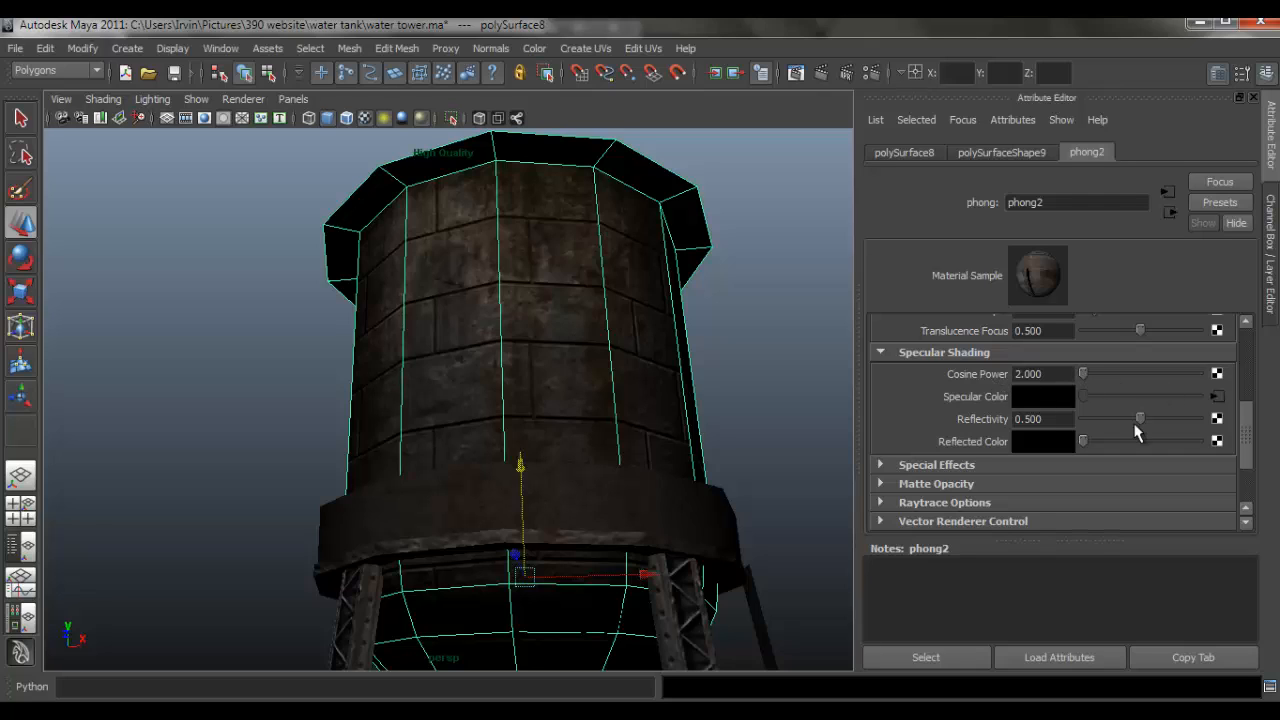
drag(1140, 418, 1135, 418)
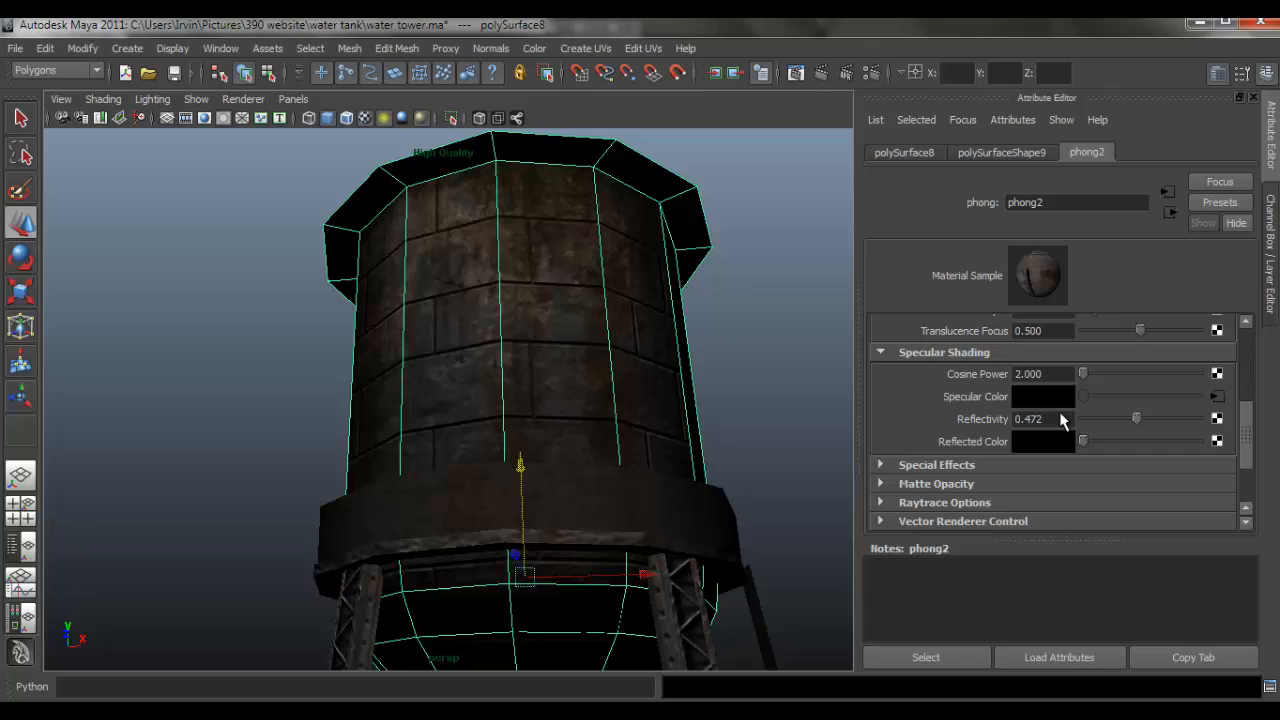
mouse_move(1077, 407)
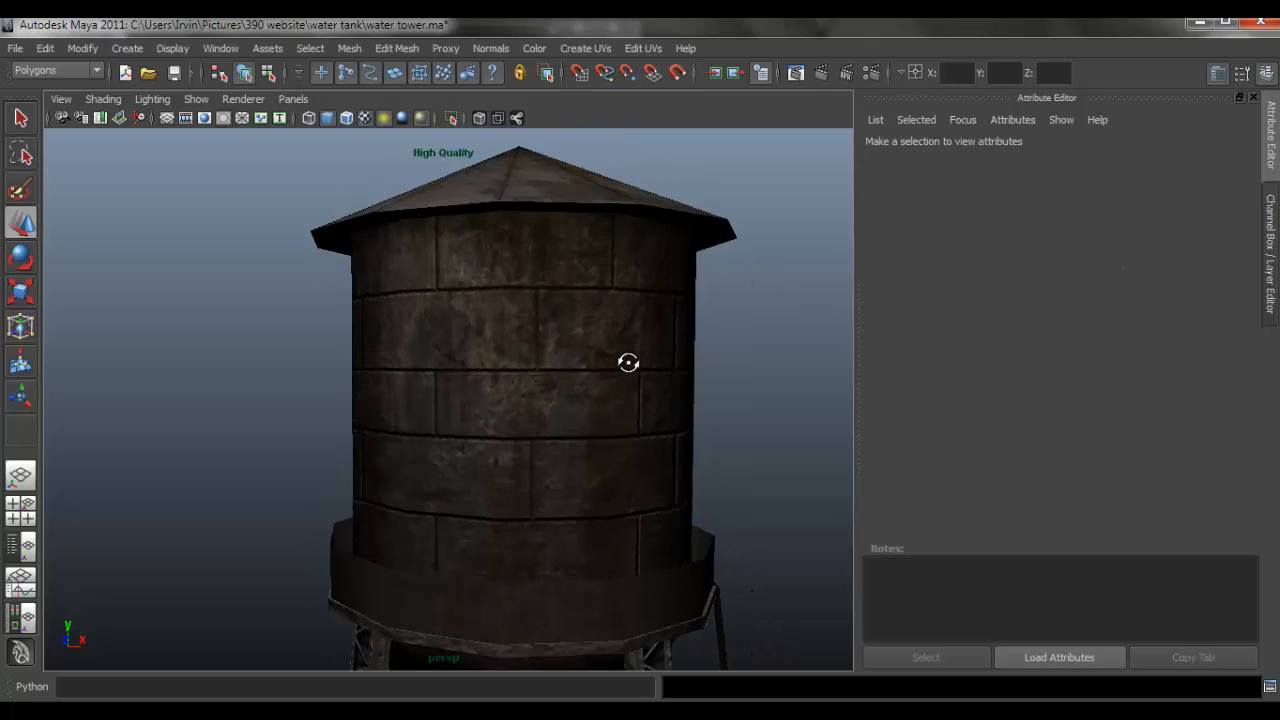
Orbit around the tank roof, then switch to water_tower_normal.psd in Photoshop.
drag(628, 362, 665, 336)
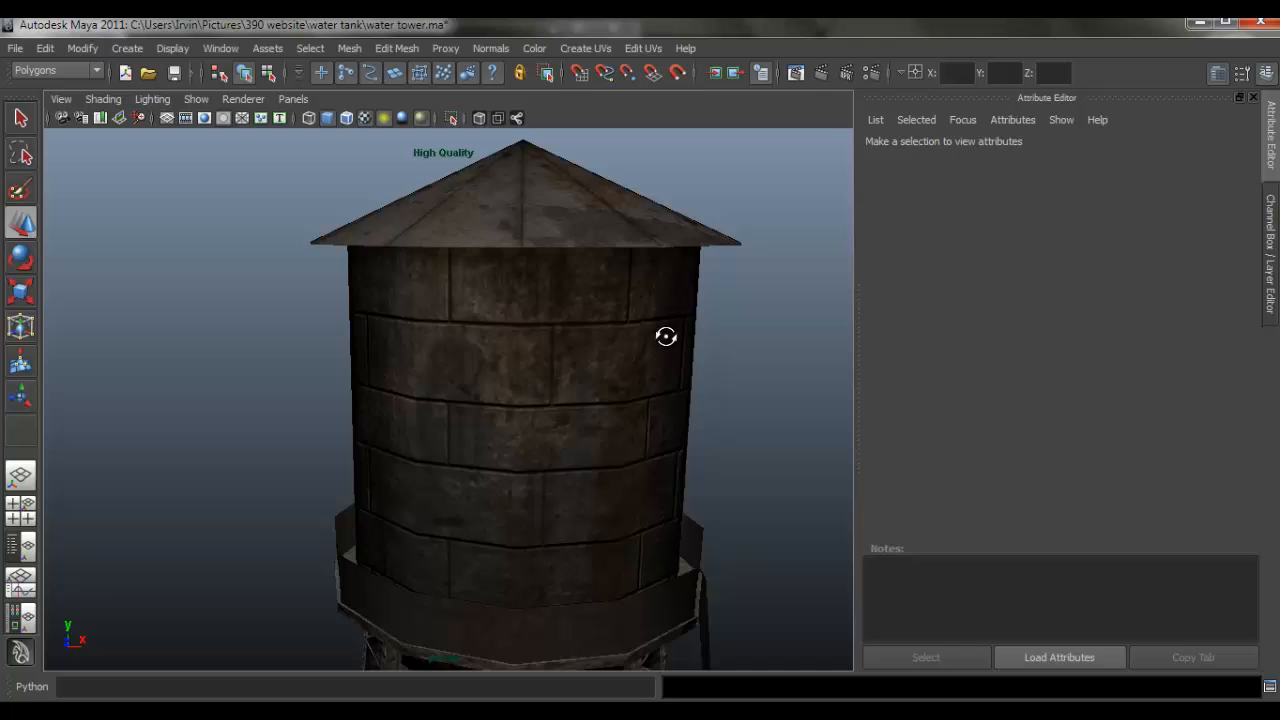
drag(665, 336, 650, 413)
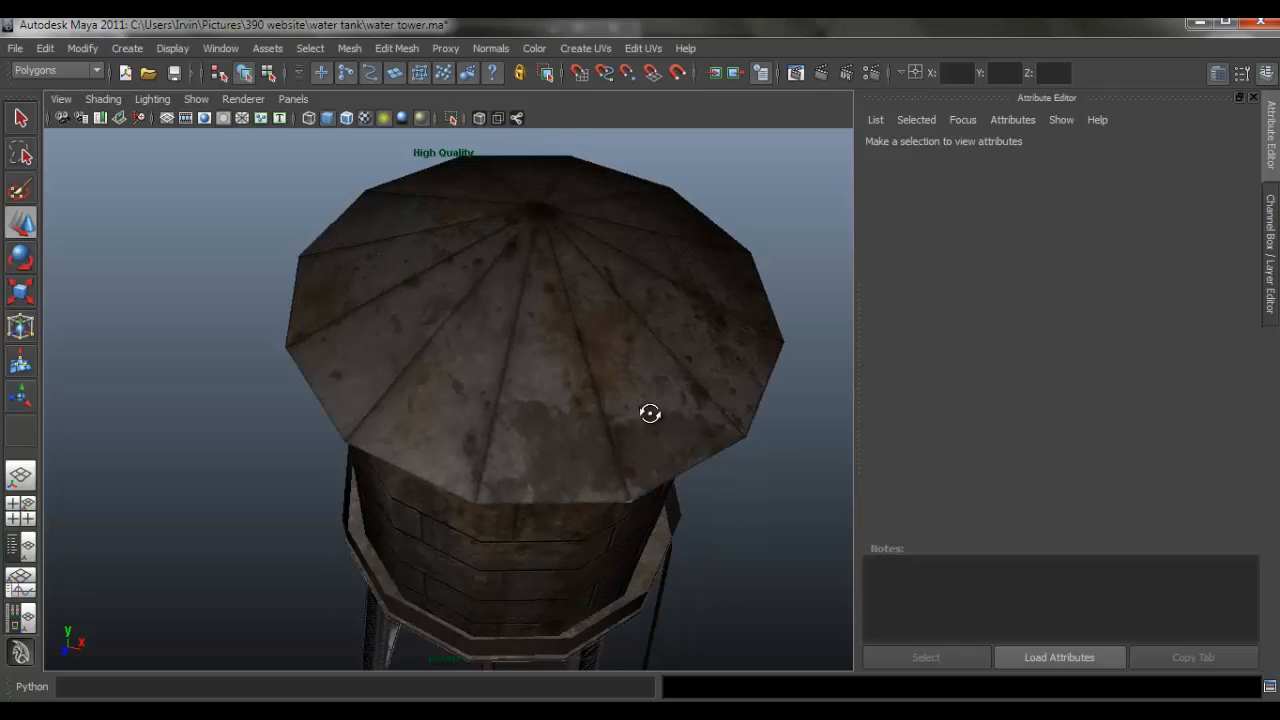
drag(650, 413, 698, 195)
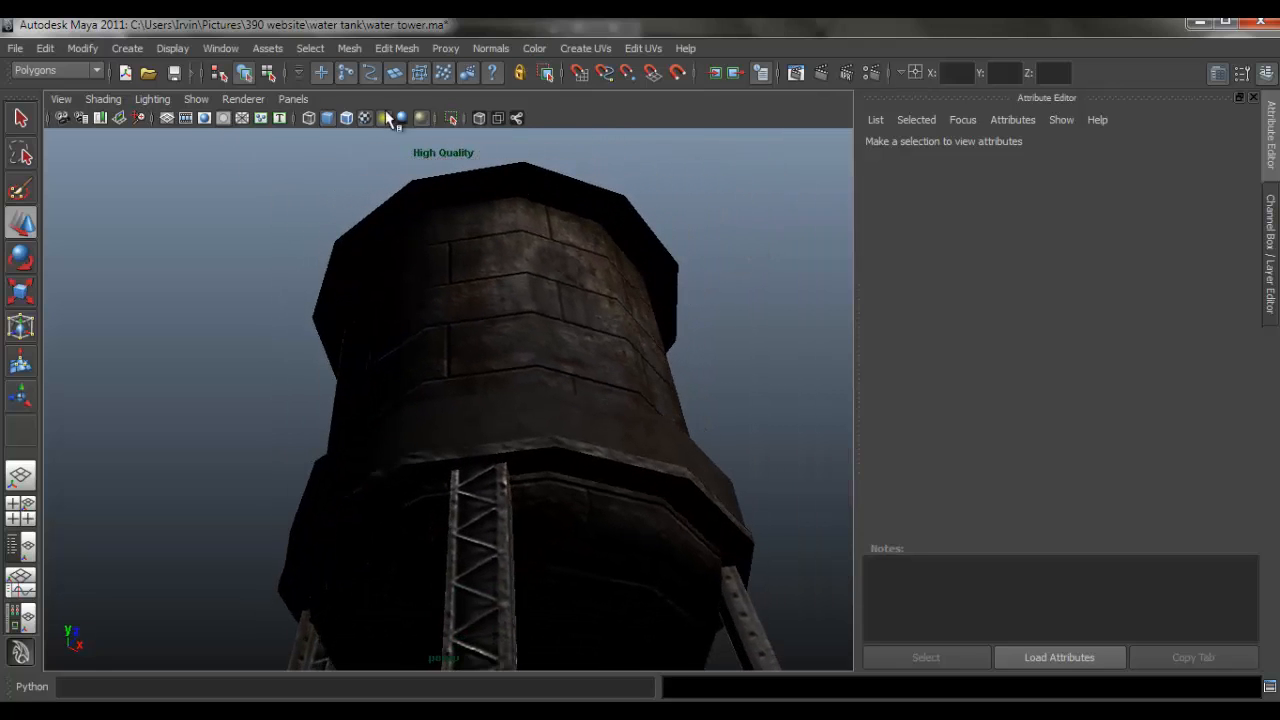
click(242, 98)
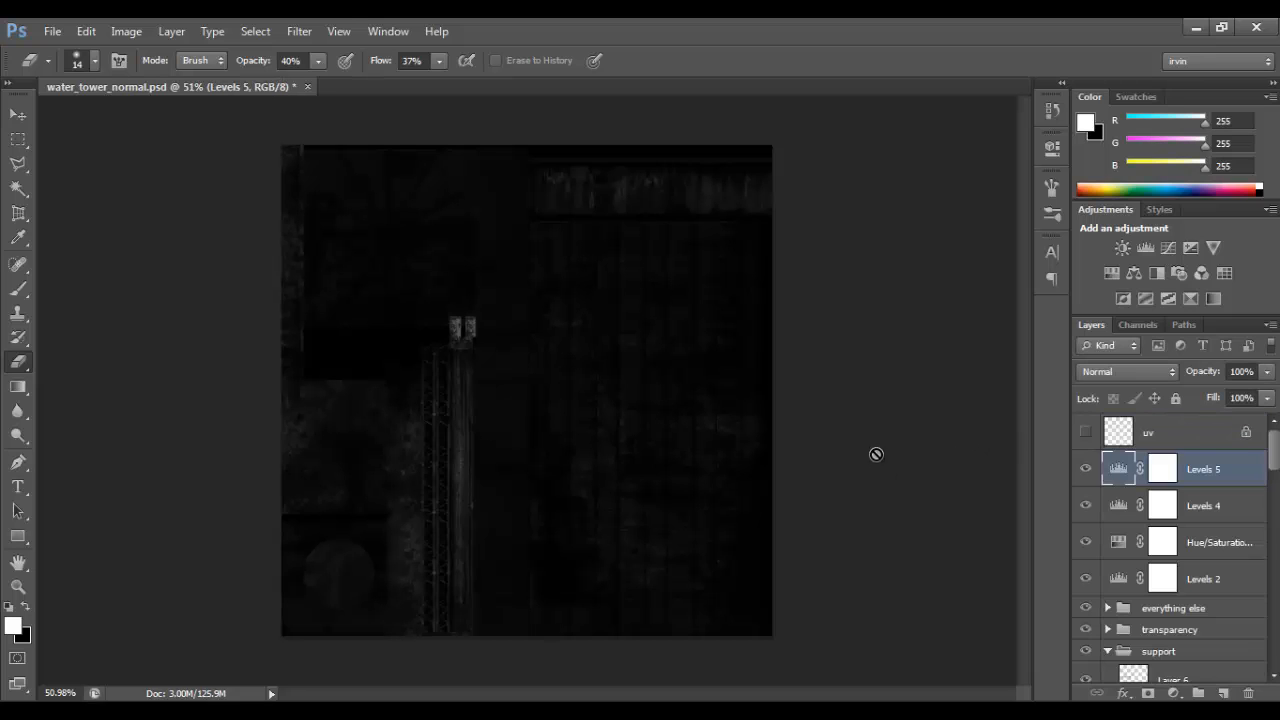
Lighten the texture via Levels 5: output white 154, midtones 0.63.
double_click(1118, 468)
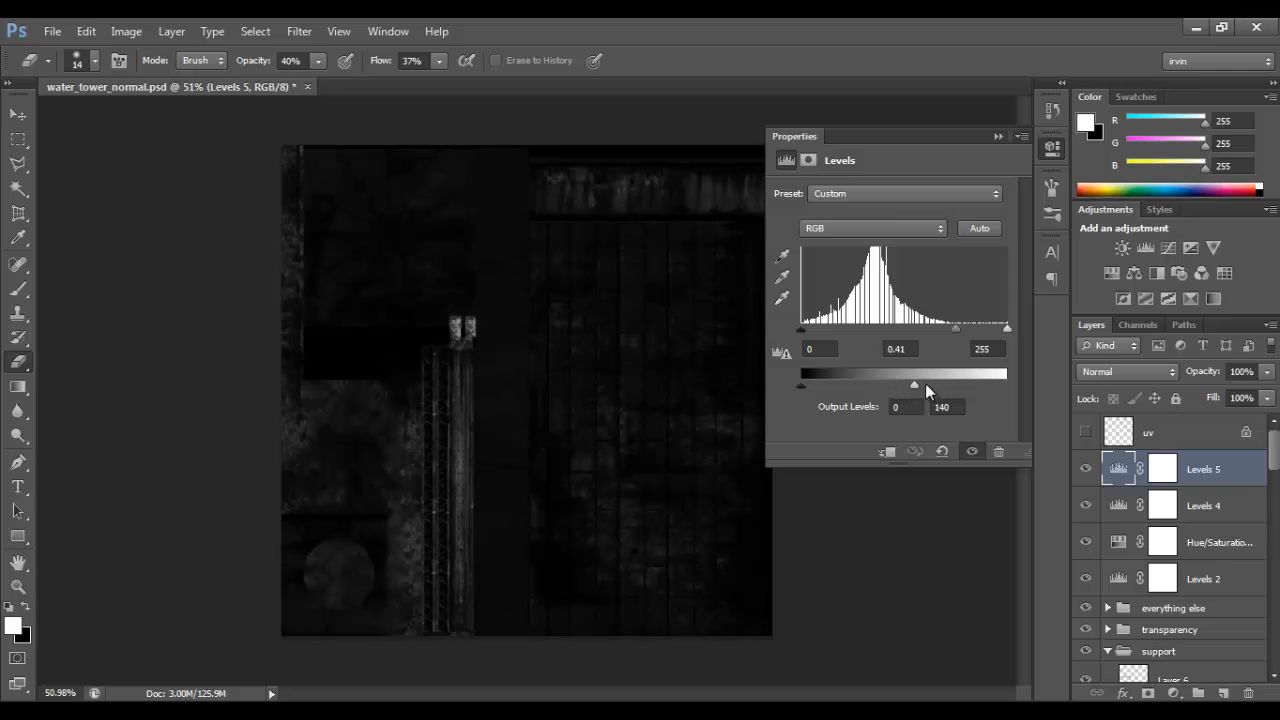
drag(913, 384, 925, 384)
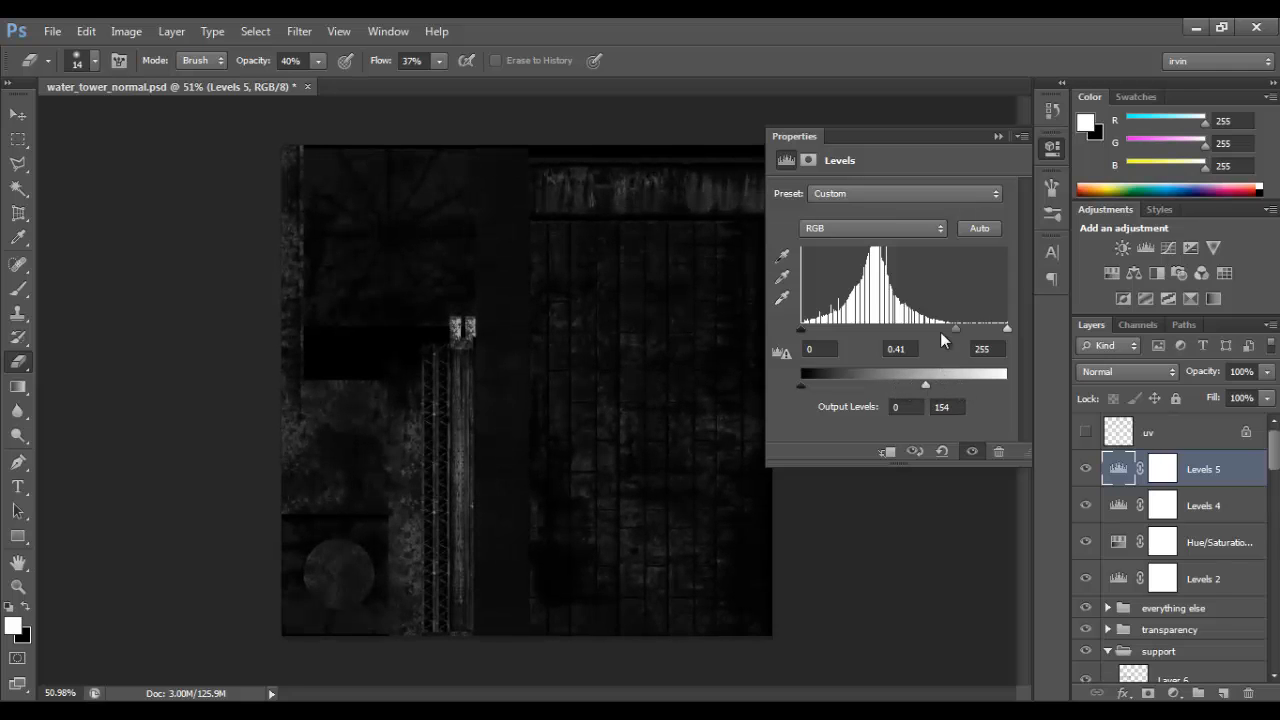
drag(925, 328, 940, 328)
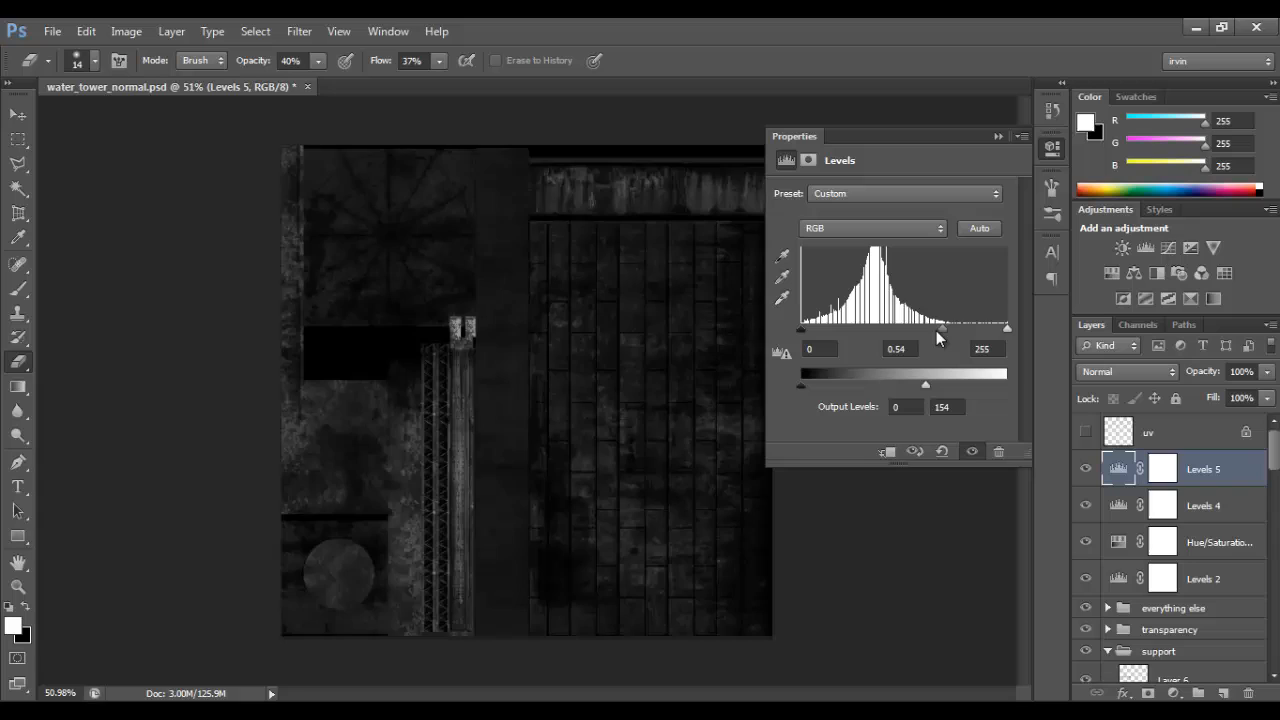
drag(940, 328, 925, 328)
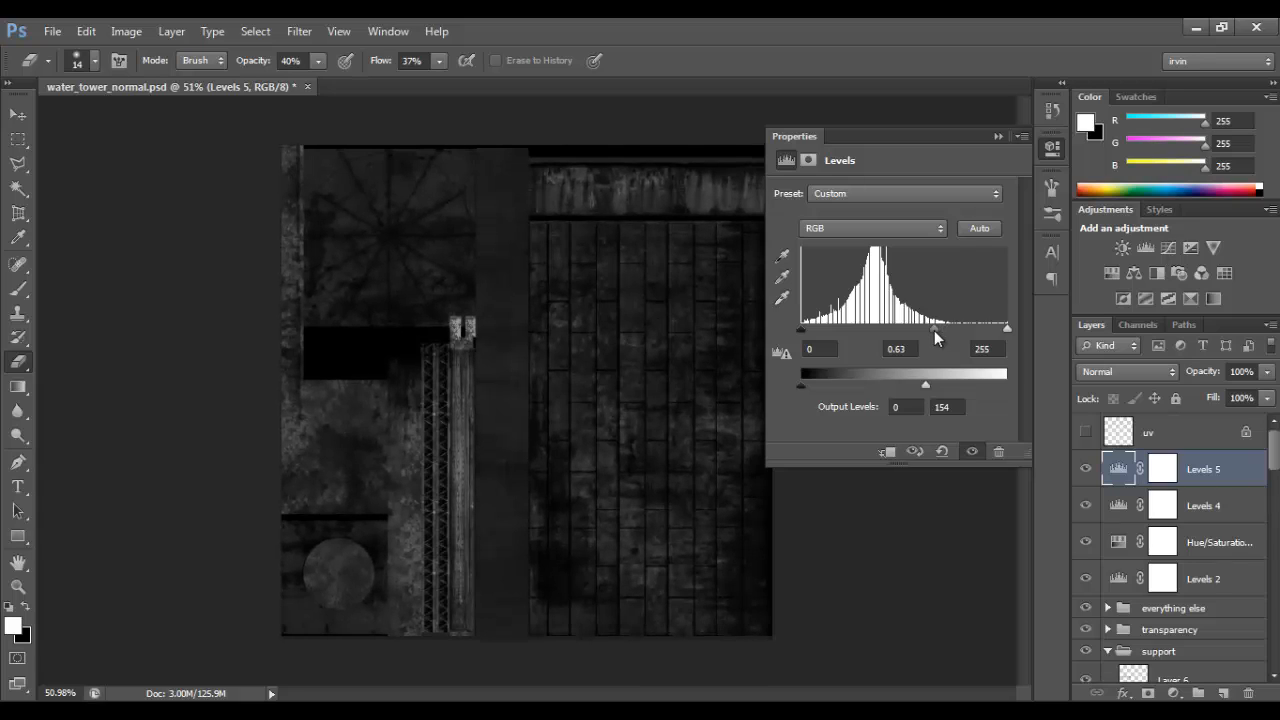
click(1021, 135)
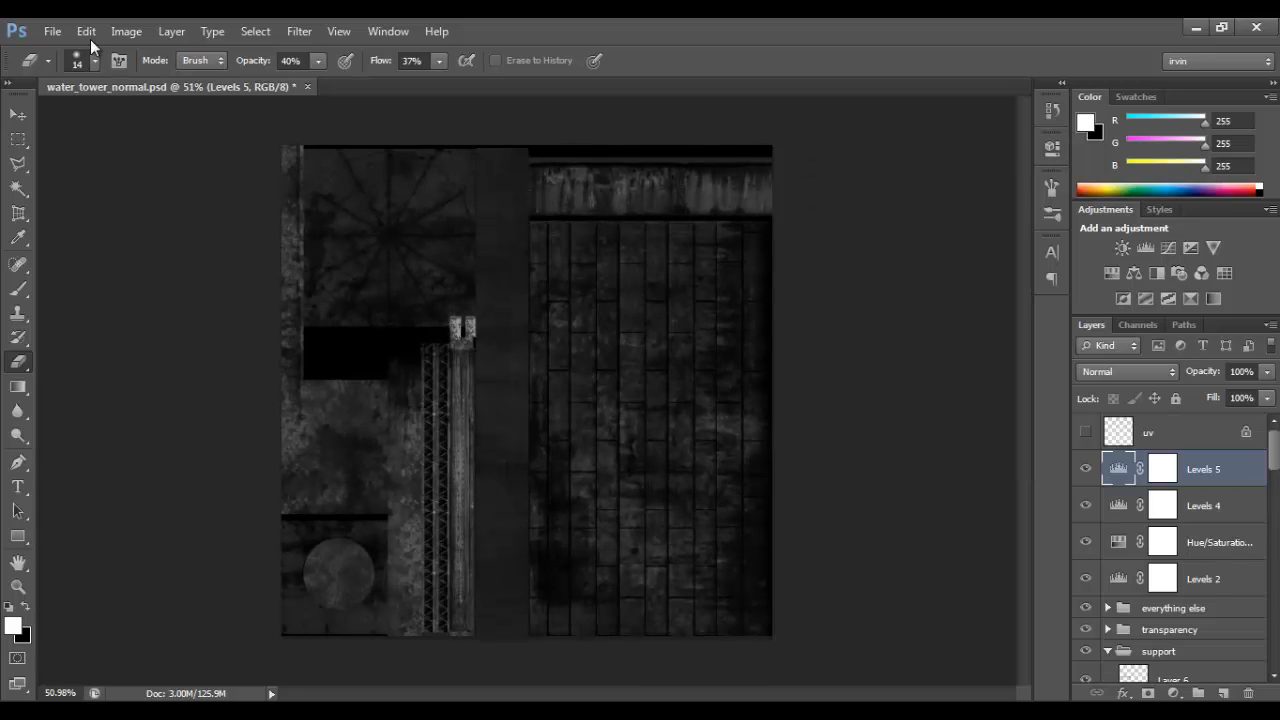
Flatten the image and overwrite water_tower_spec.tga as a Targa copy.
click(170, 31)
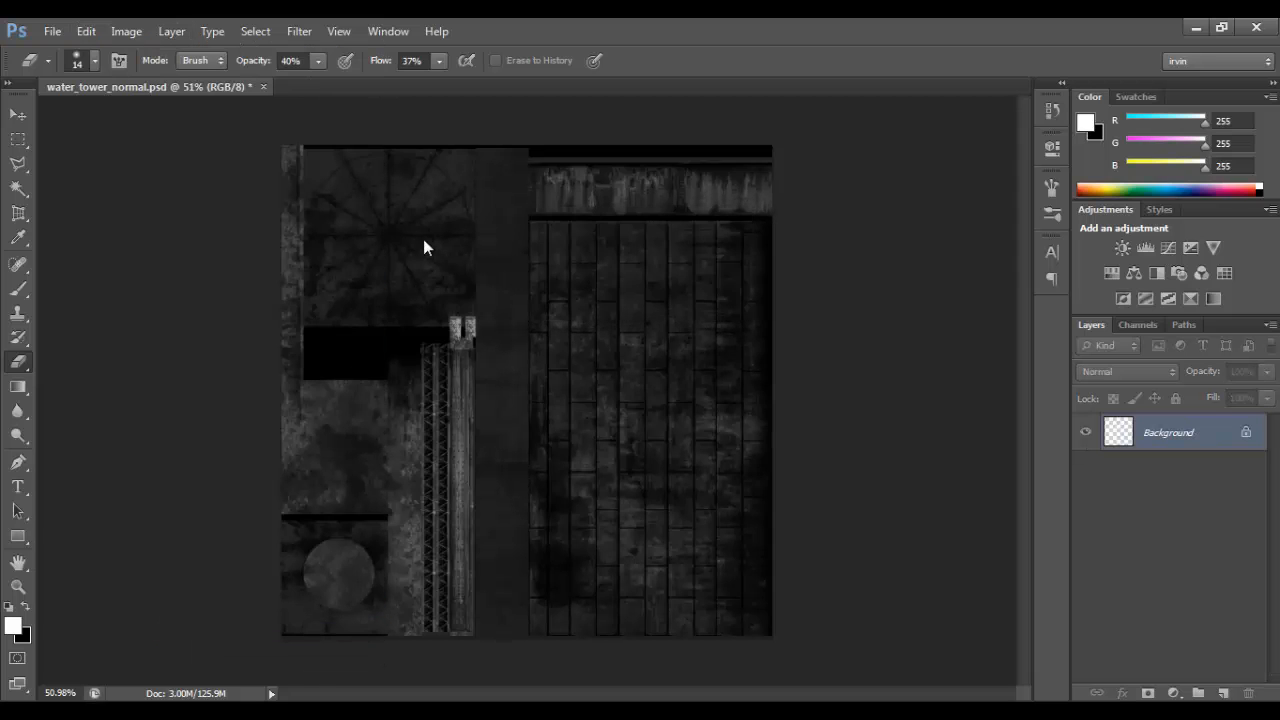
click(65, 33)
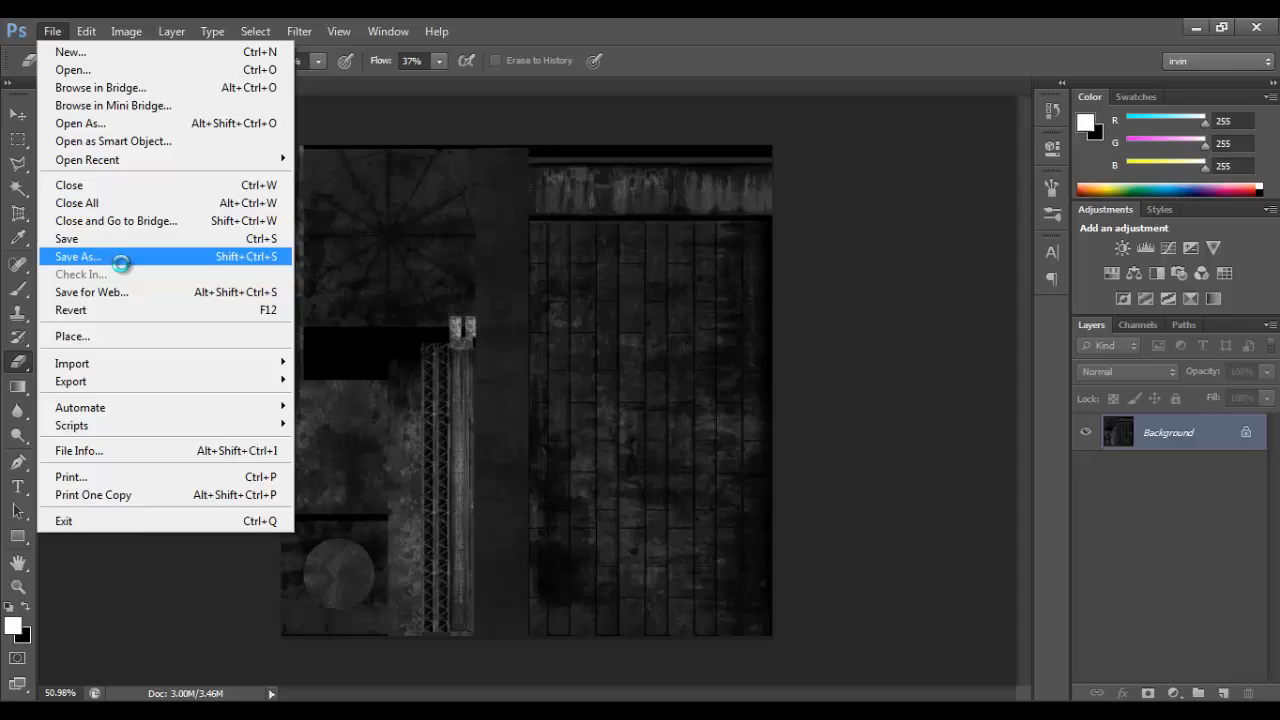
click(76, 257)
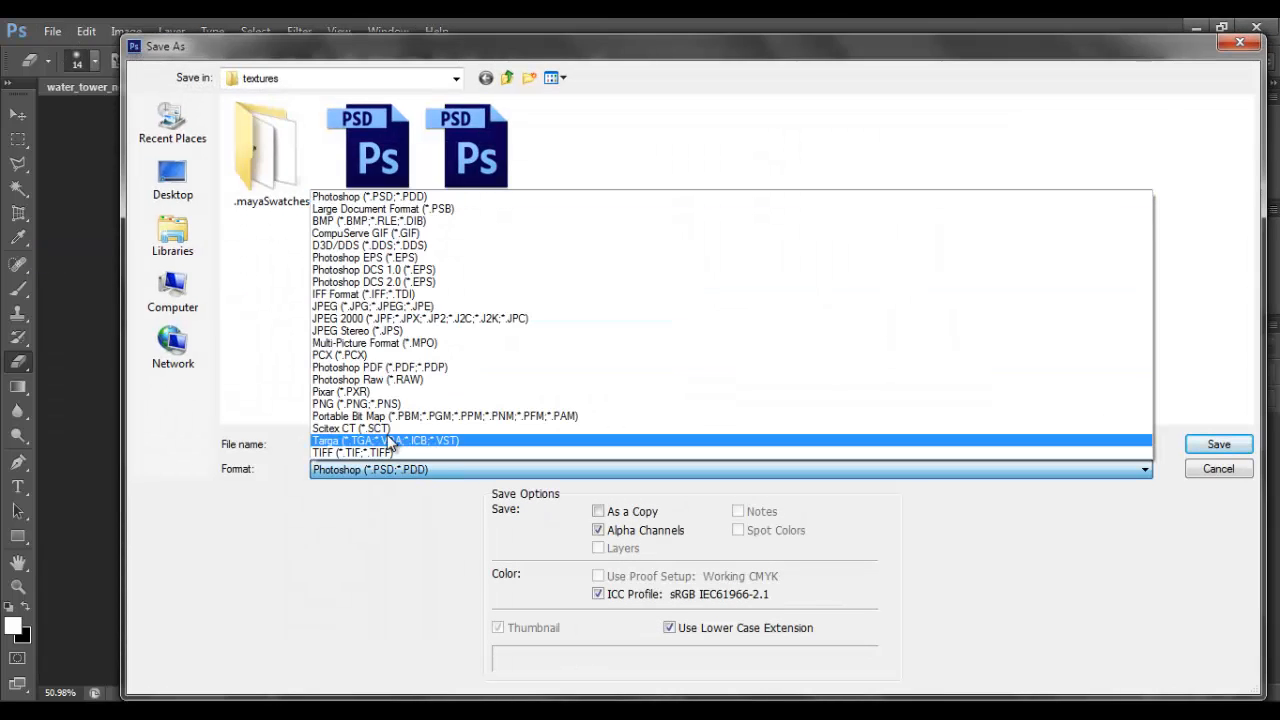
click(395, 440)
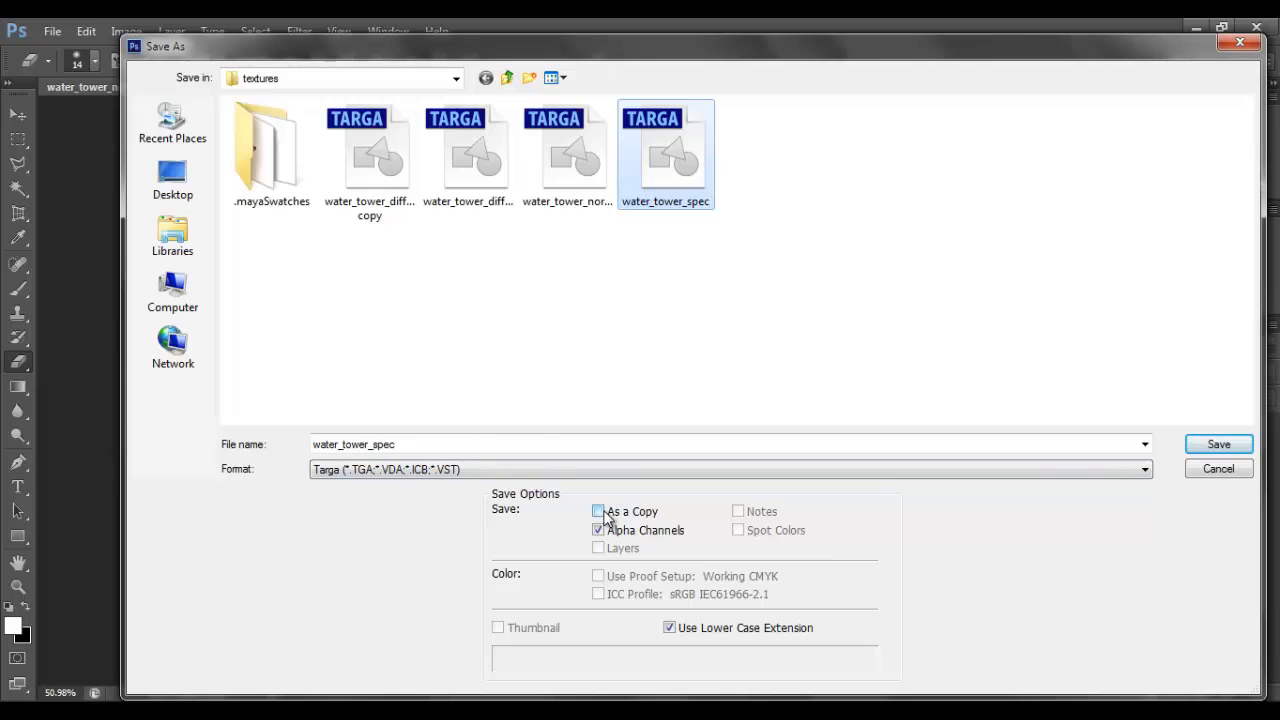
click(1220, 445)
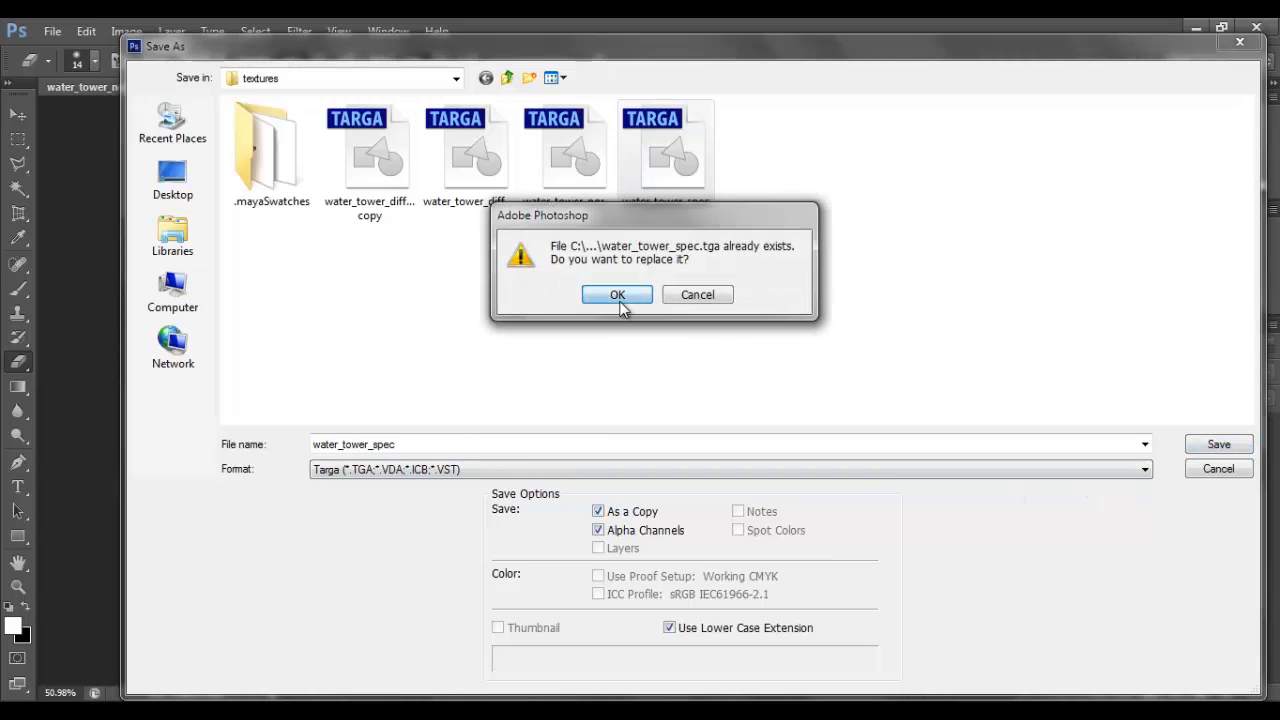
click(617, 294)
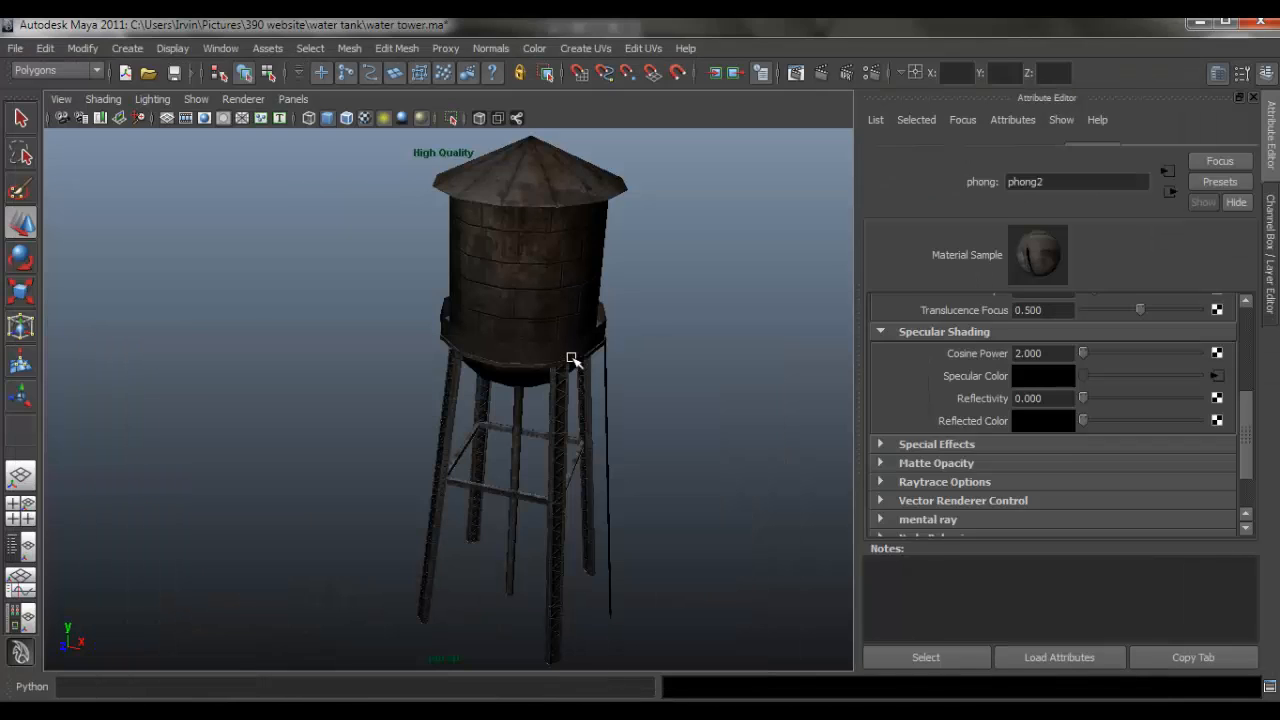
Select the tank base ring and orbit and zoom out to inspect the updated sheen.
click(570, 358)
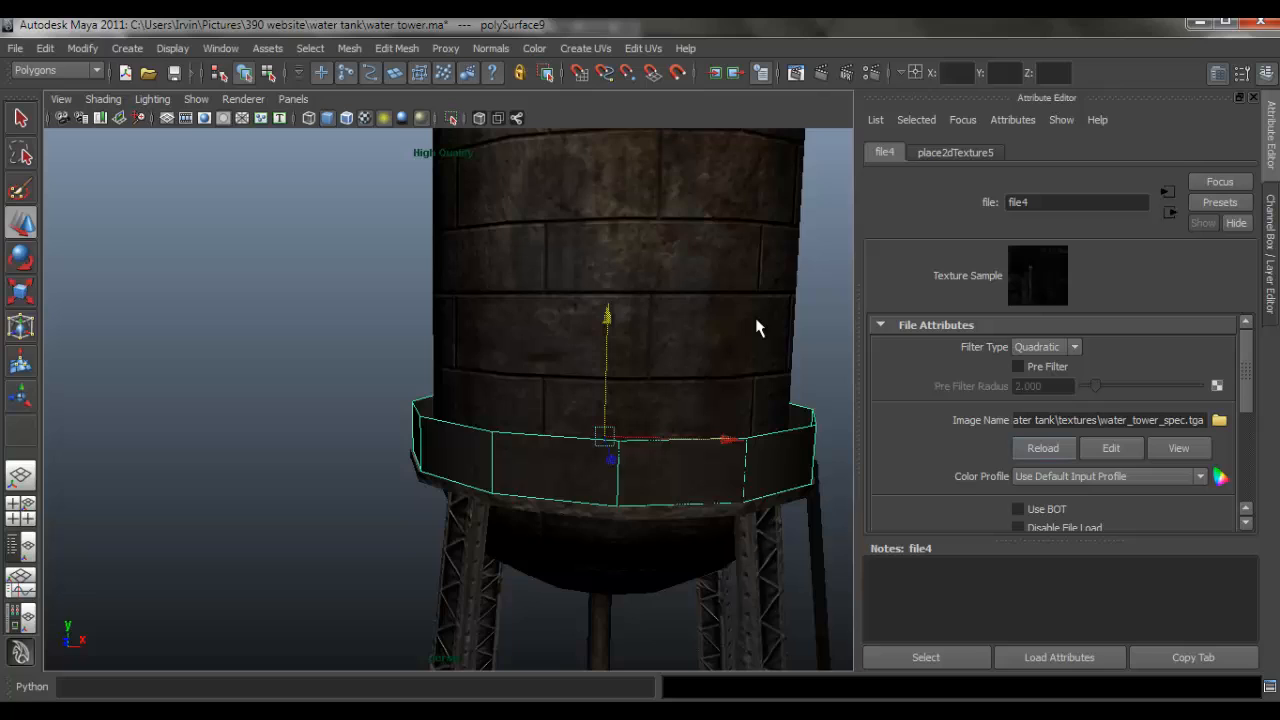
mouse_move(734, 287)
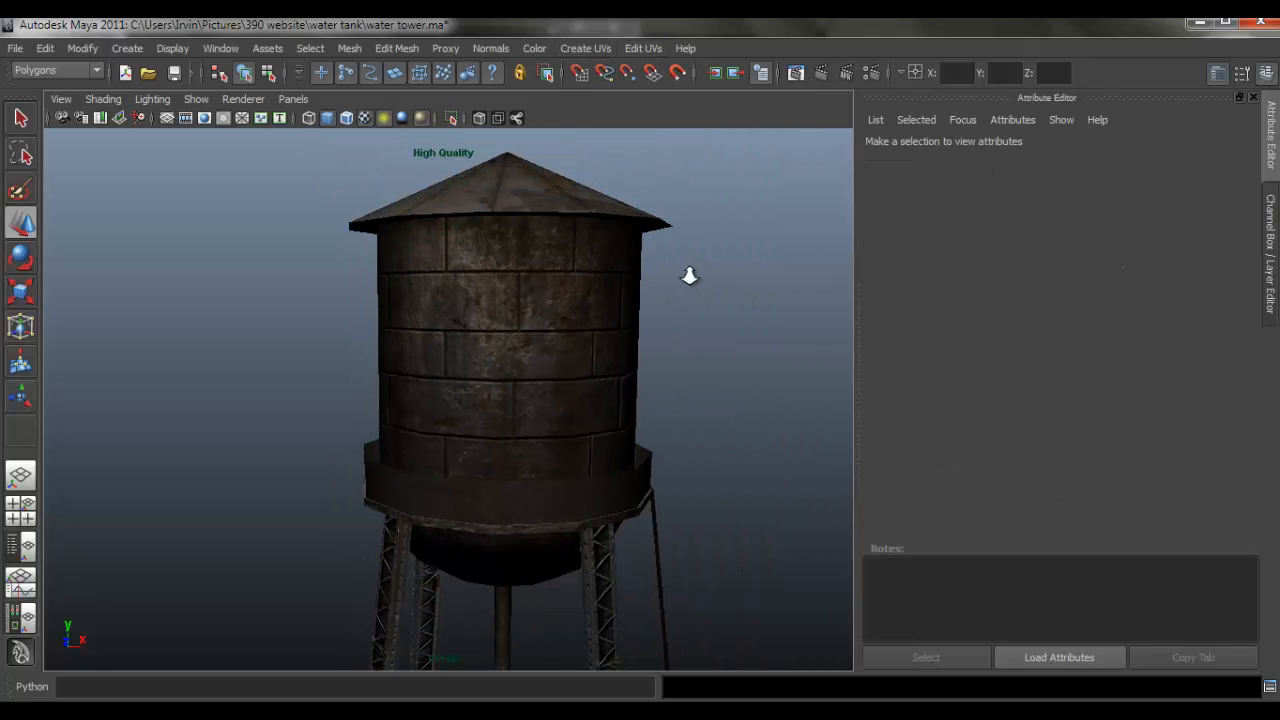
drag(690, 276, 570, 327)
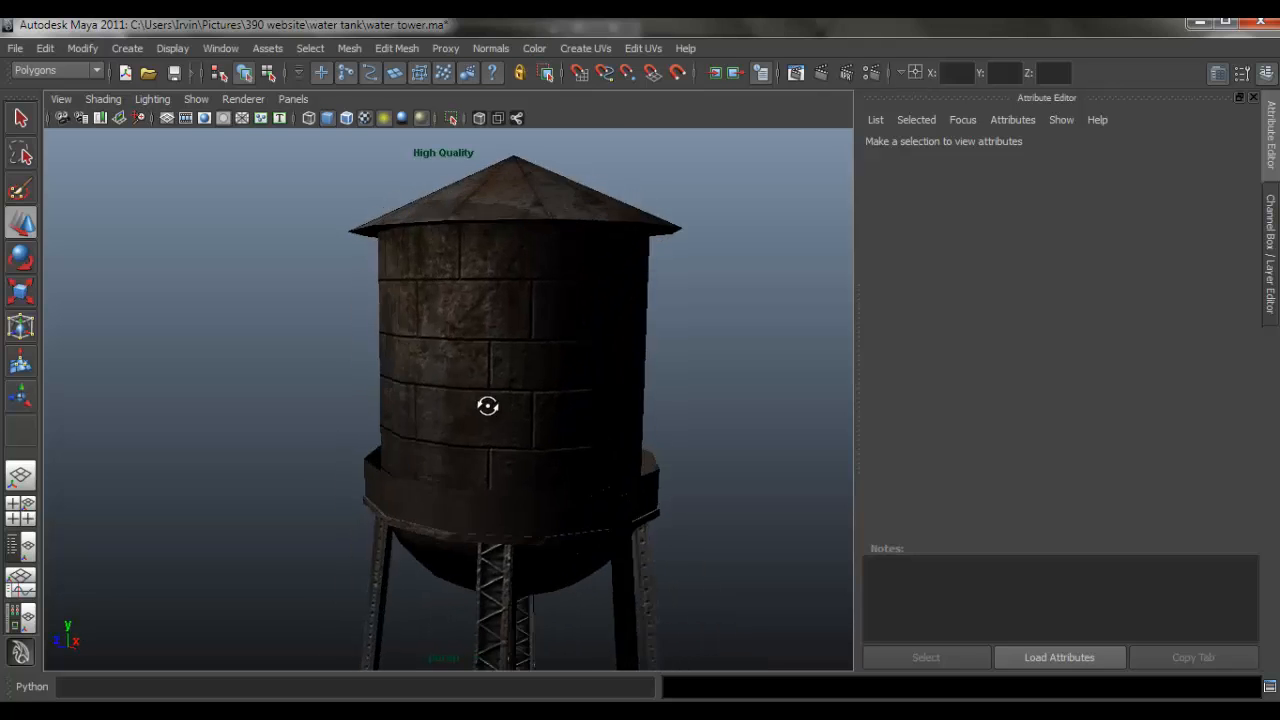
drag(488, 405, 642, 523)
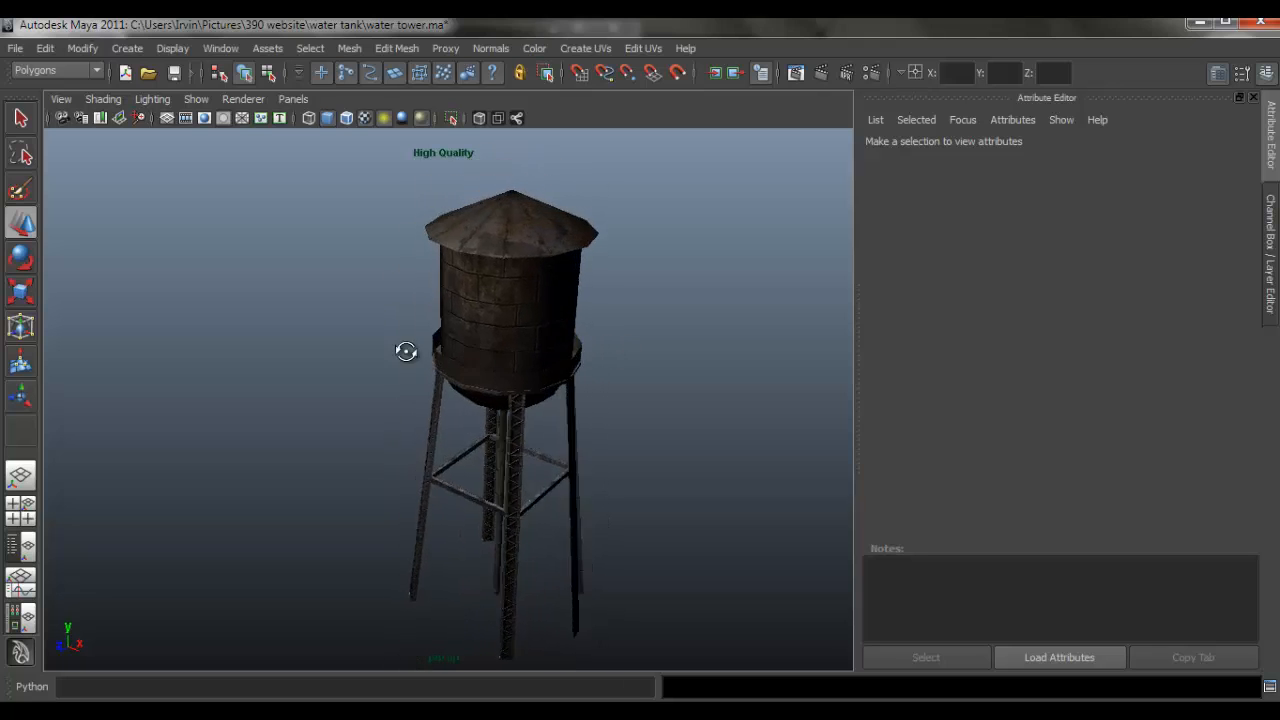
drag(406, 351, 540, 356)
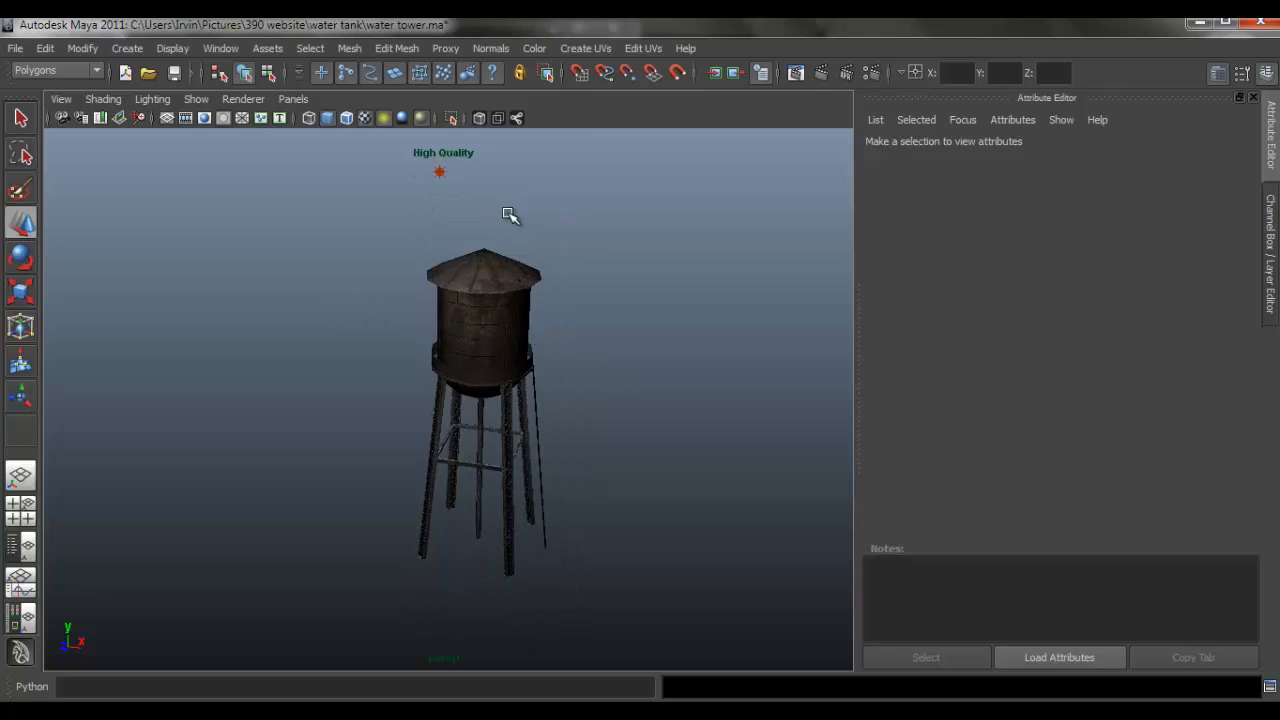
Set pointLight1 intensity to 1.626 and view the lit roof.
click(438, 171)
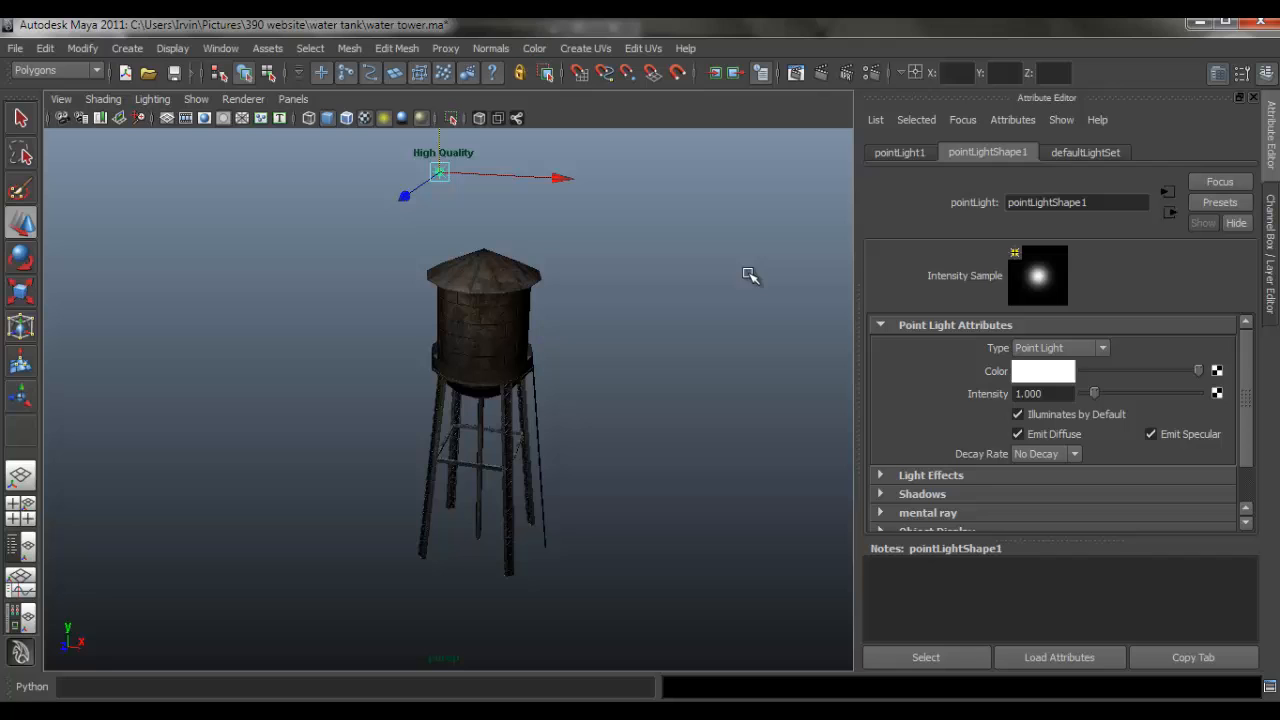
drag(1092, 393, 1097, 393)
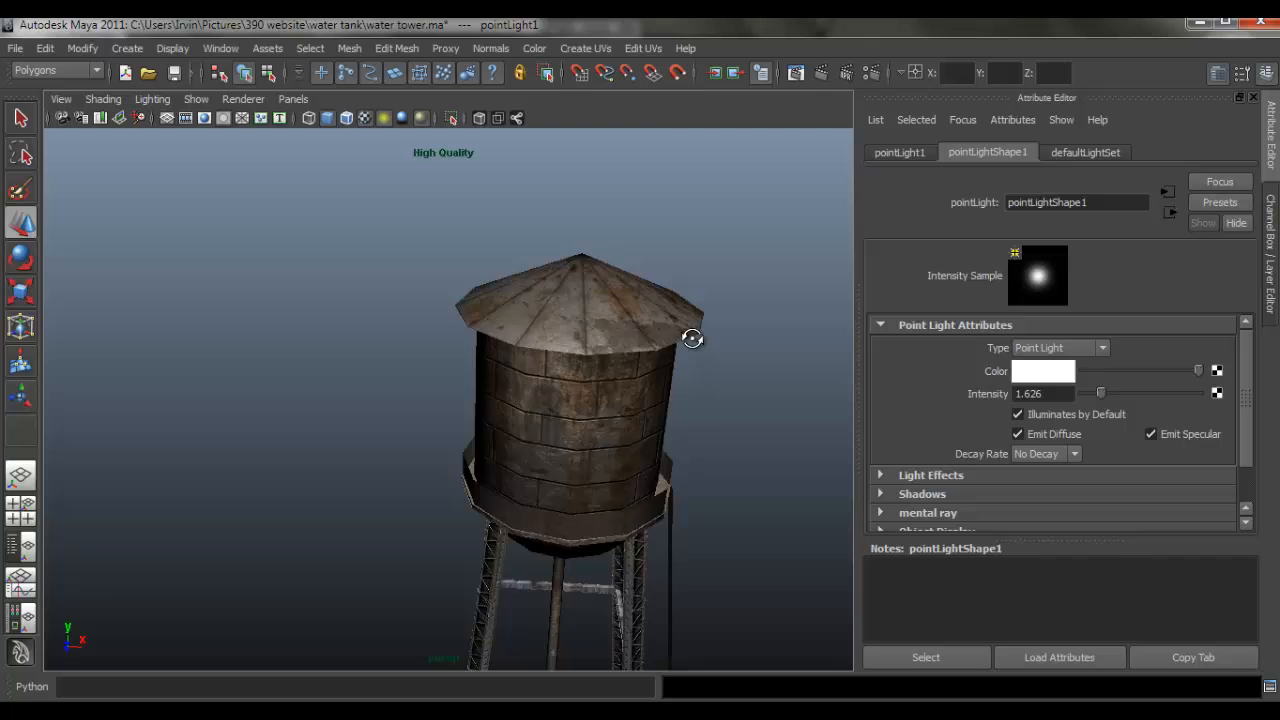
drag(693, 338, 607, 351)
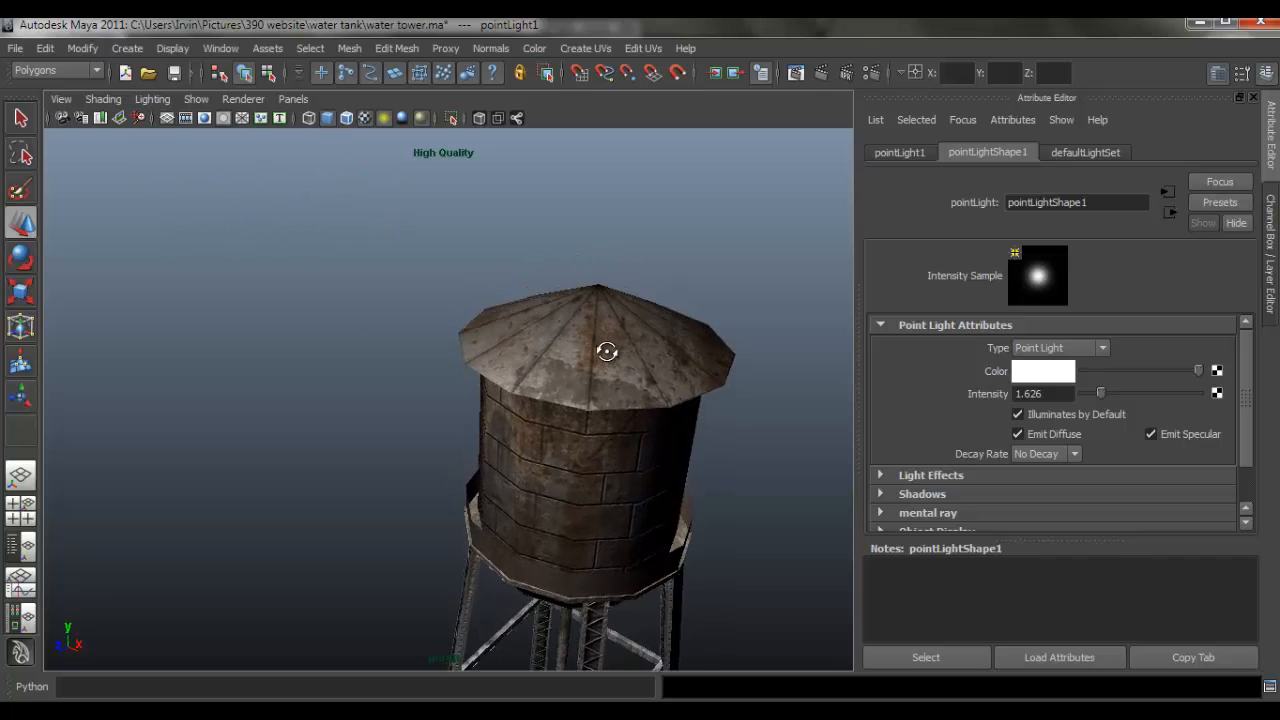
drag(607, 351, 648, 407)
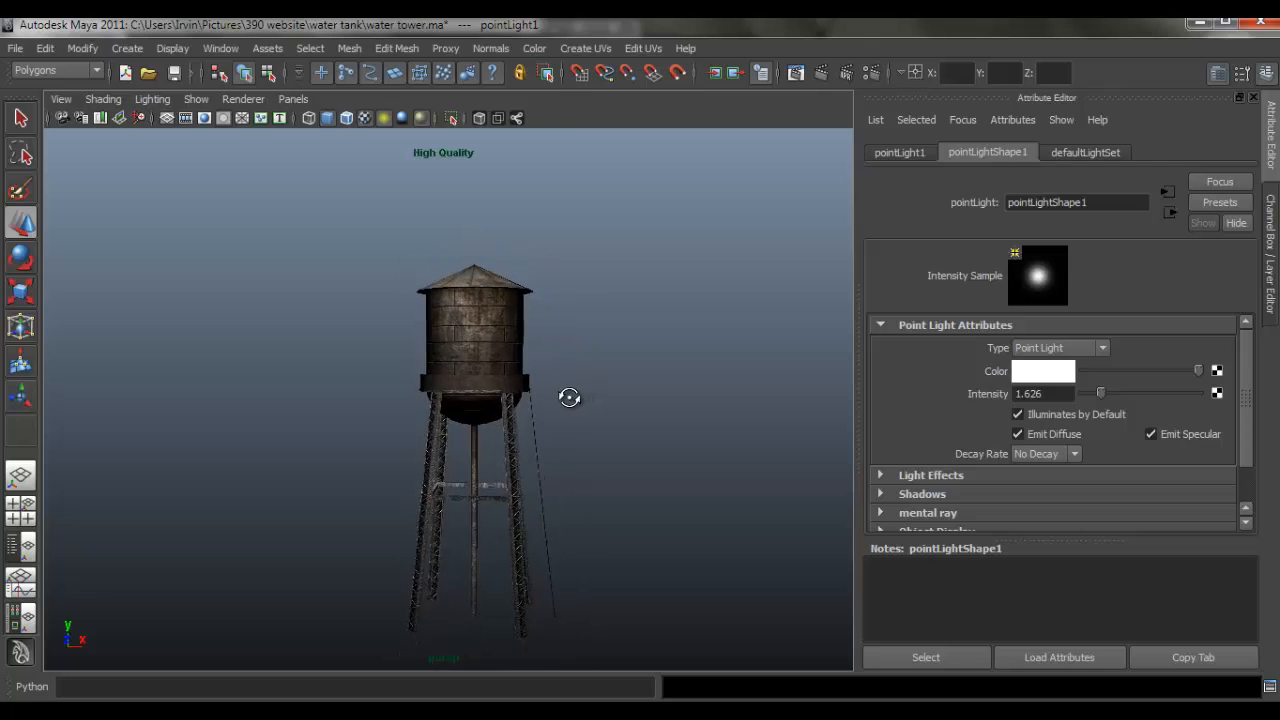
drag(570, 397, 623, 400)
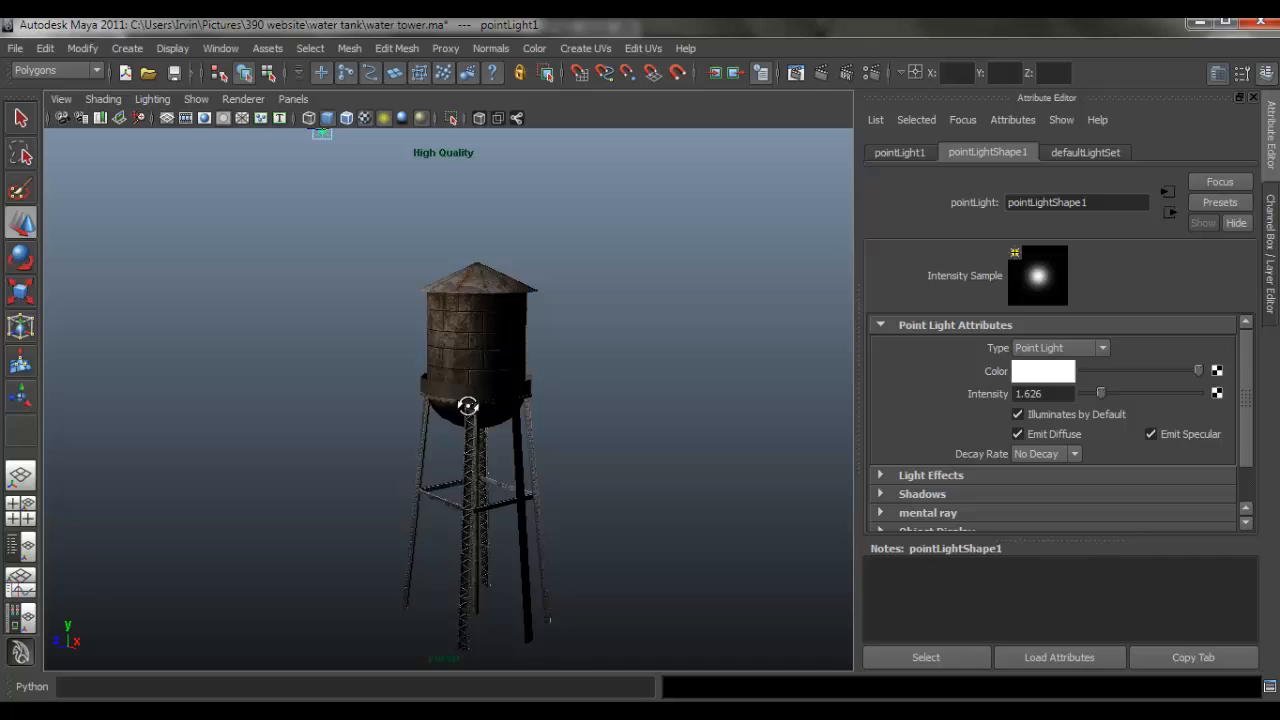
Orbit and zoom around the lit tower from the side, top and front.
drag(467, 405, 659, 415)
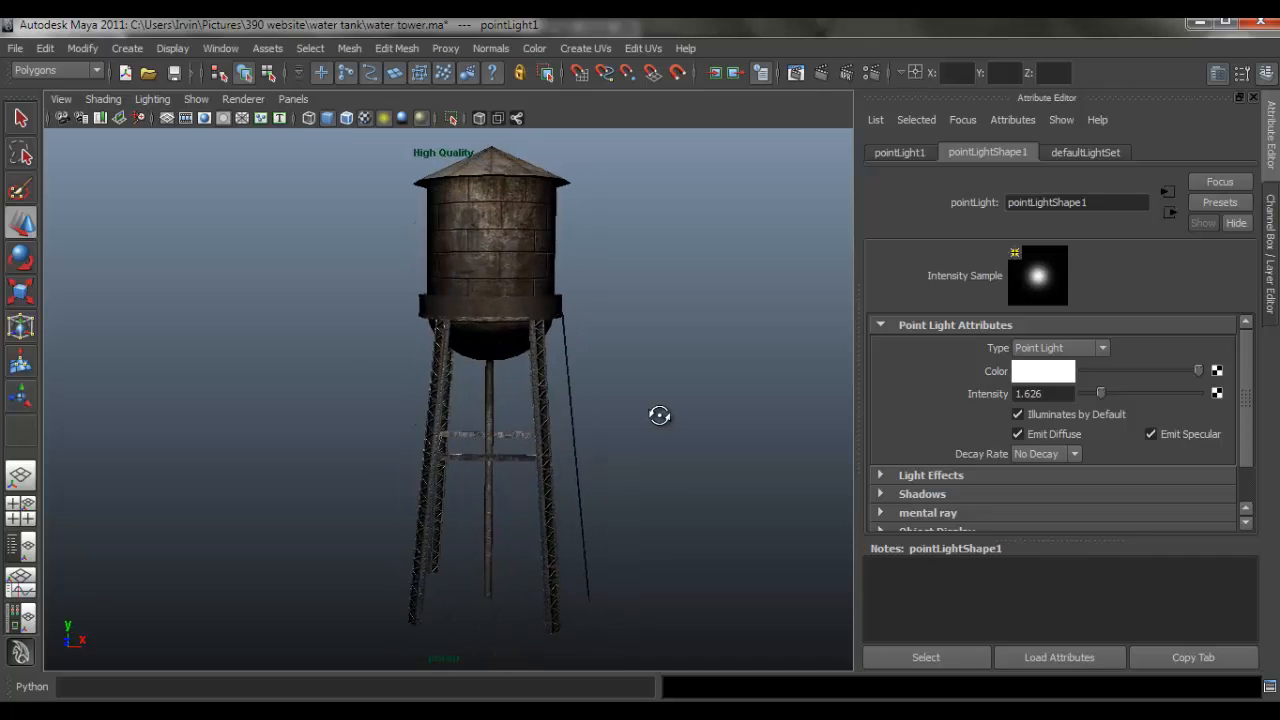
drag(659, 415, 594, 434)
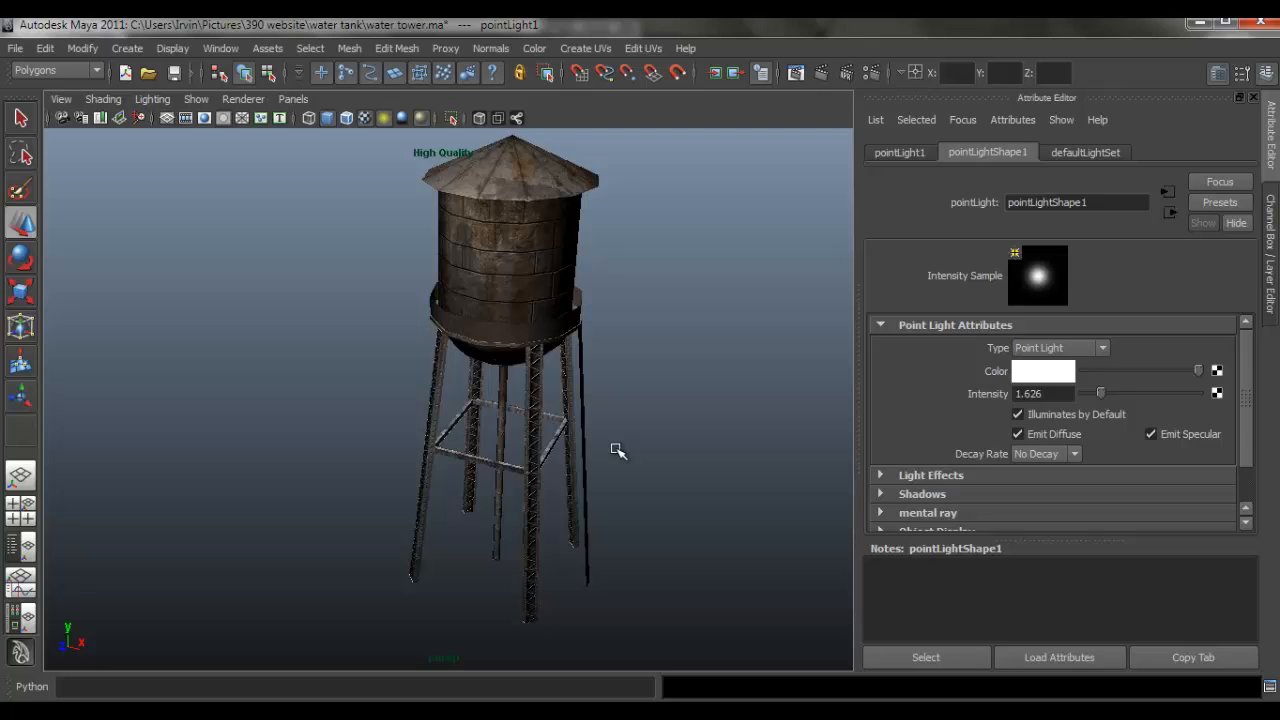
drag(617, 451, 766, 382)
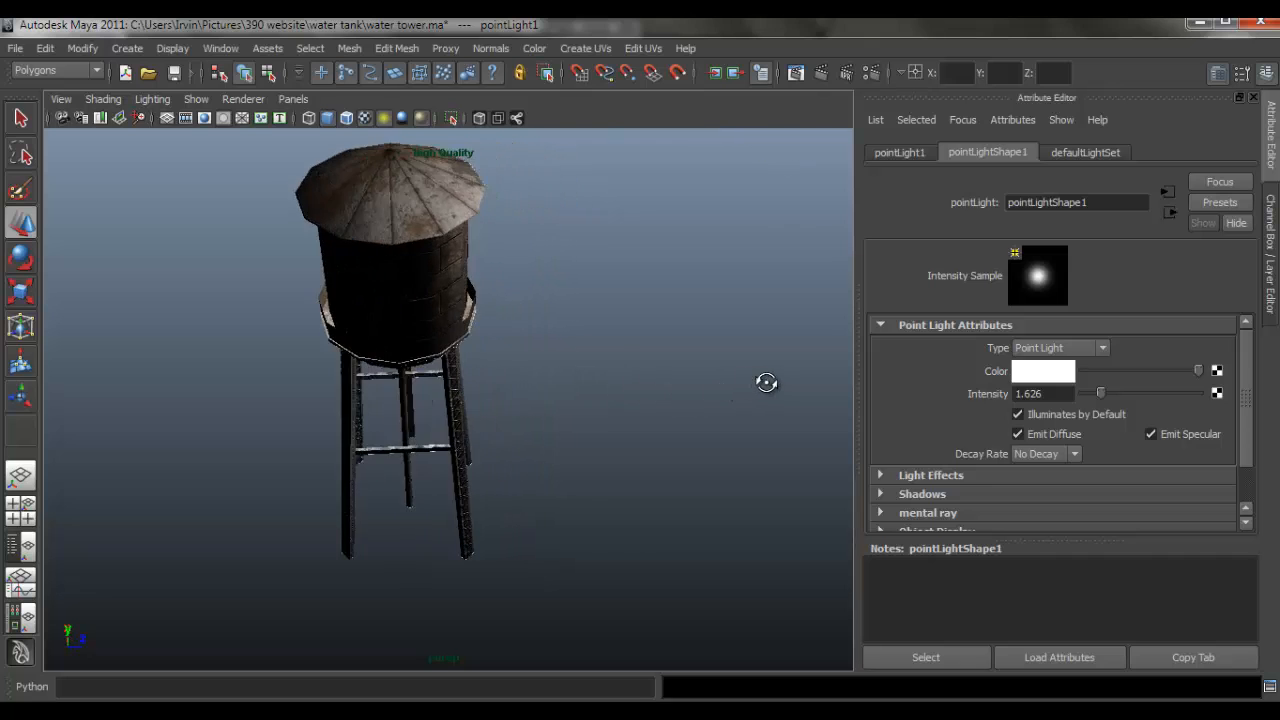
drag(766, 382, 542, 378)
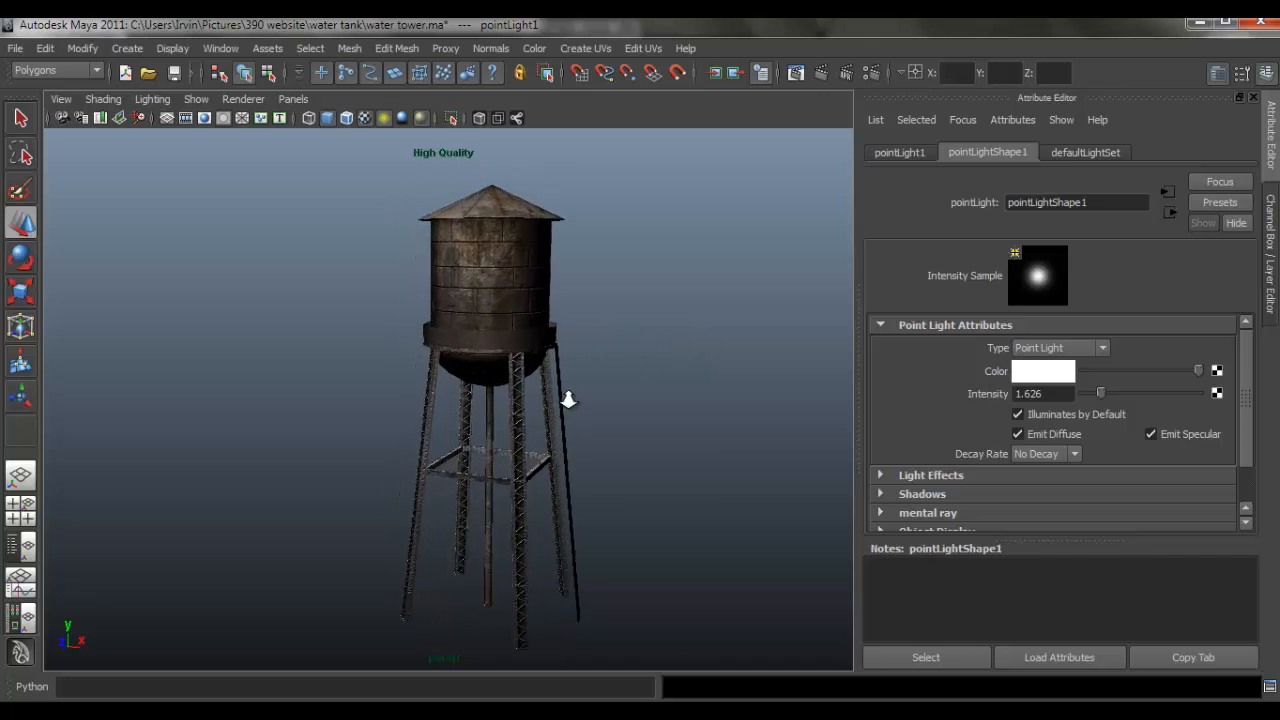
drag(568, 400, 595, 325)
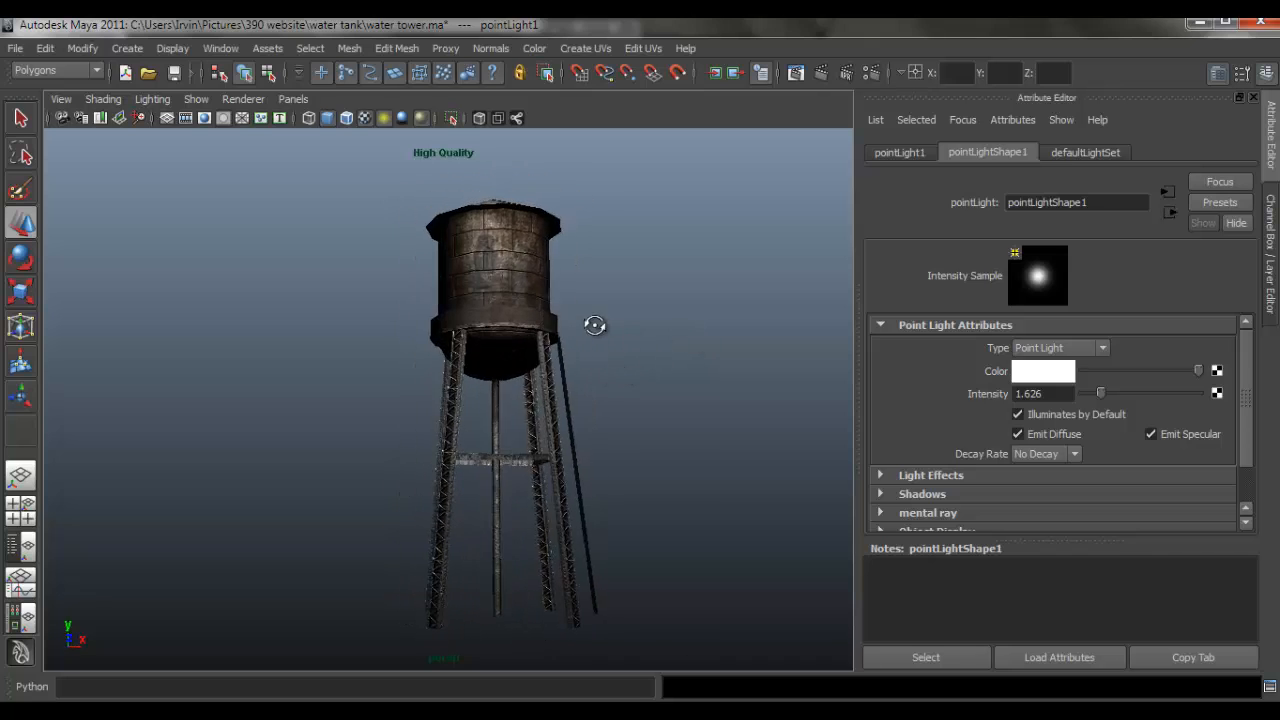